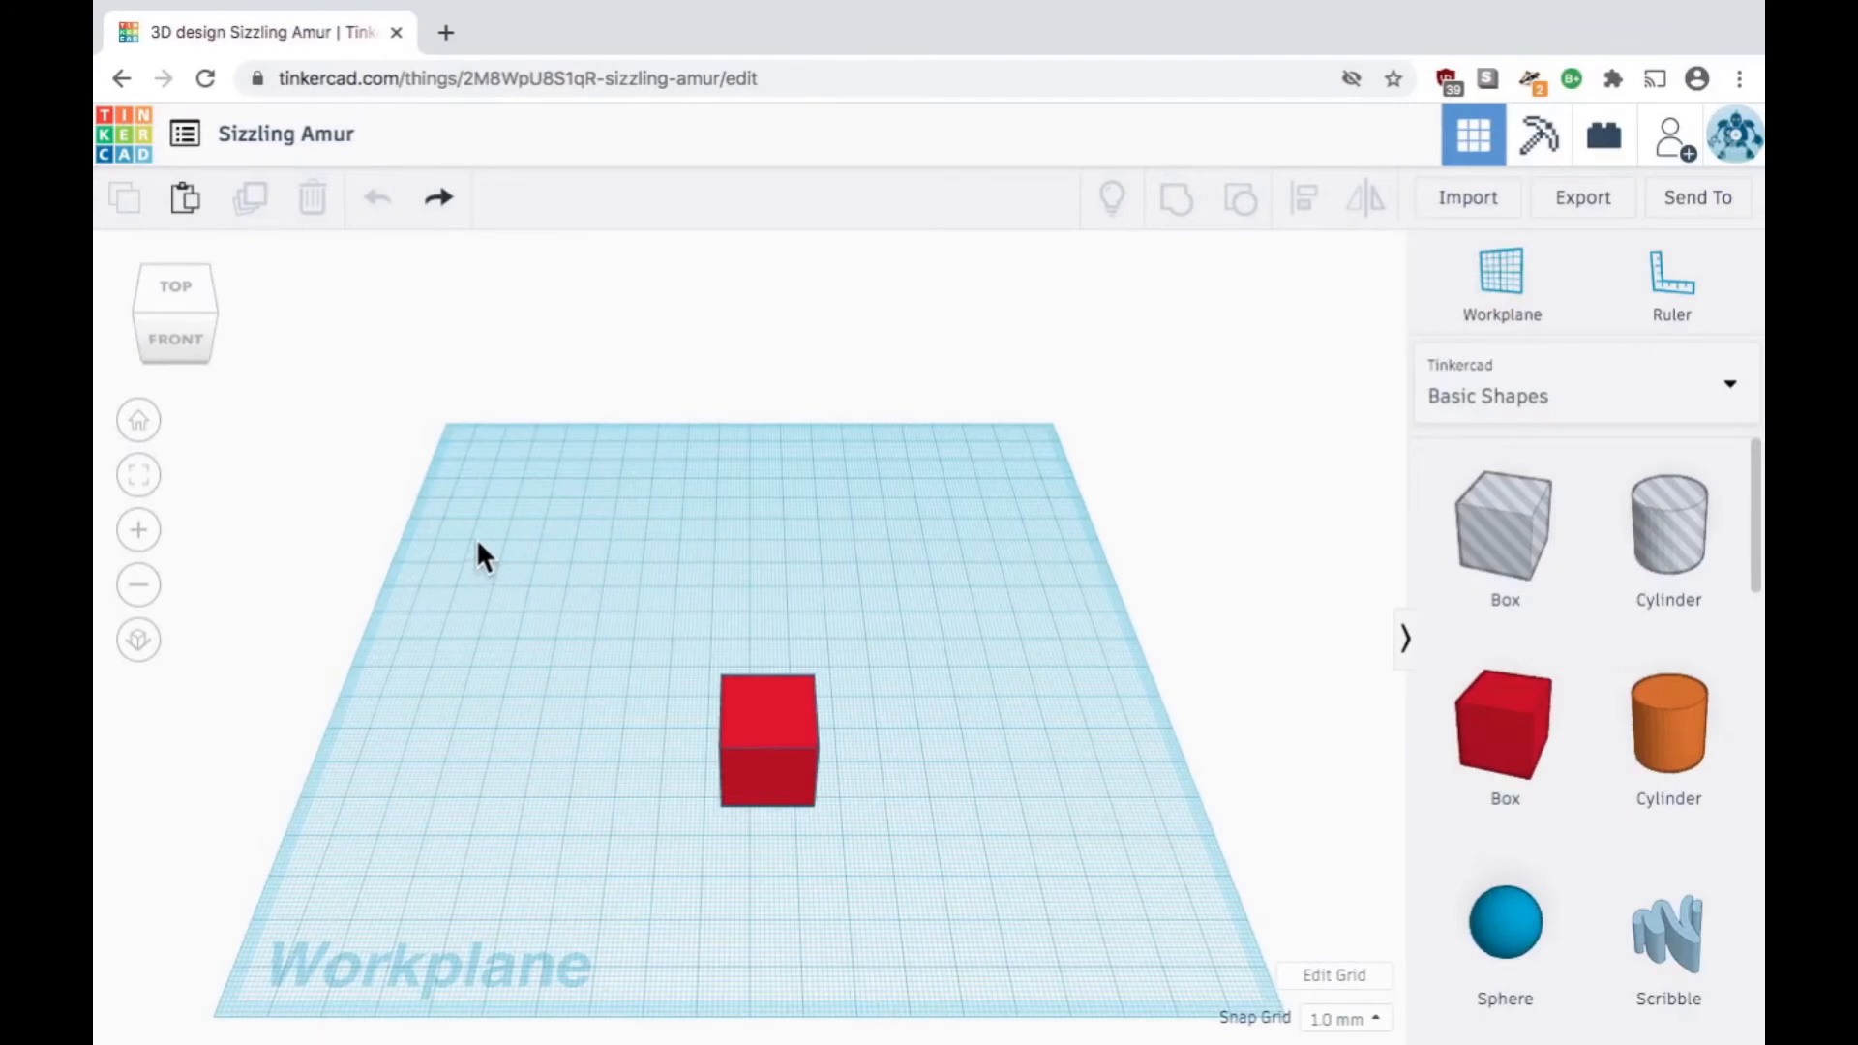
mouse_move(913, 787)
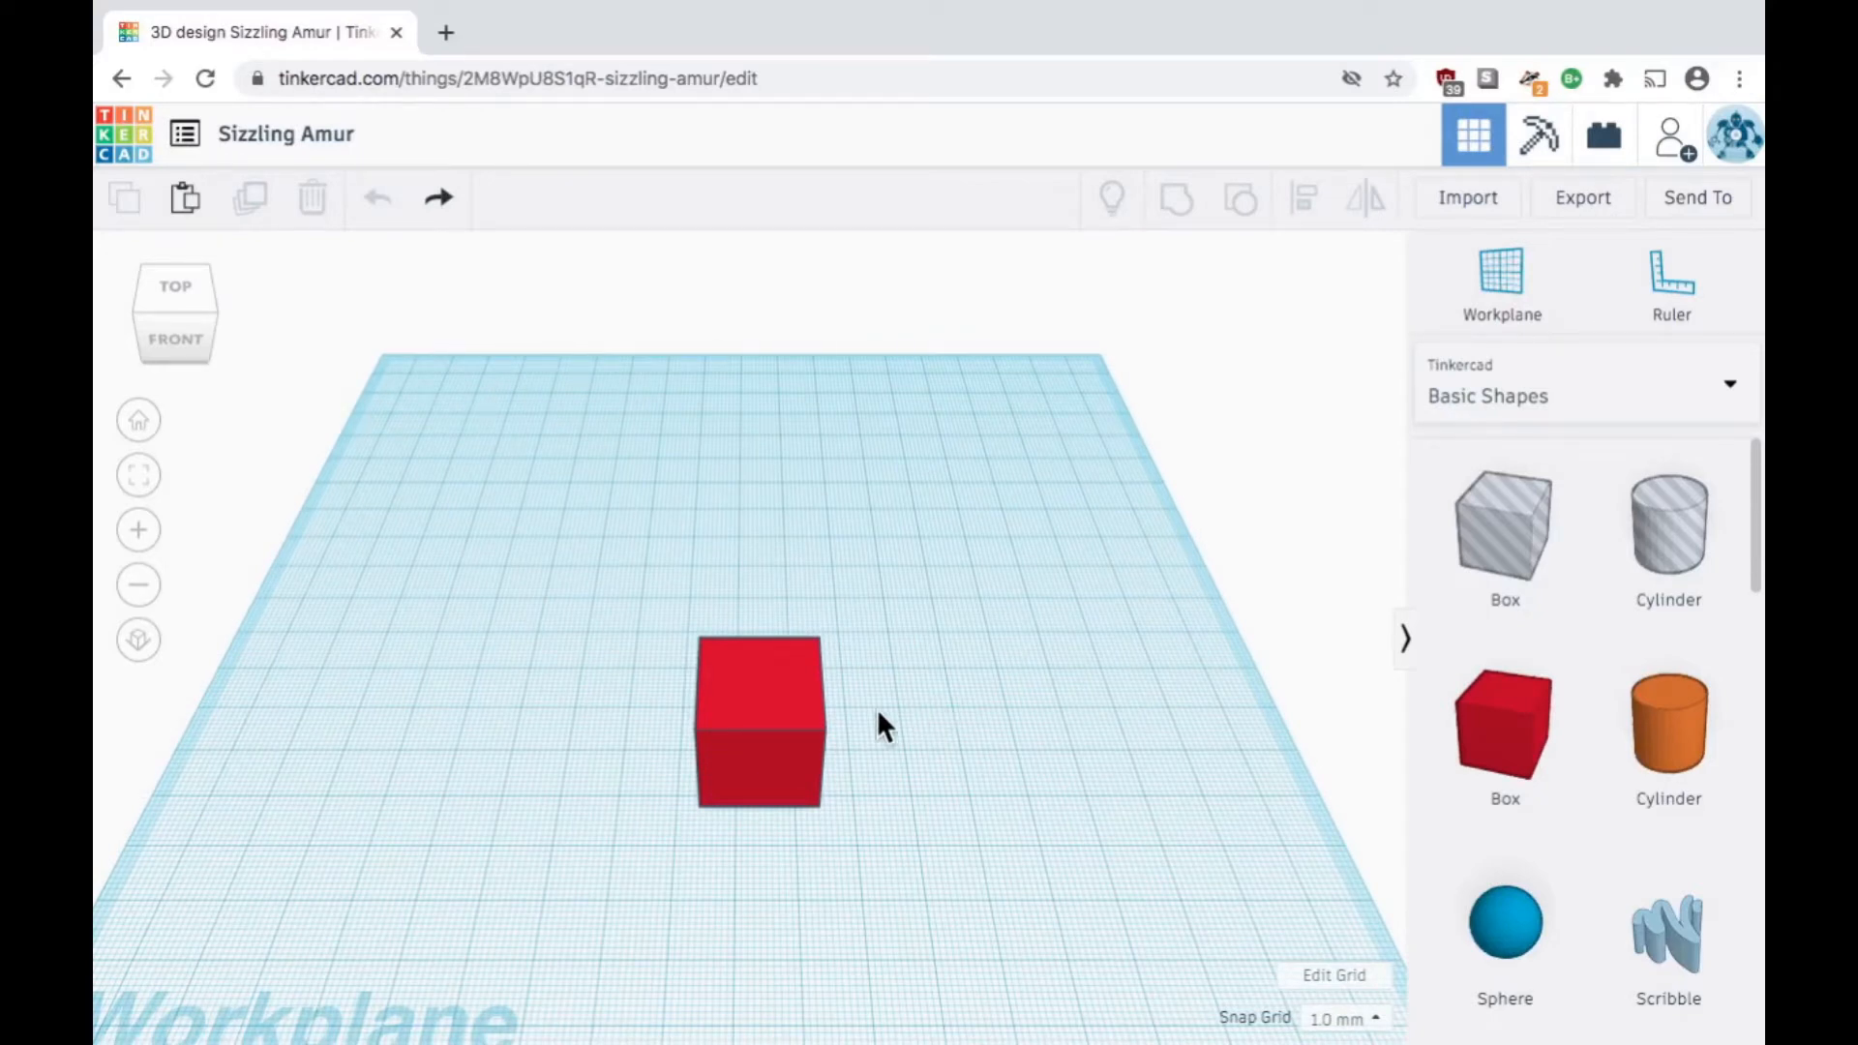
Step: Drag the red cube toward the back-left of the workplane and reselect it
click(759, 717)
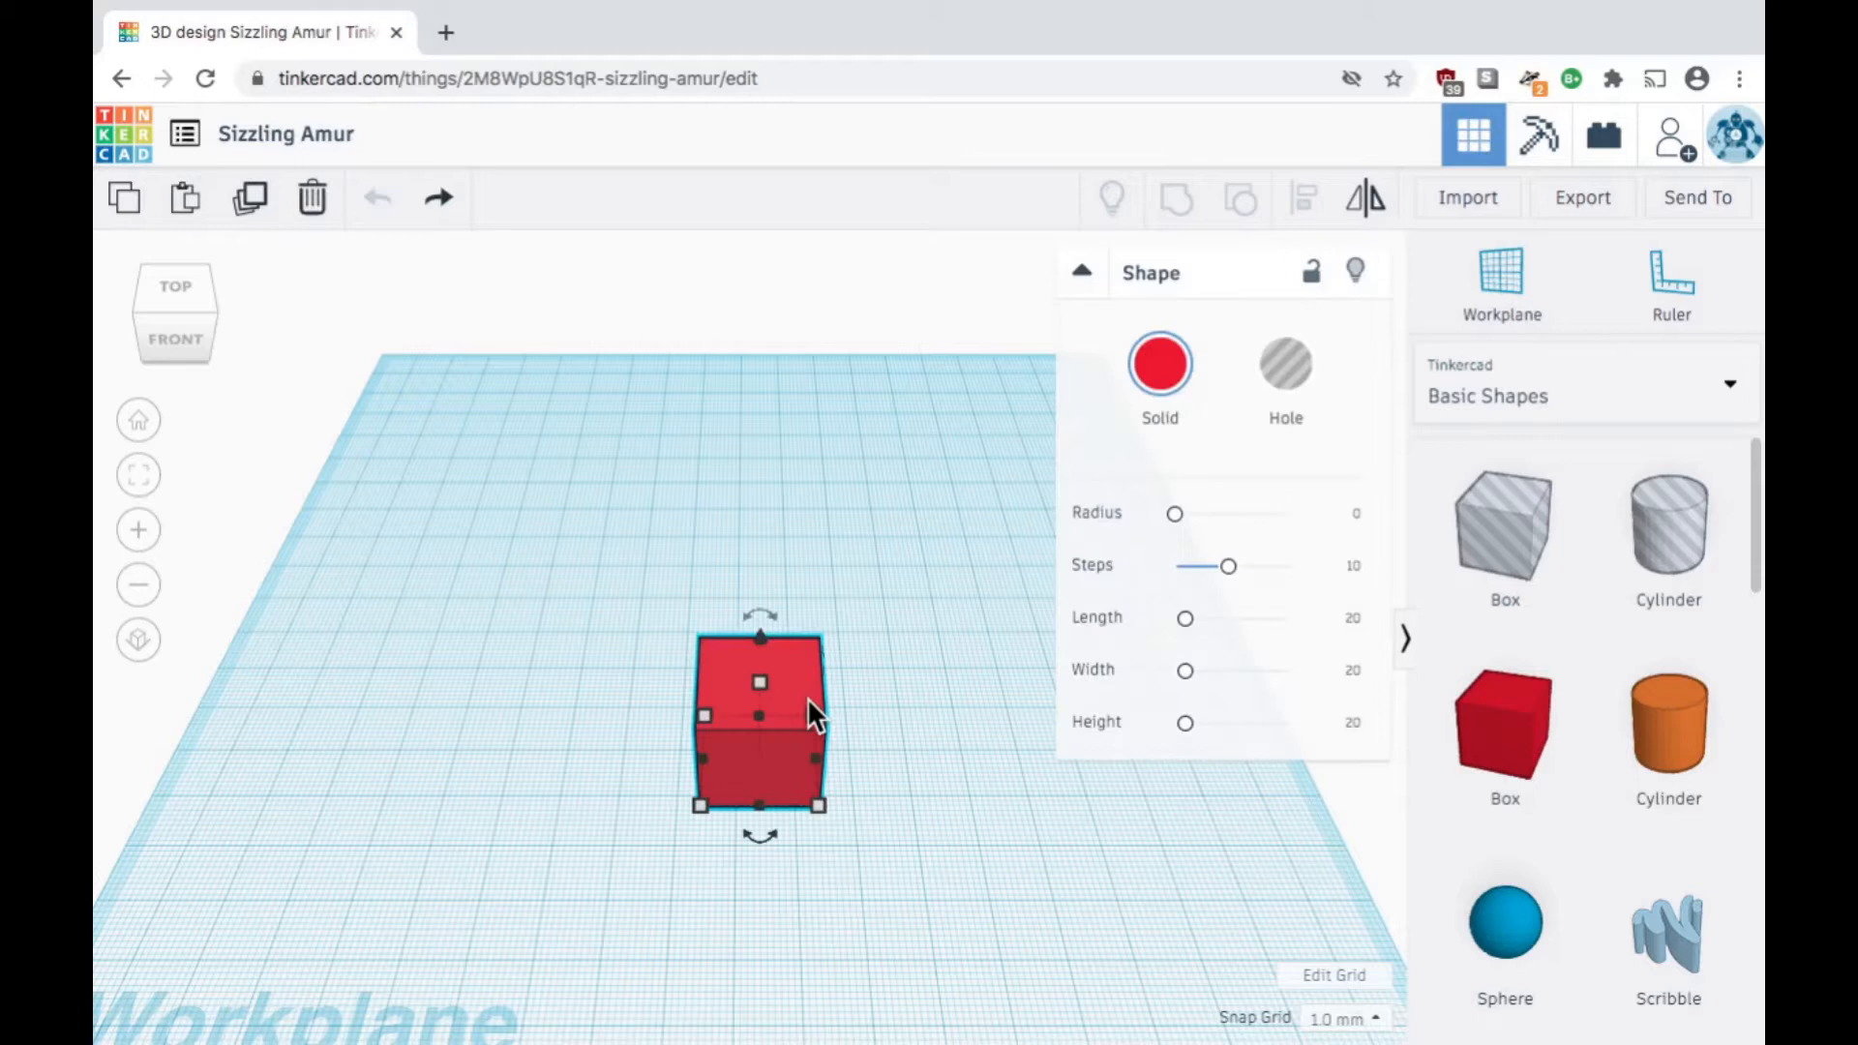
mouse_move(930, 701)
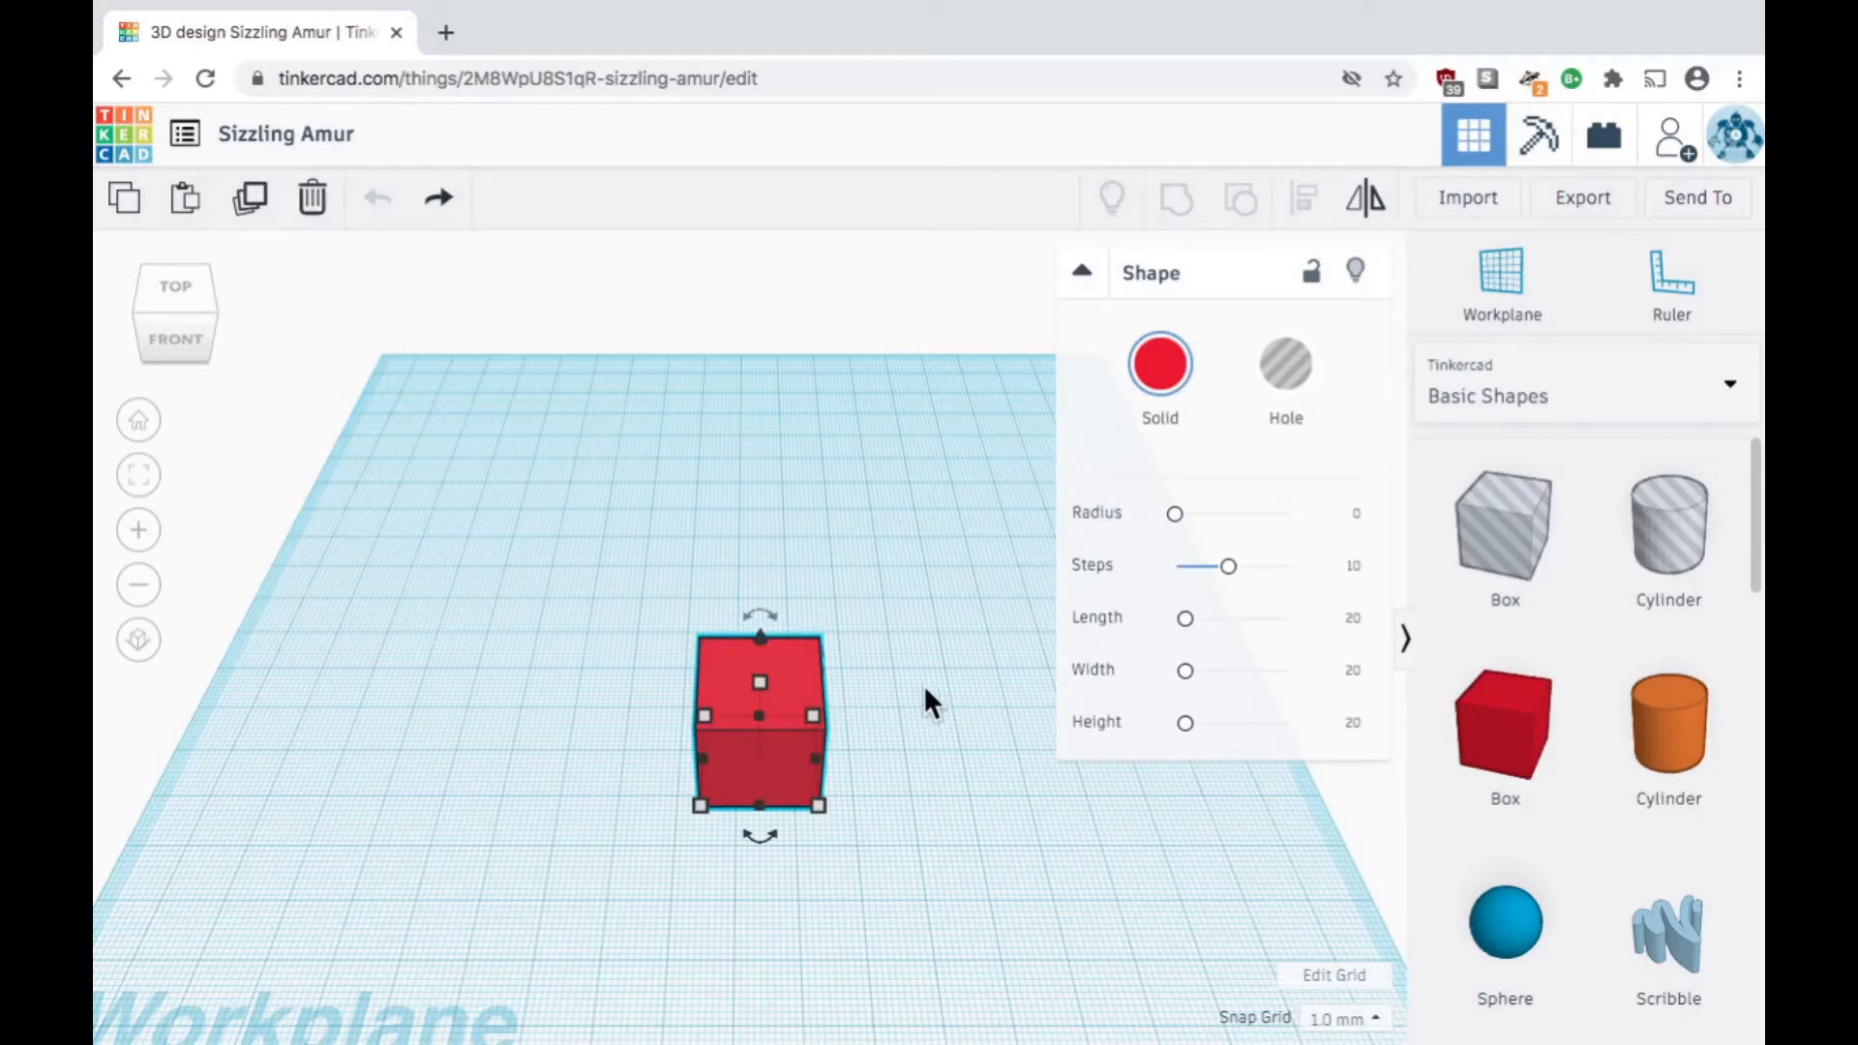
mouse_move(595, 591)
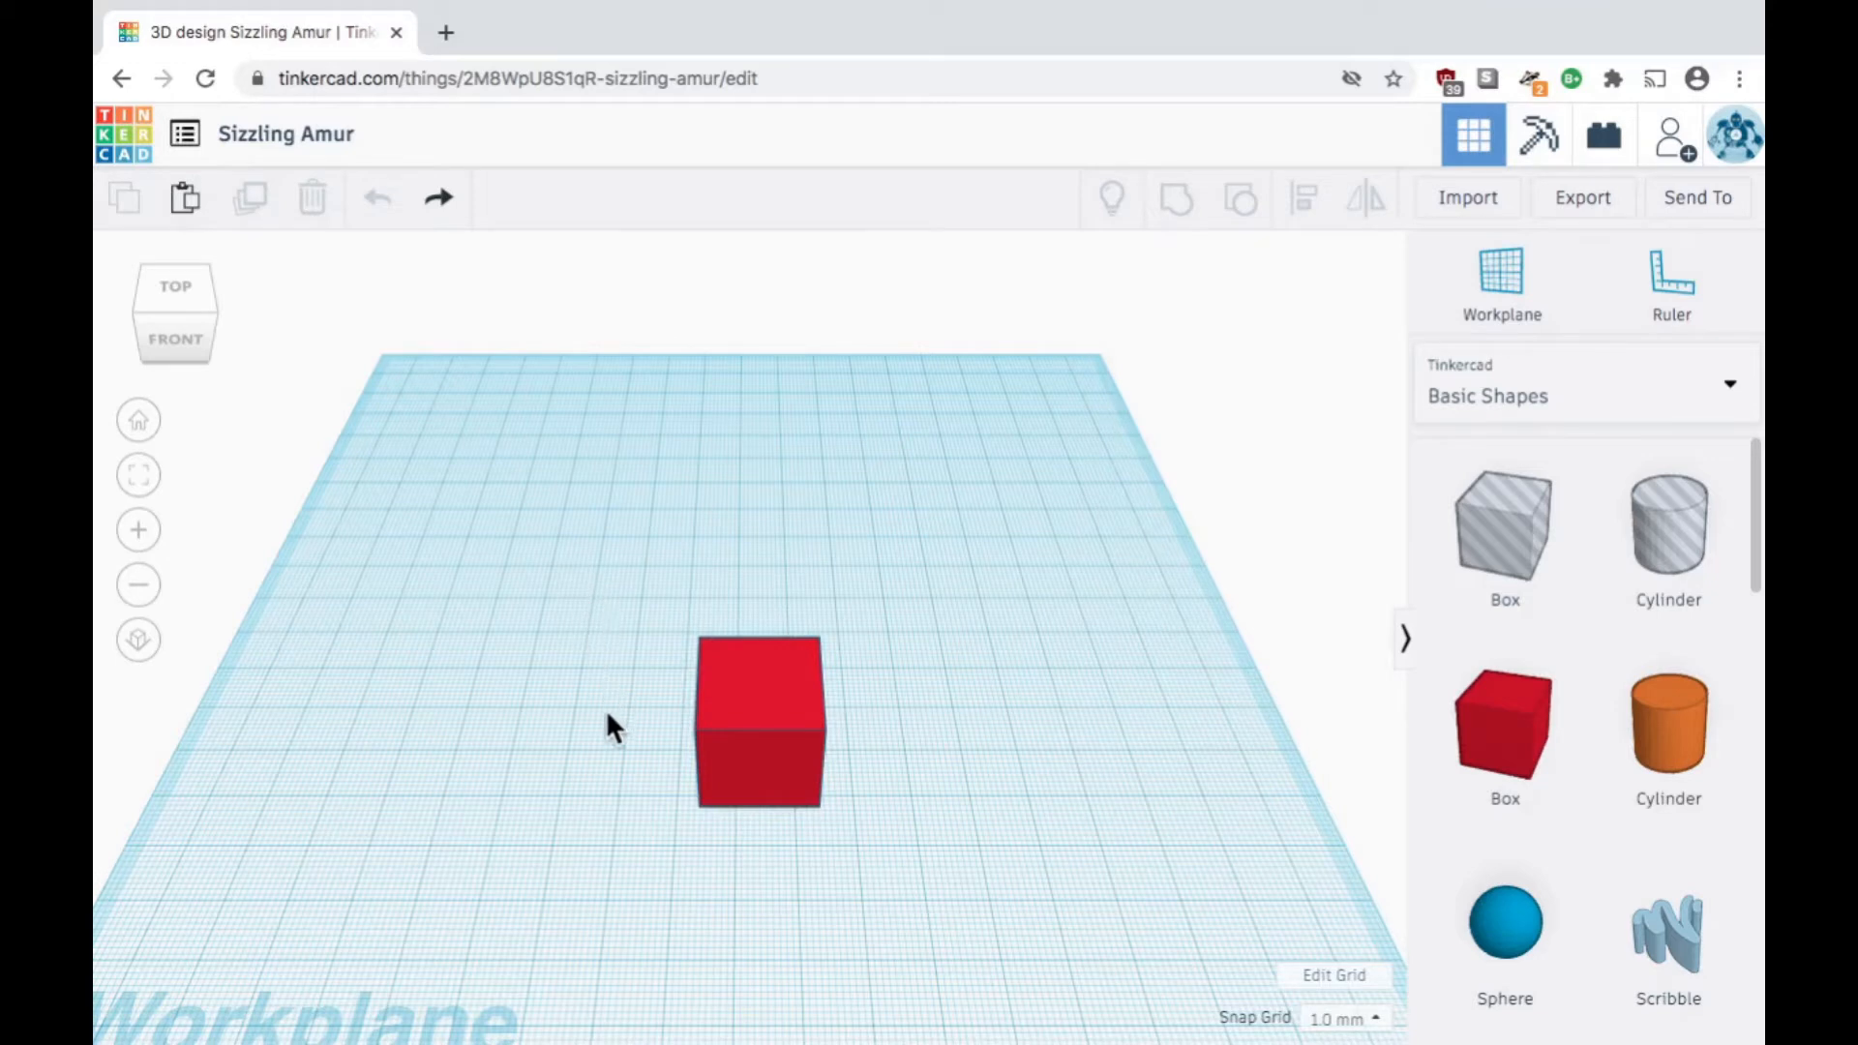
mouse_move(806, 733)
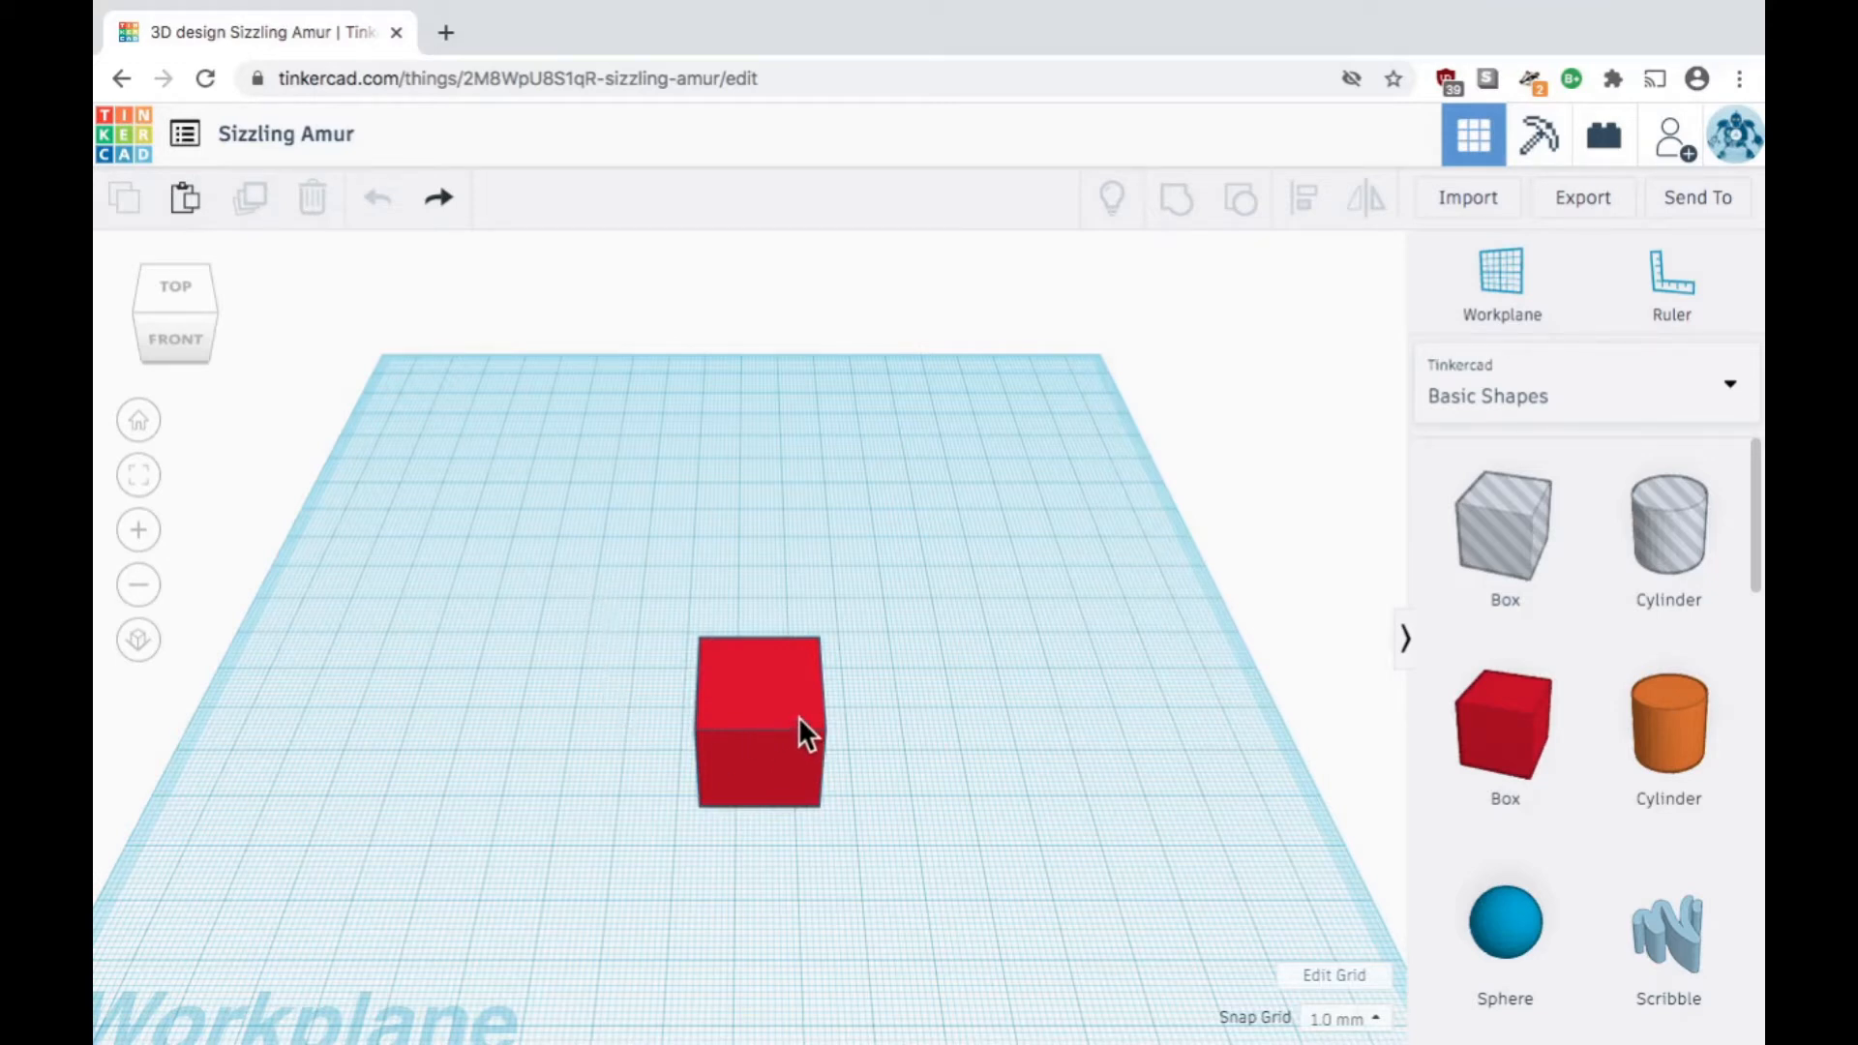
drag(759, 722, 589, 597)
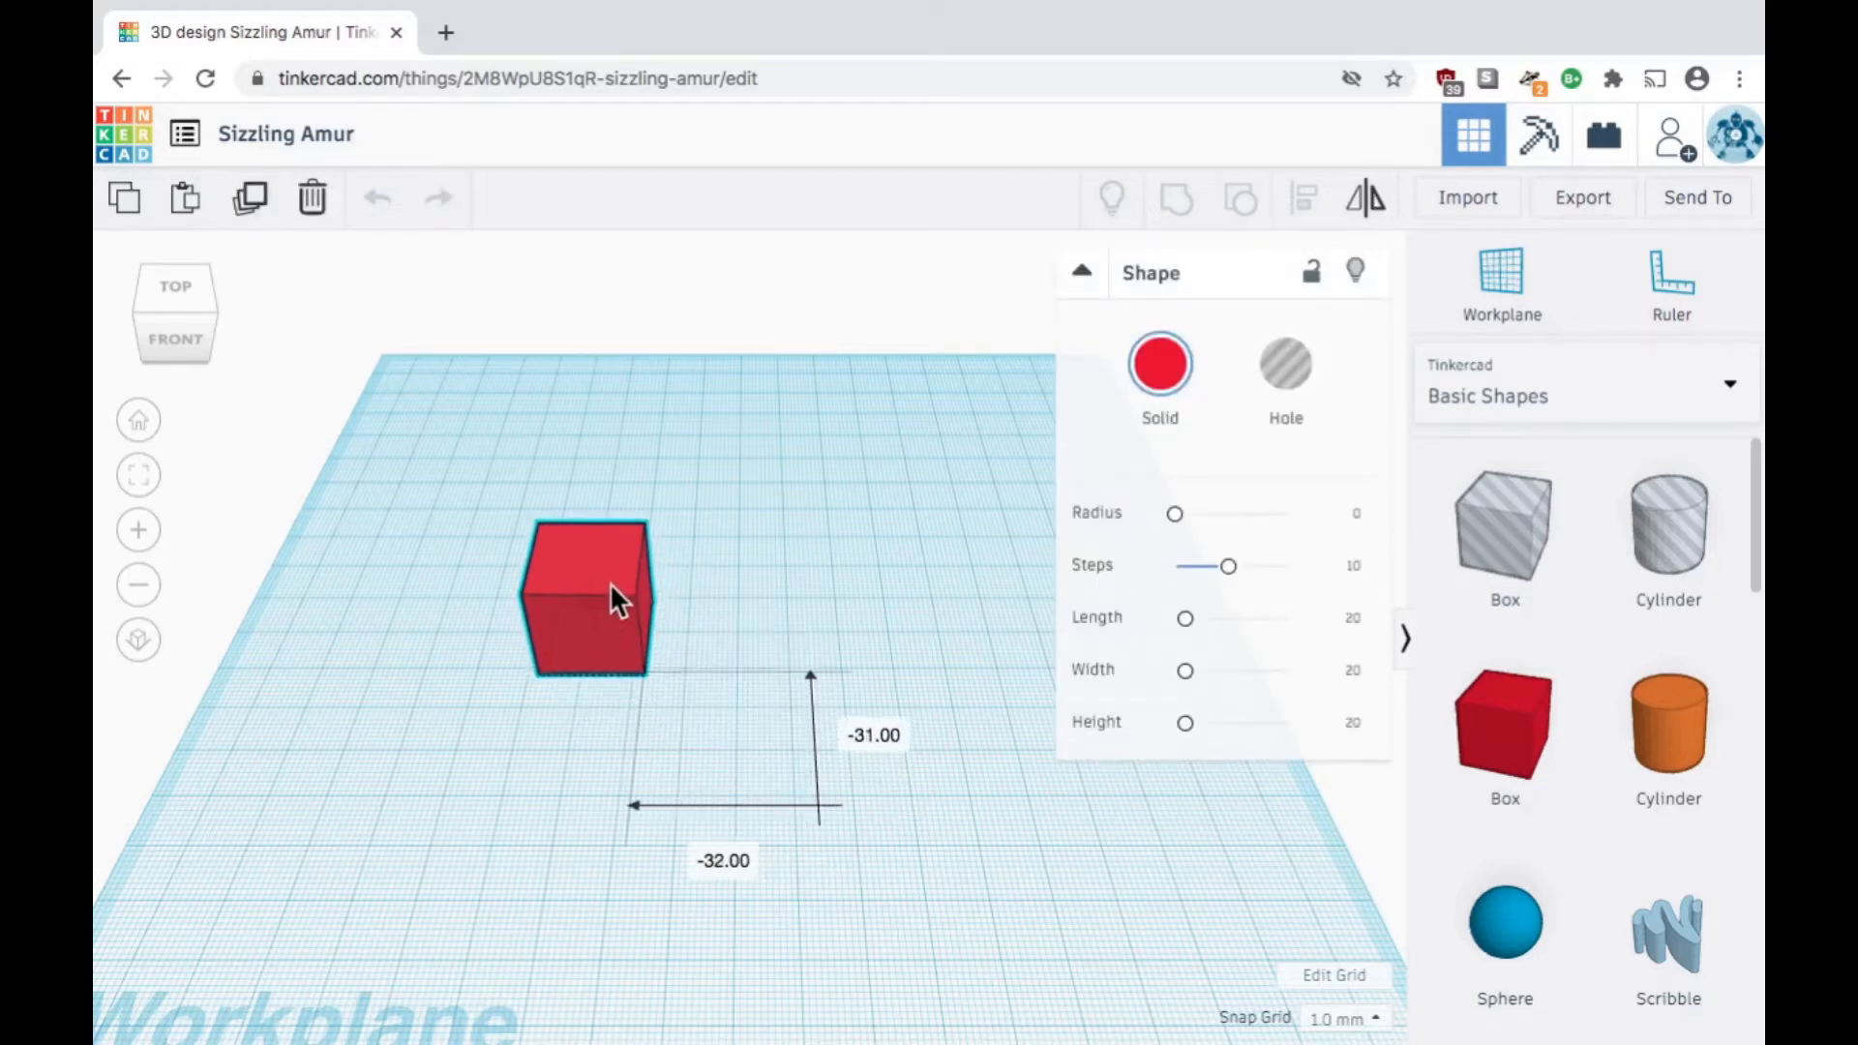
drag(590, 598, 549, 581)
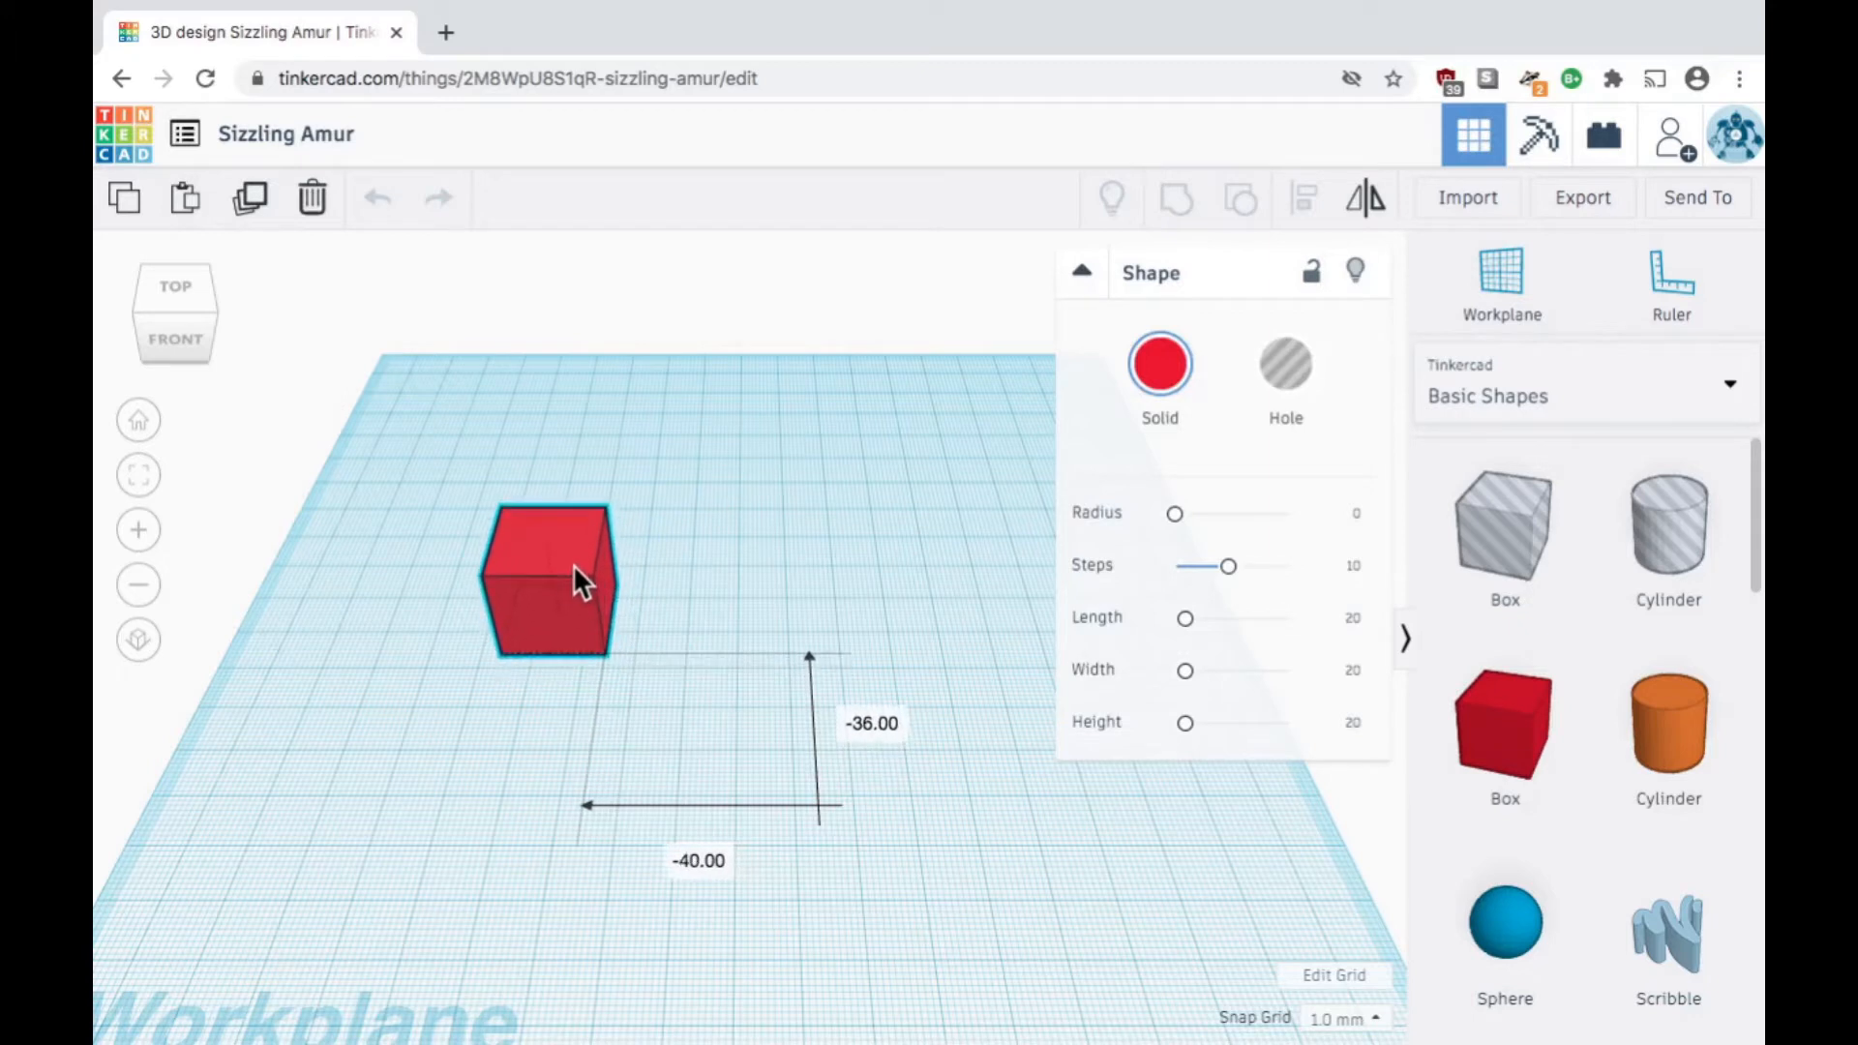
click(548, 581)
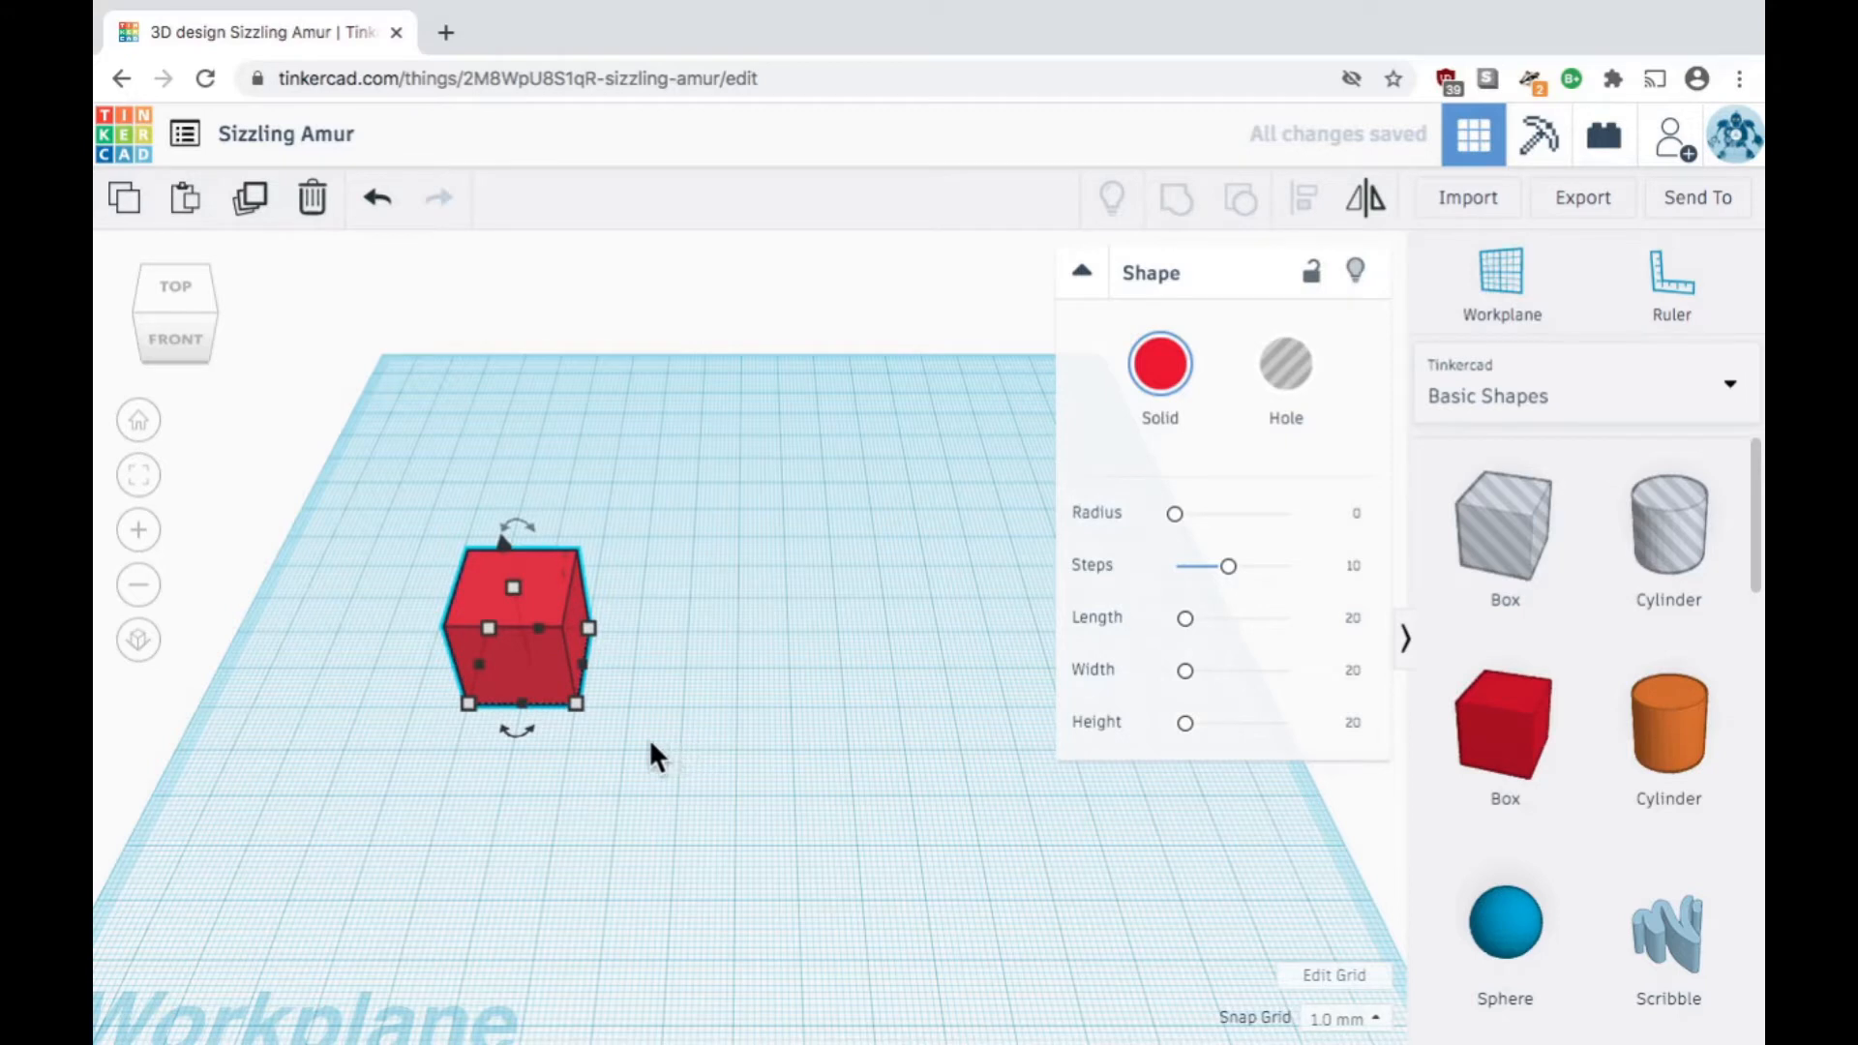
mouse_move(580, 723)
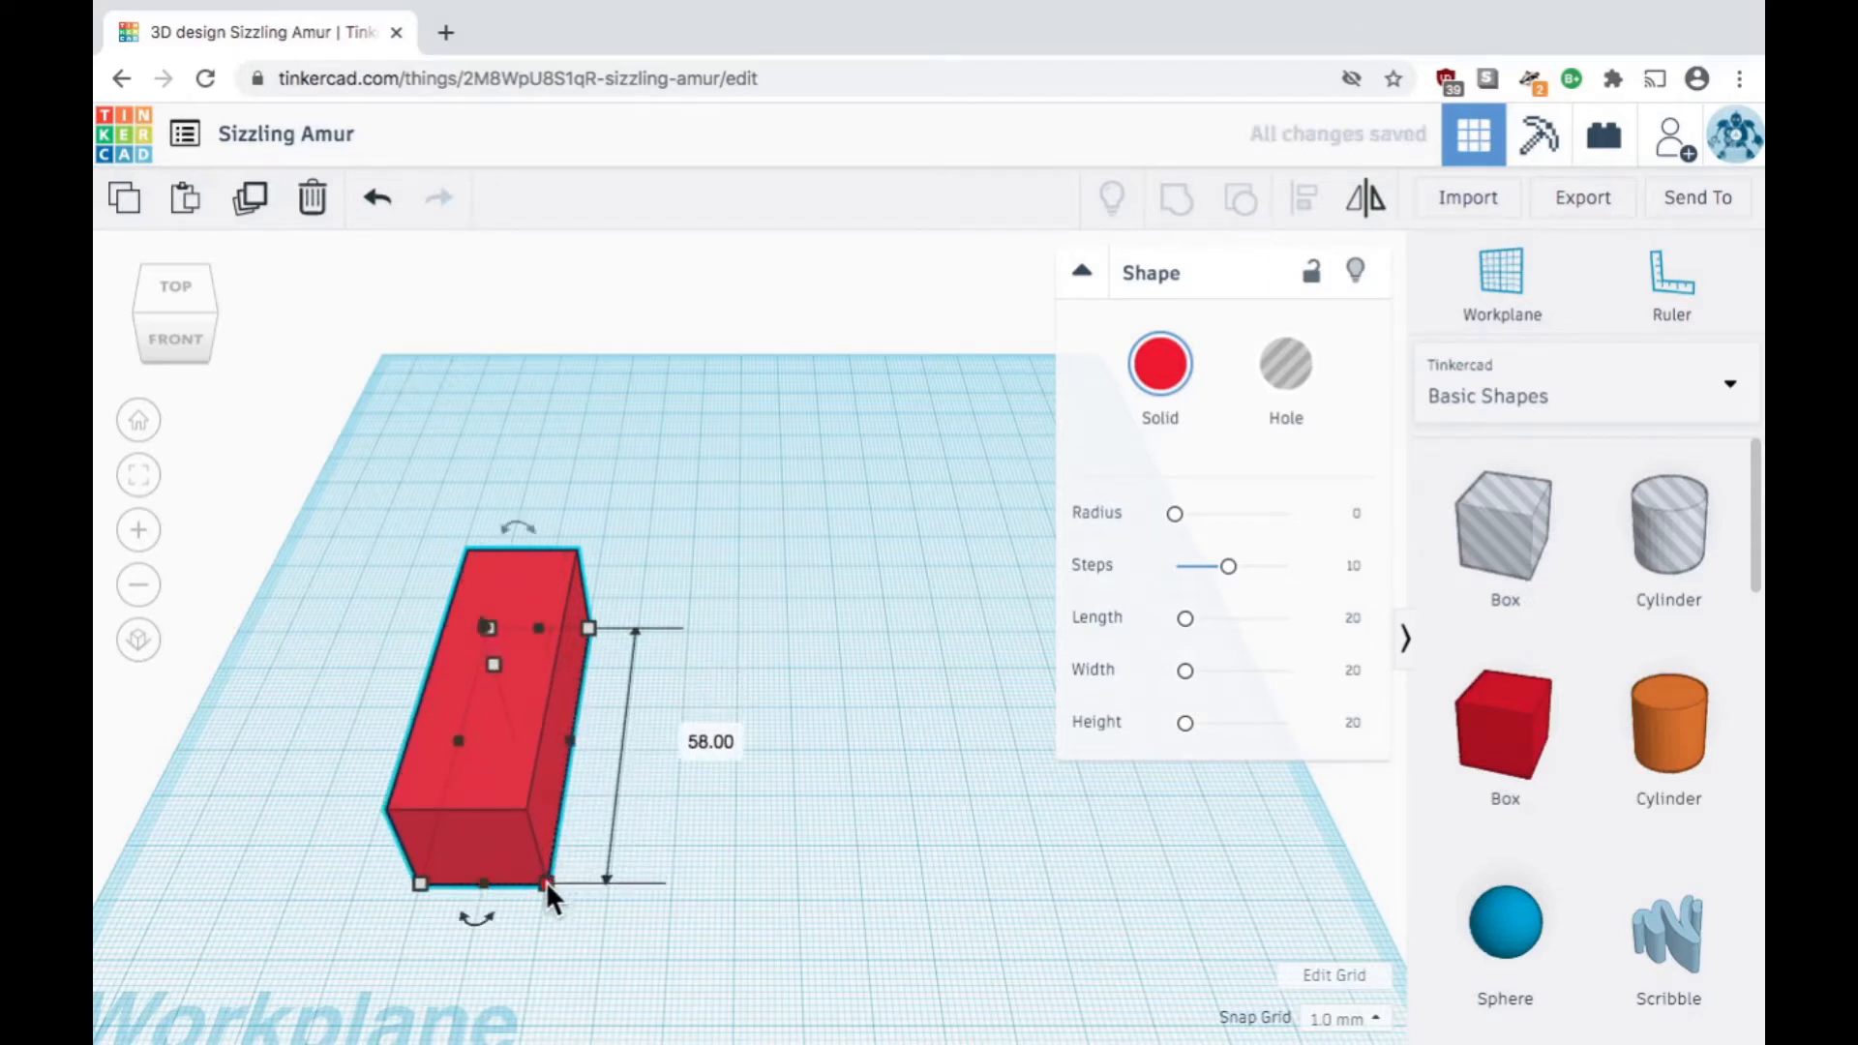
Step: Lengthen the red box to 58 mm, then bring its height back down to a low bar
drag(545, 886, 495, 886)
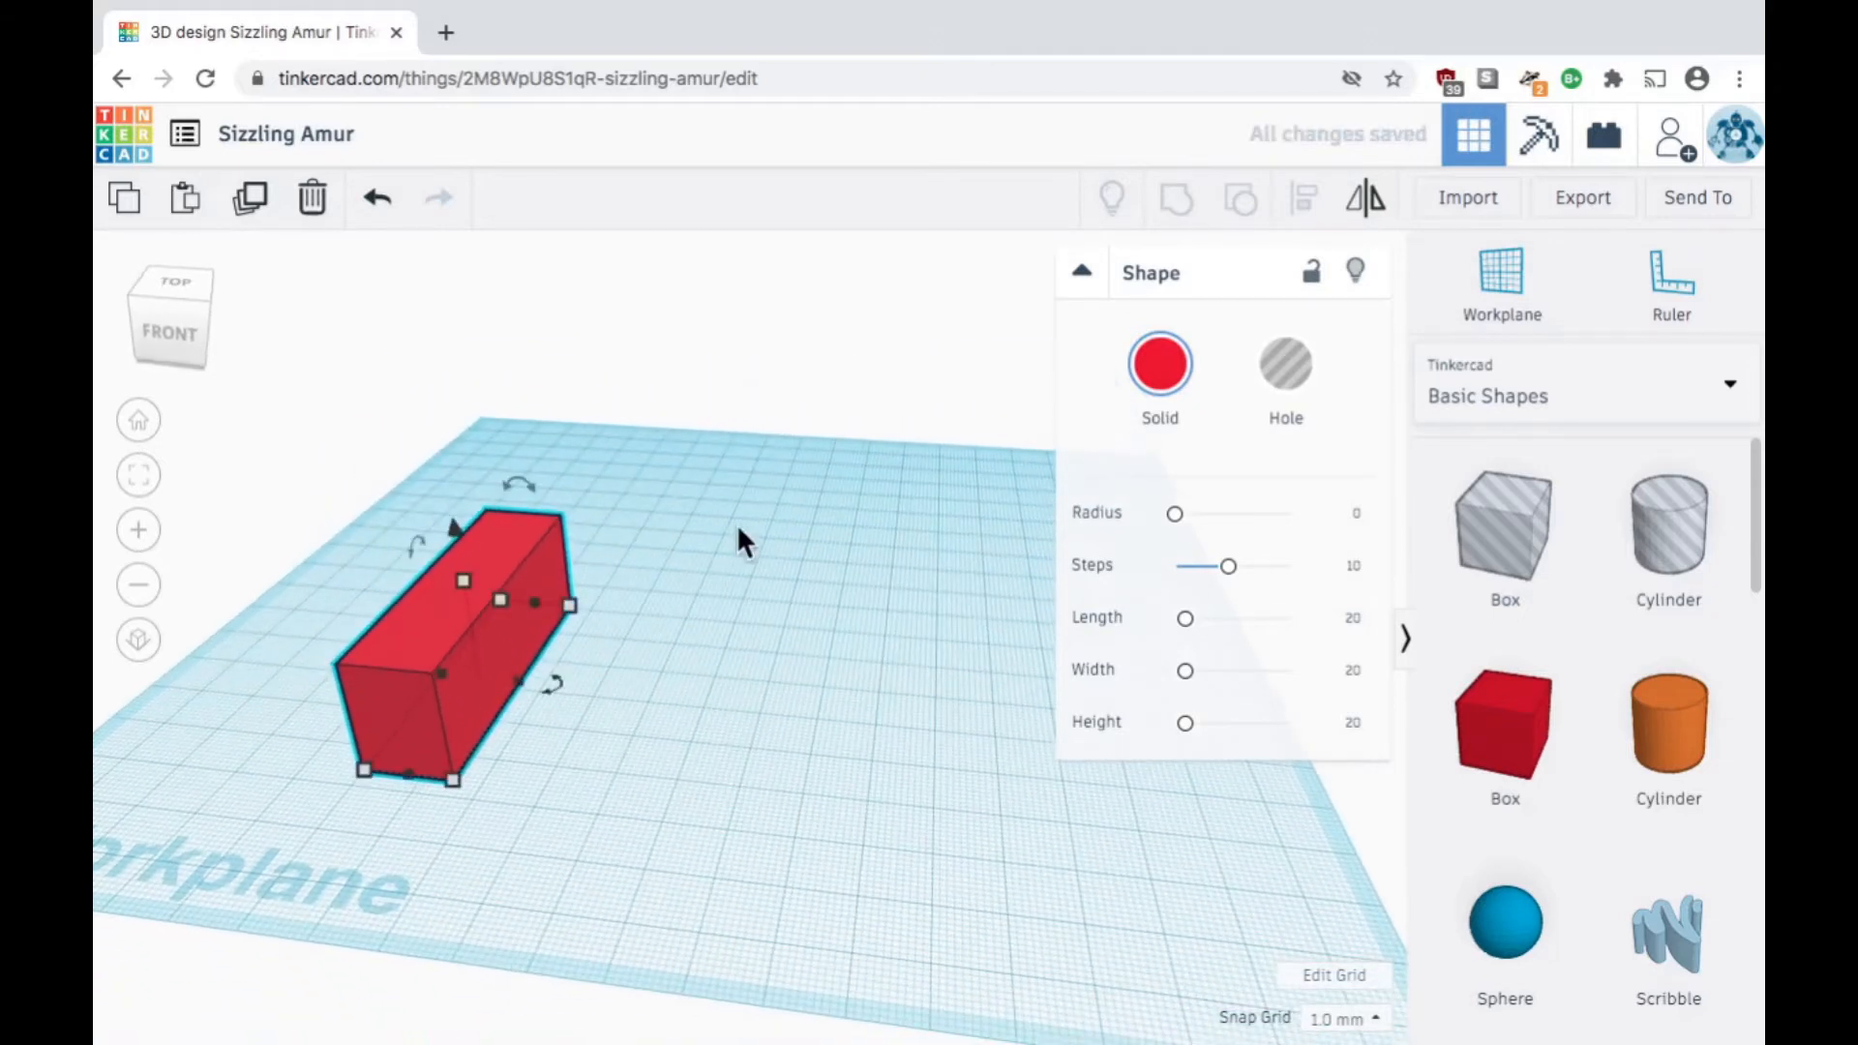
mouse_move(463, 634)
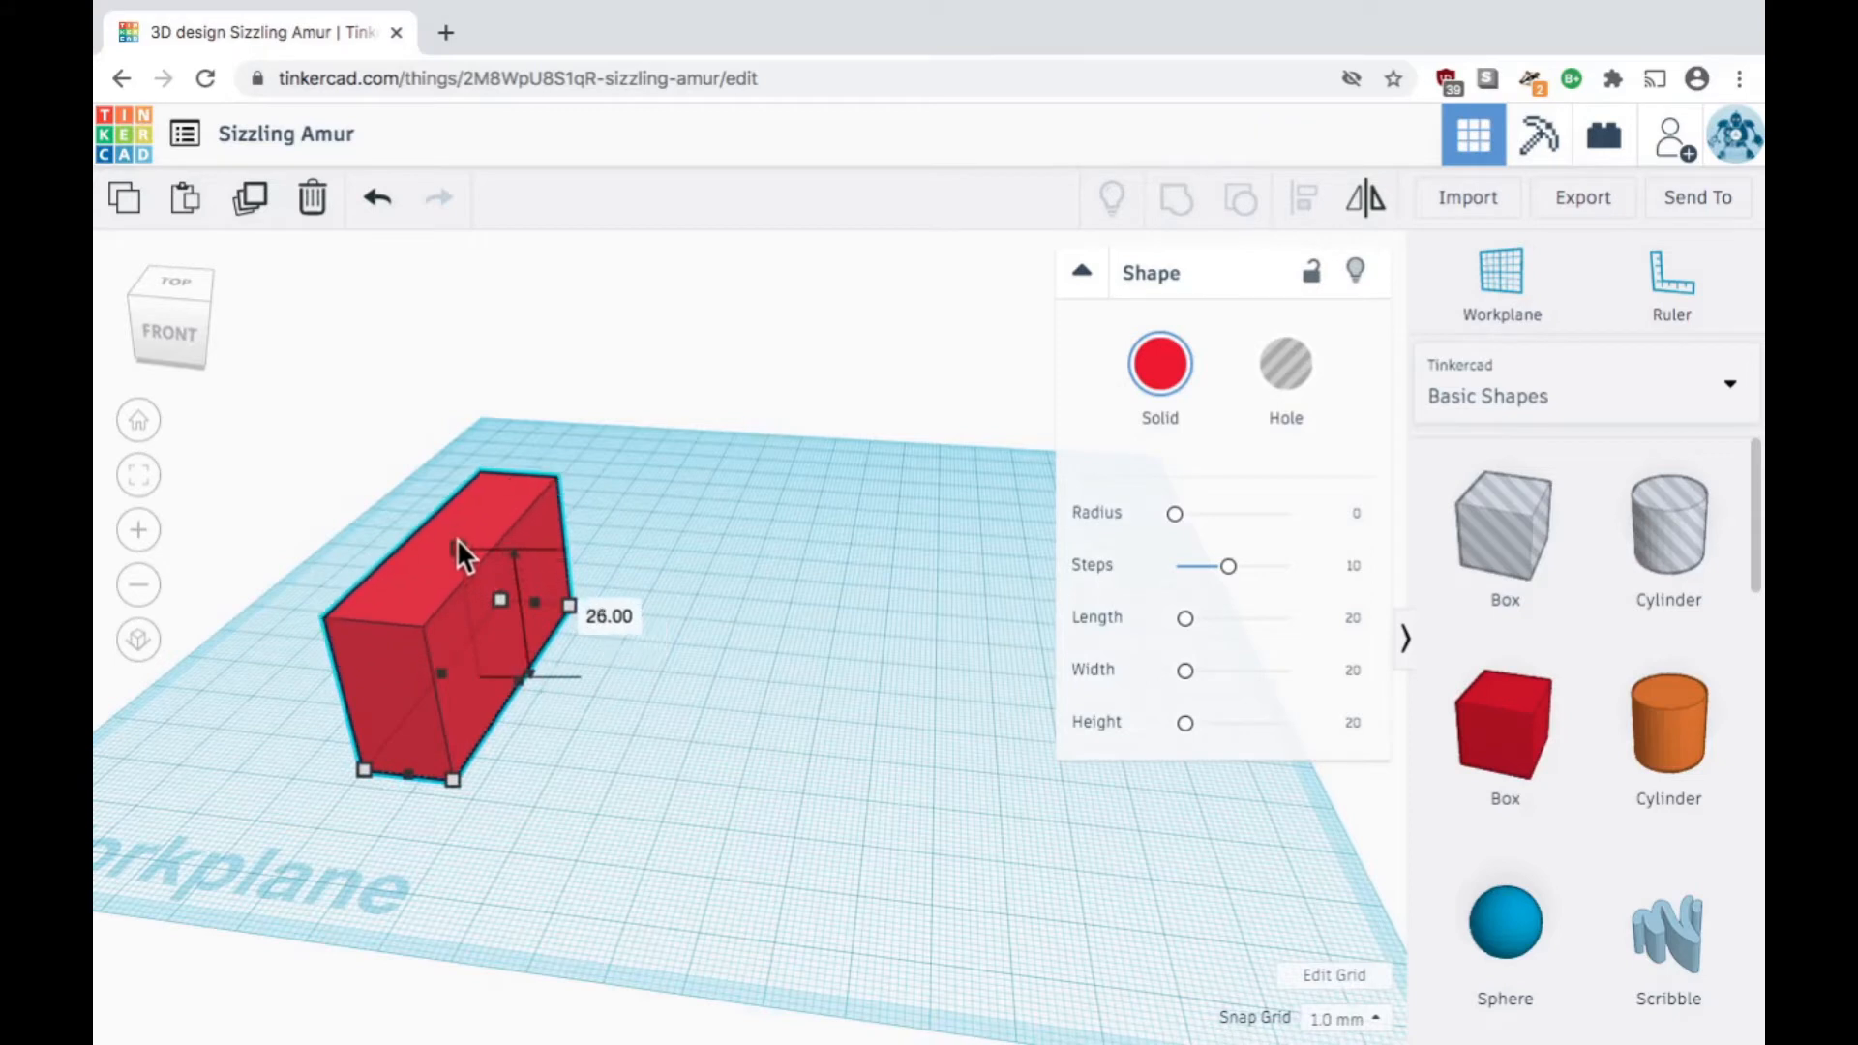
drag(462, 557, 463, 480)
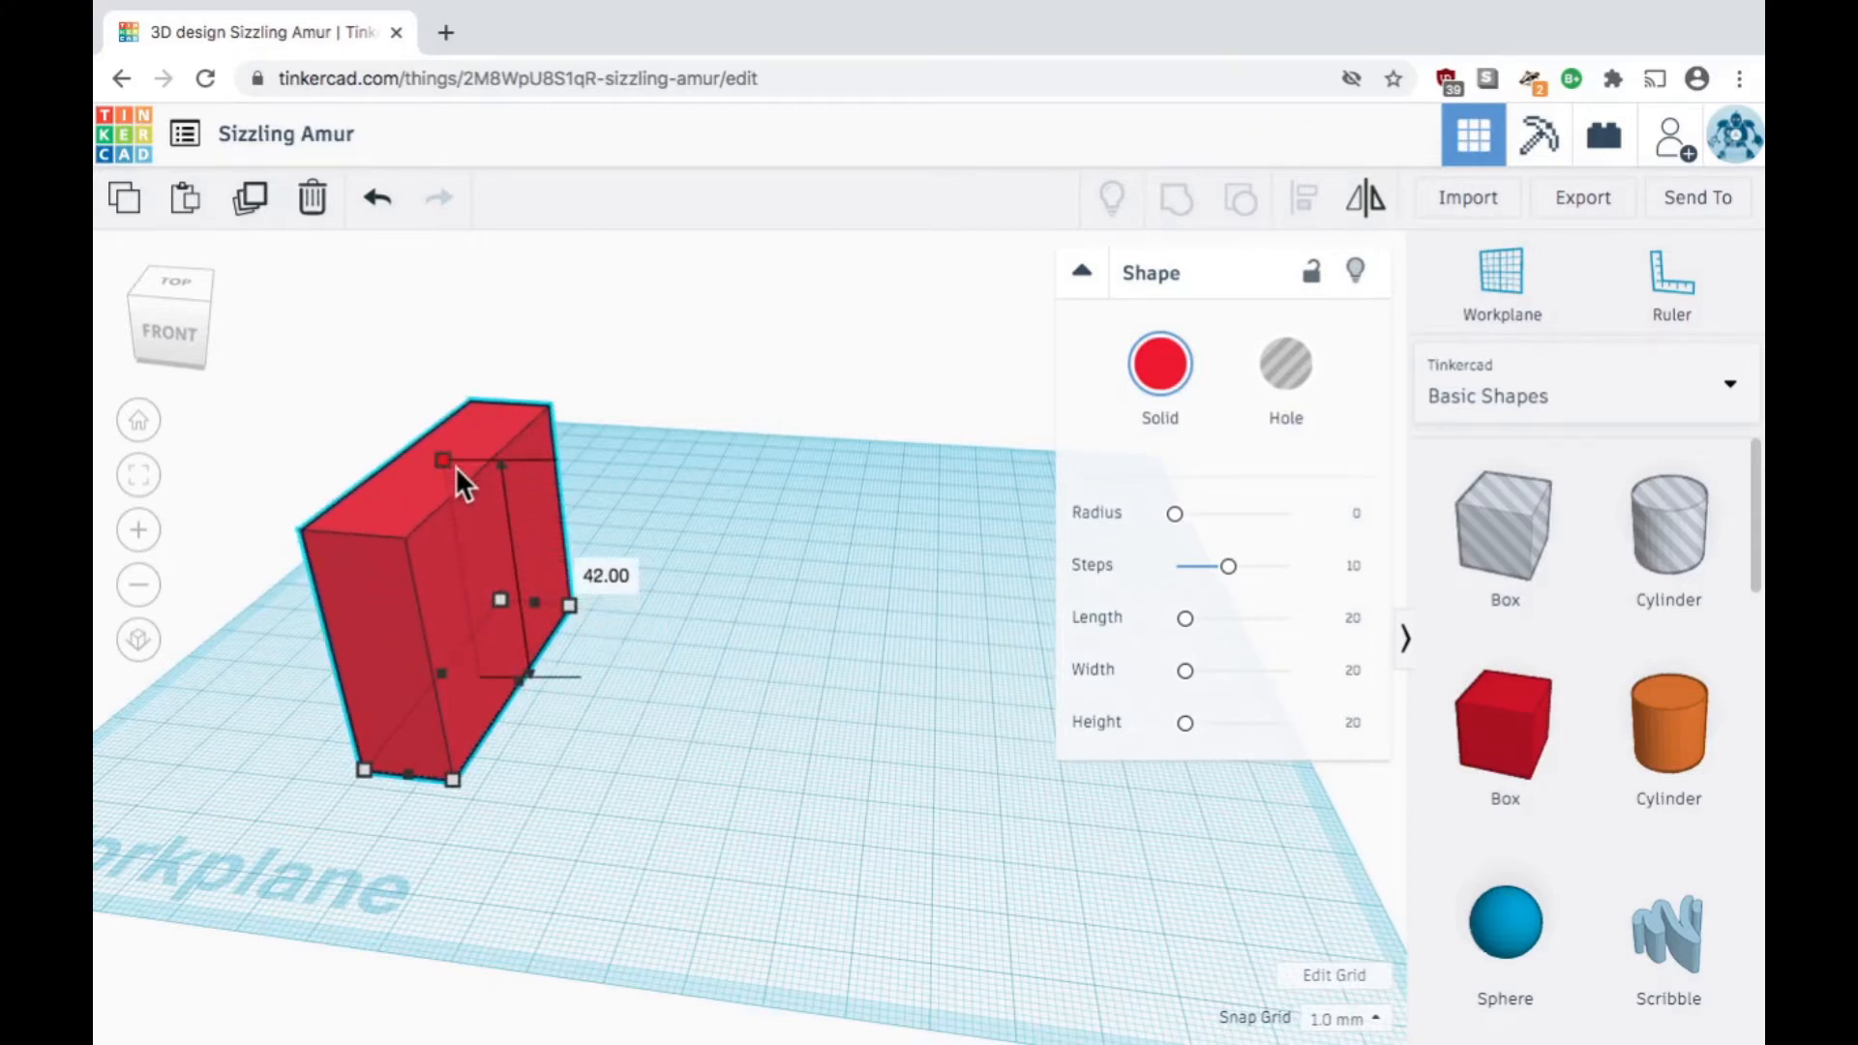
drag(441, 460, 459, 563)
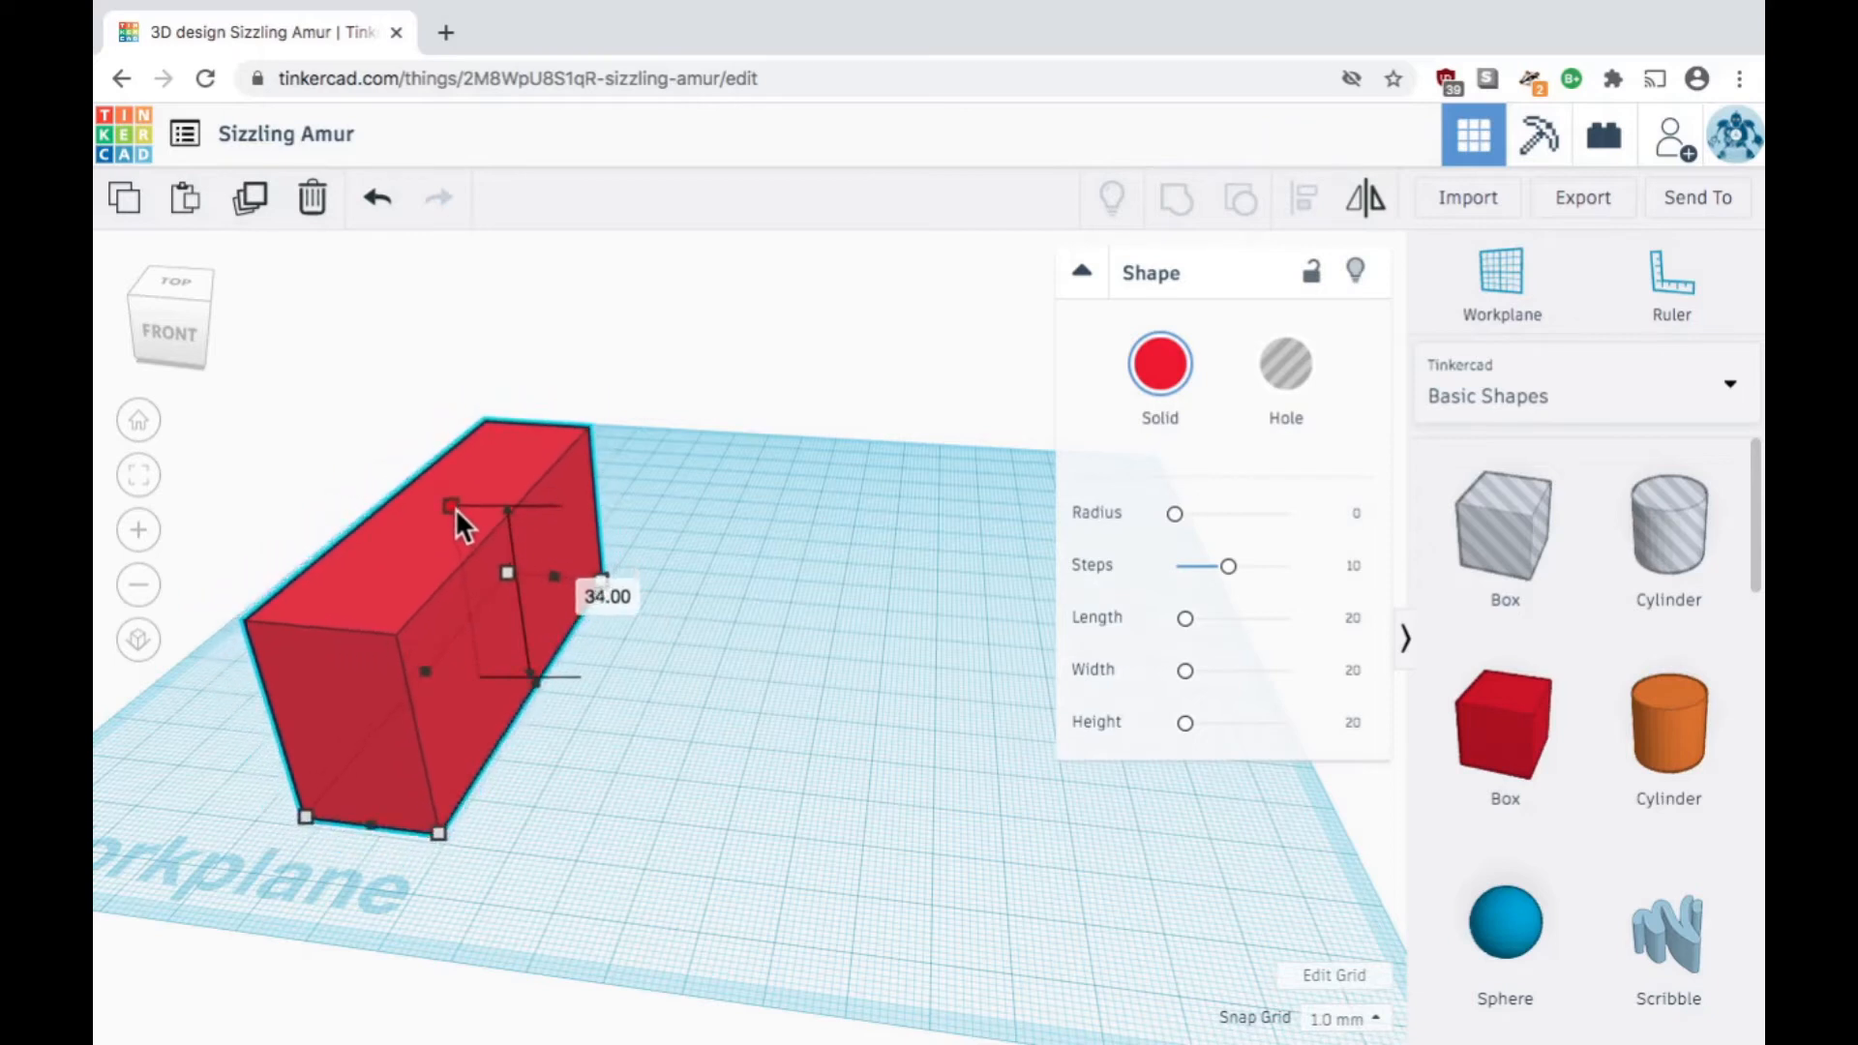
drag(454, 503, 454, 543)
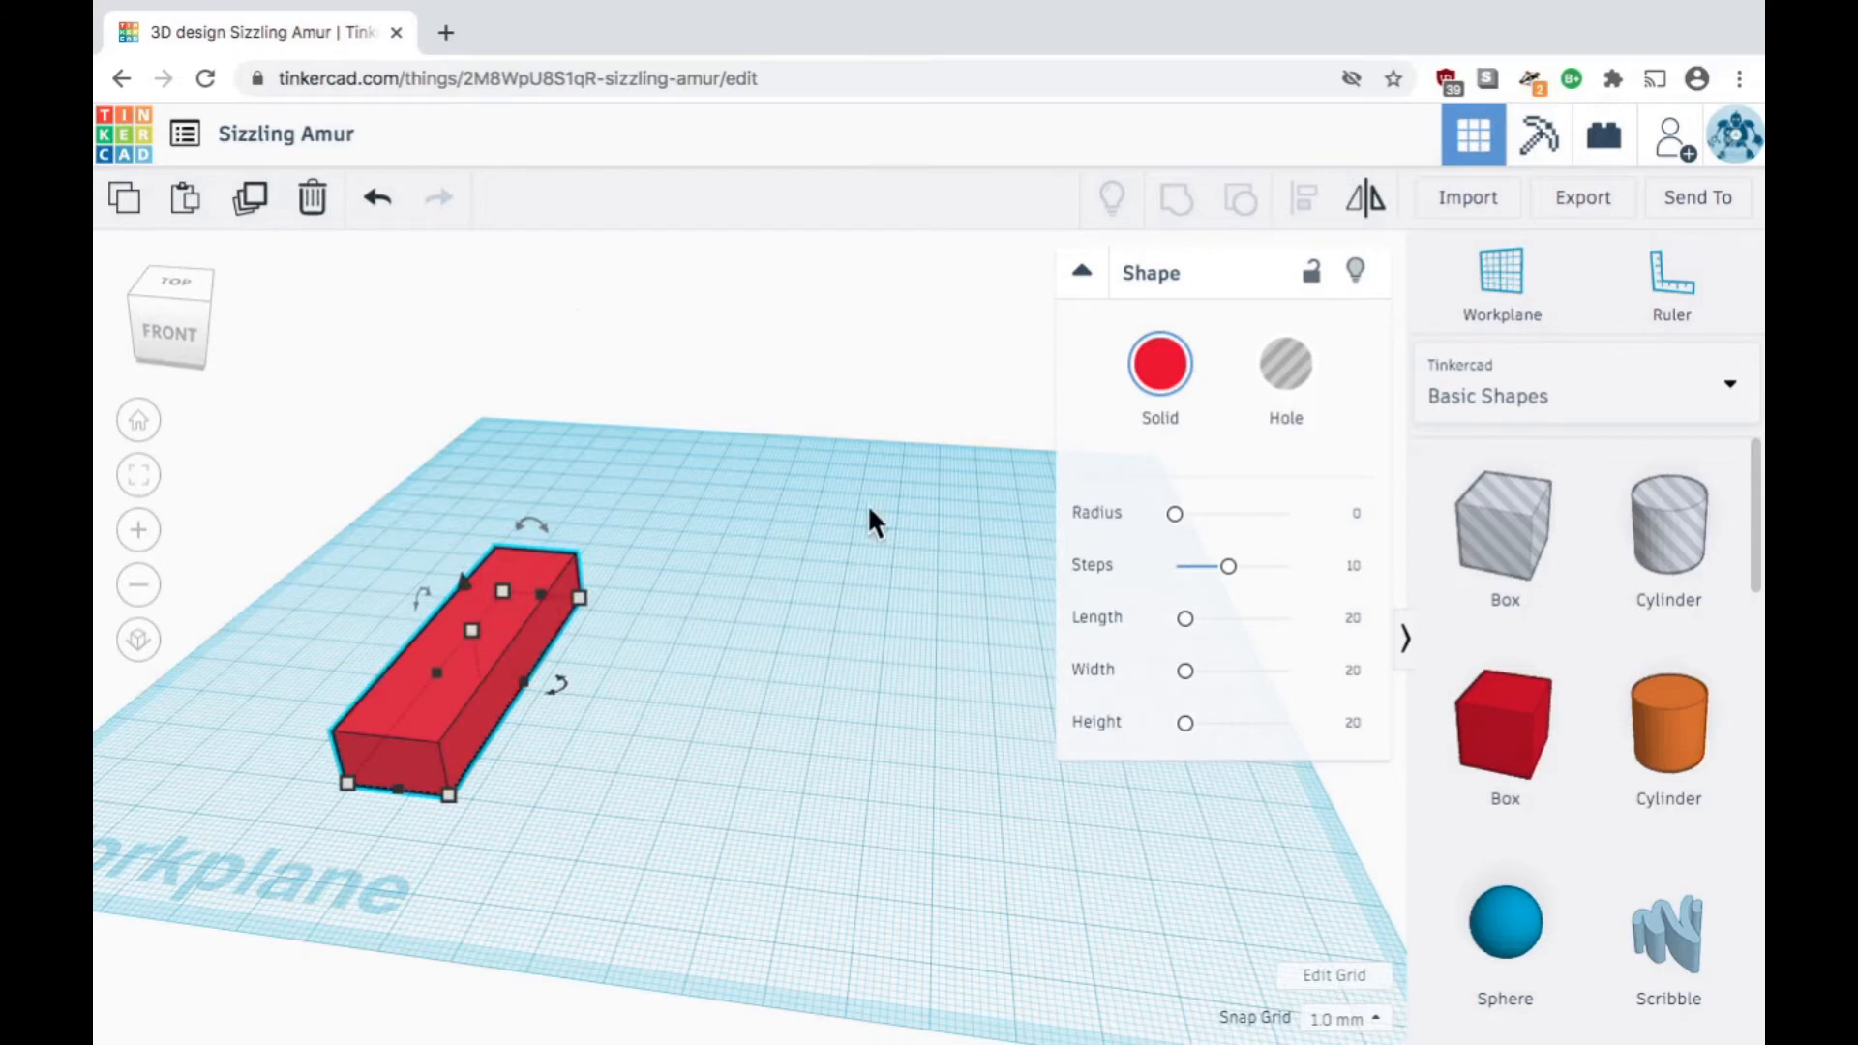
mouse_move(670, 681)
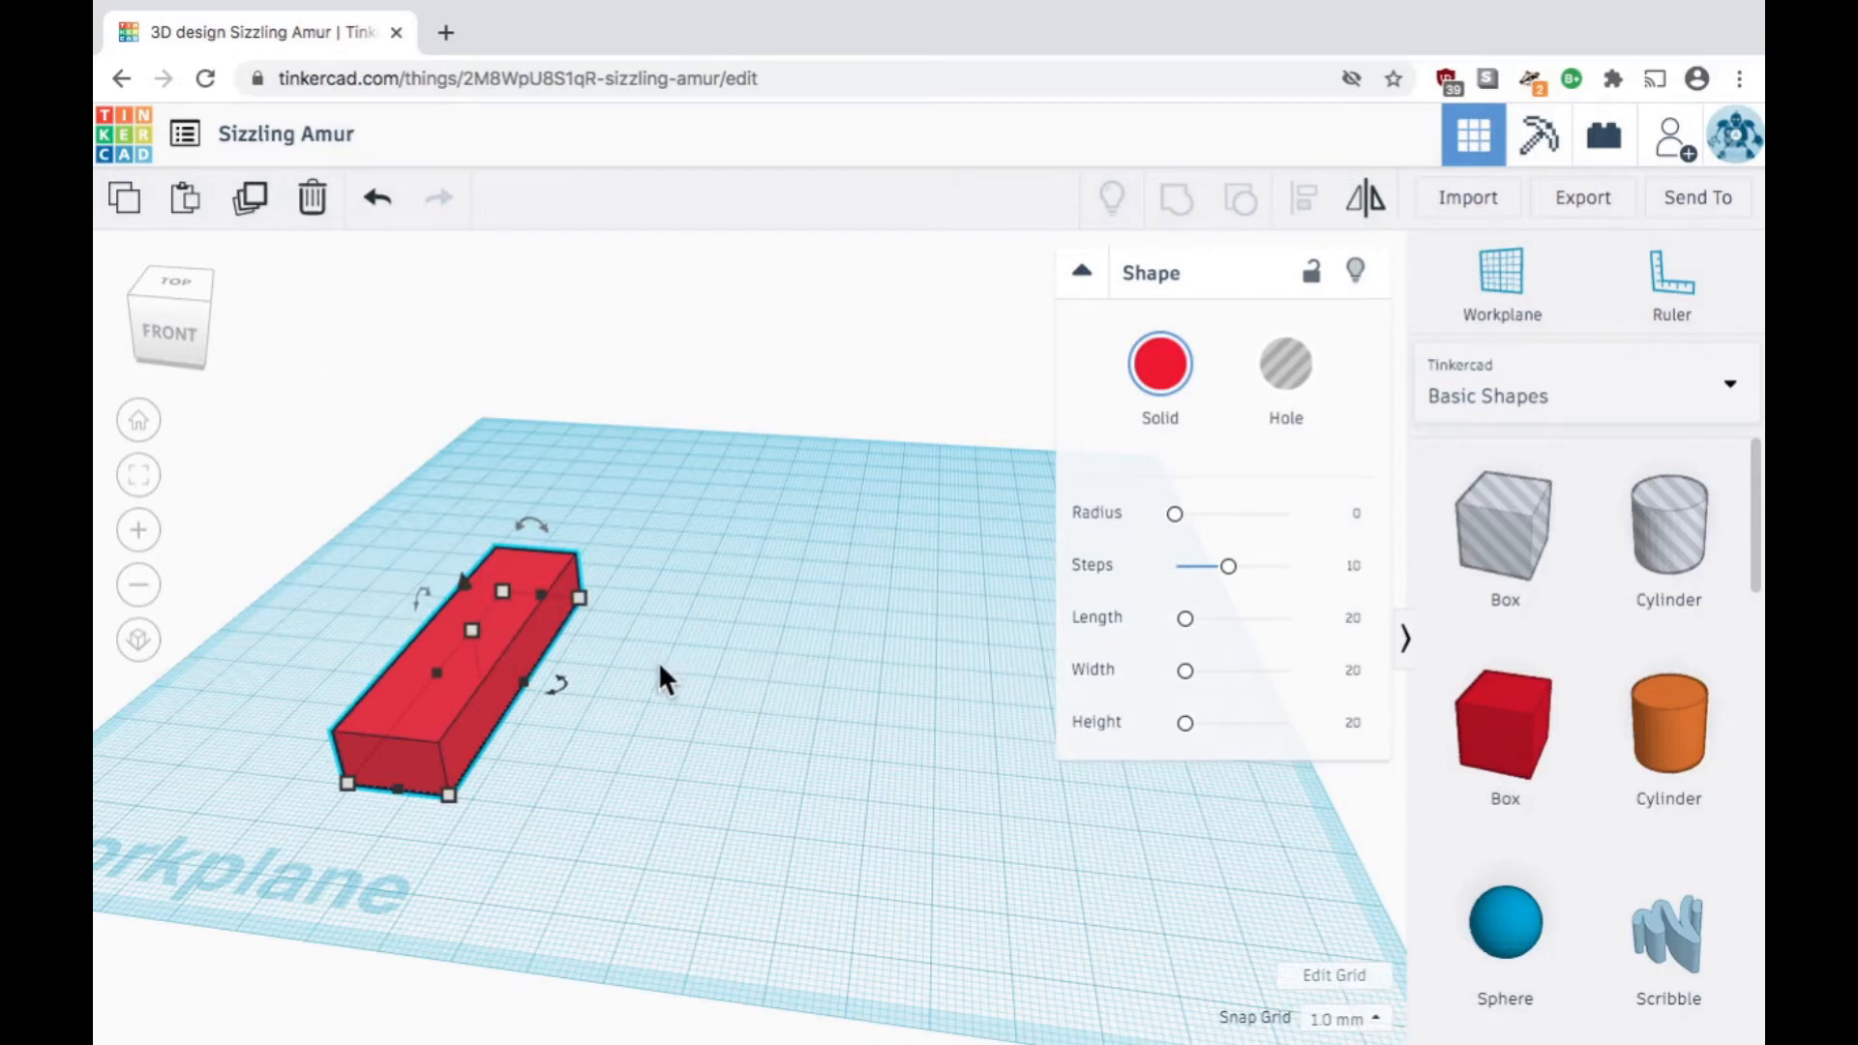
mouse_move(545, 532)
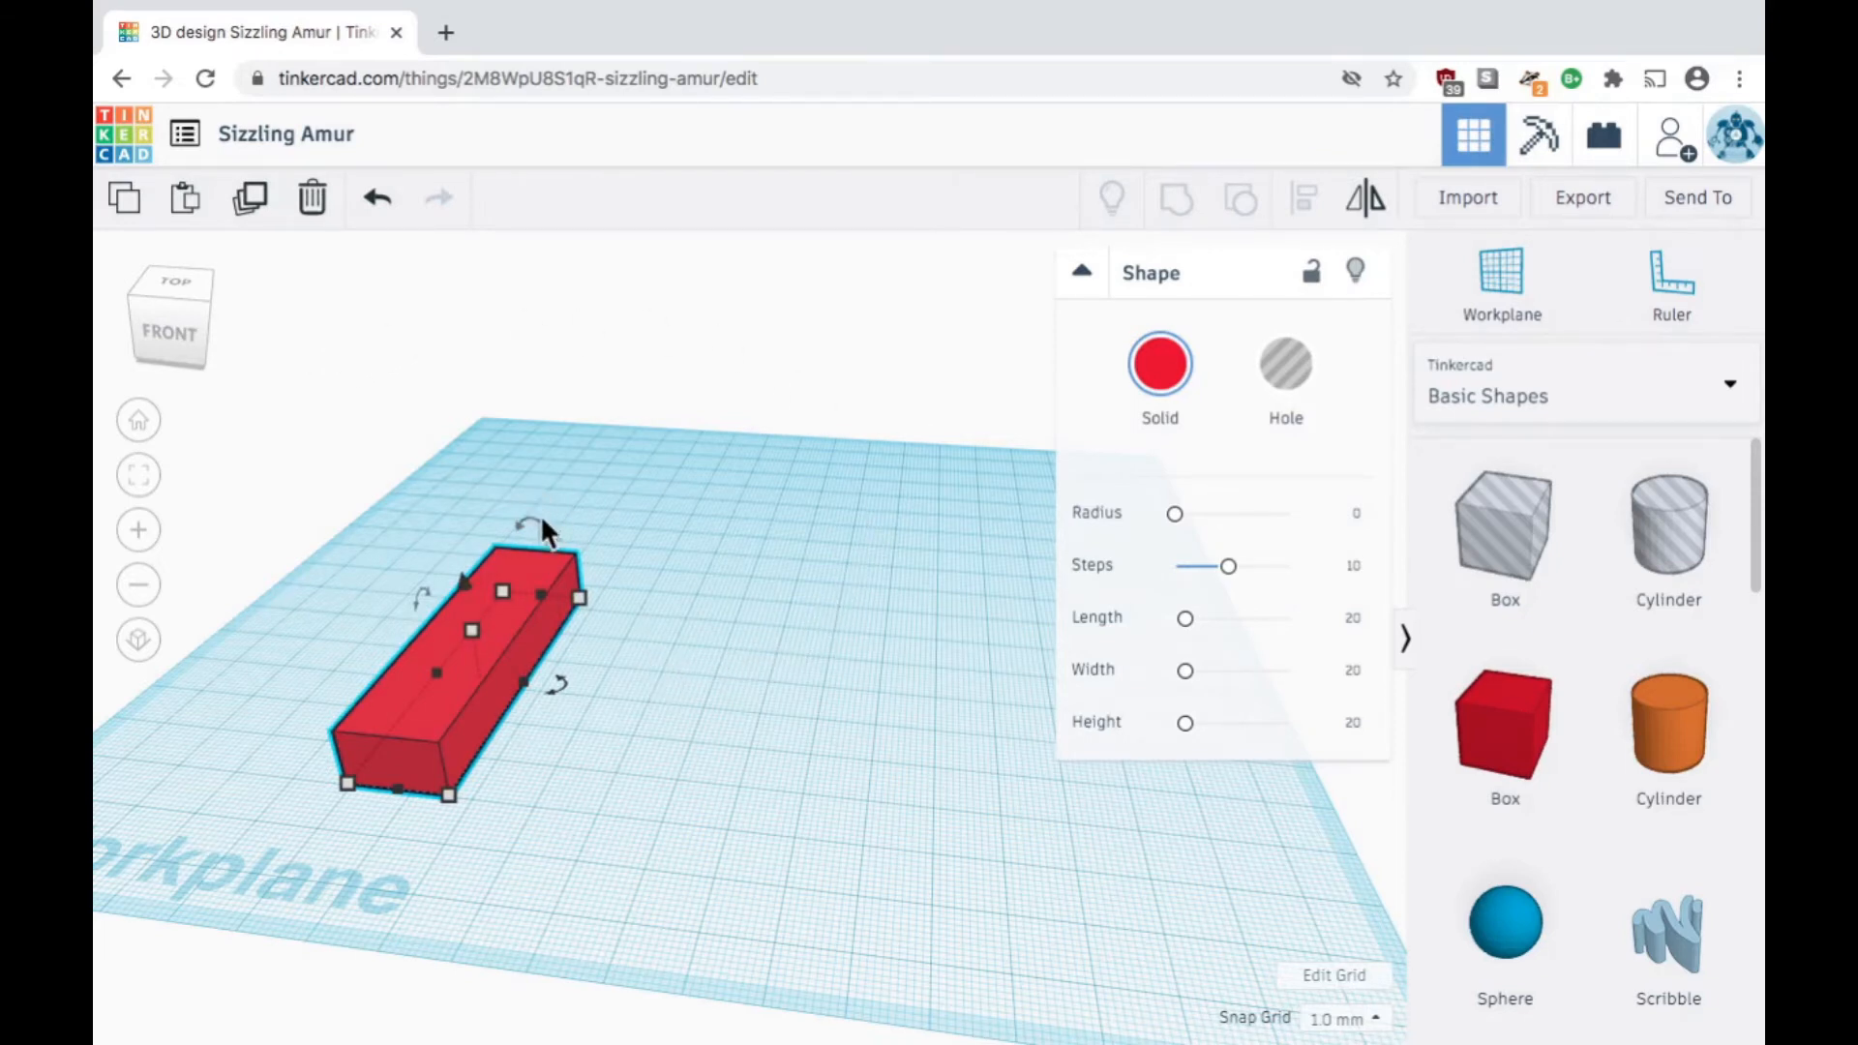
mouse_move(444, 592)
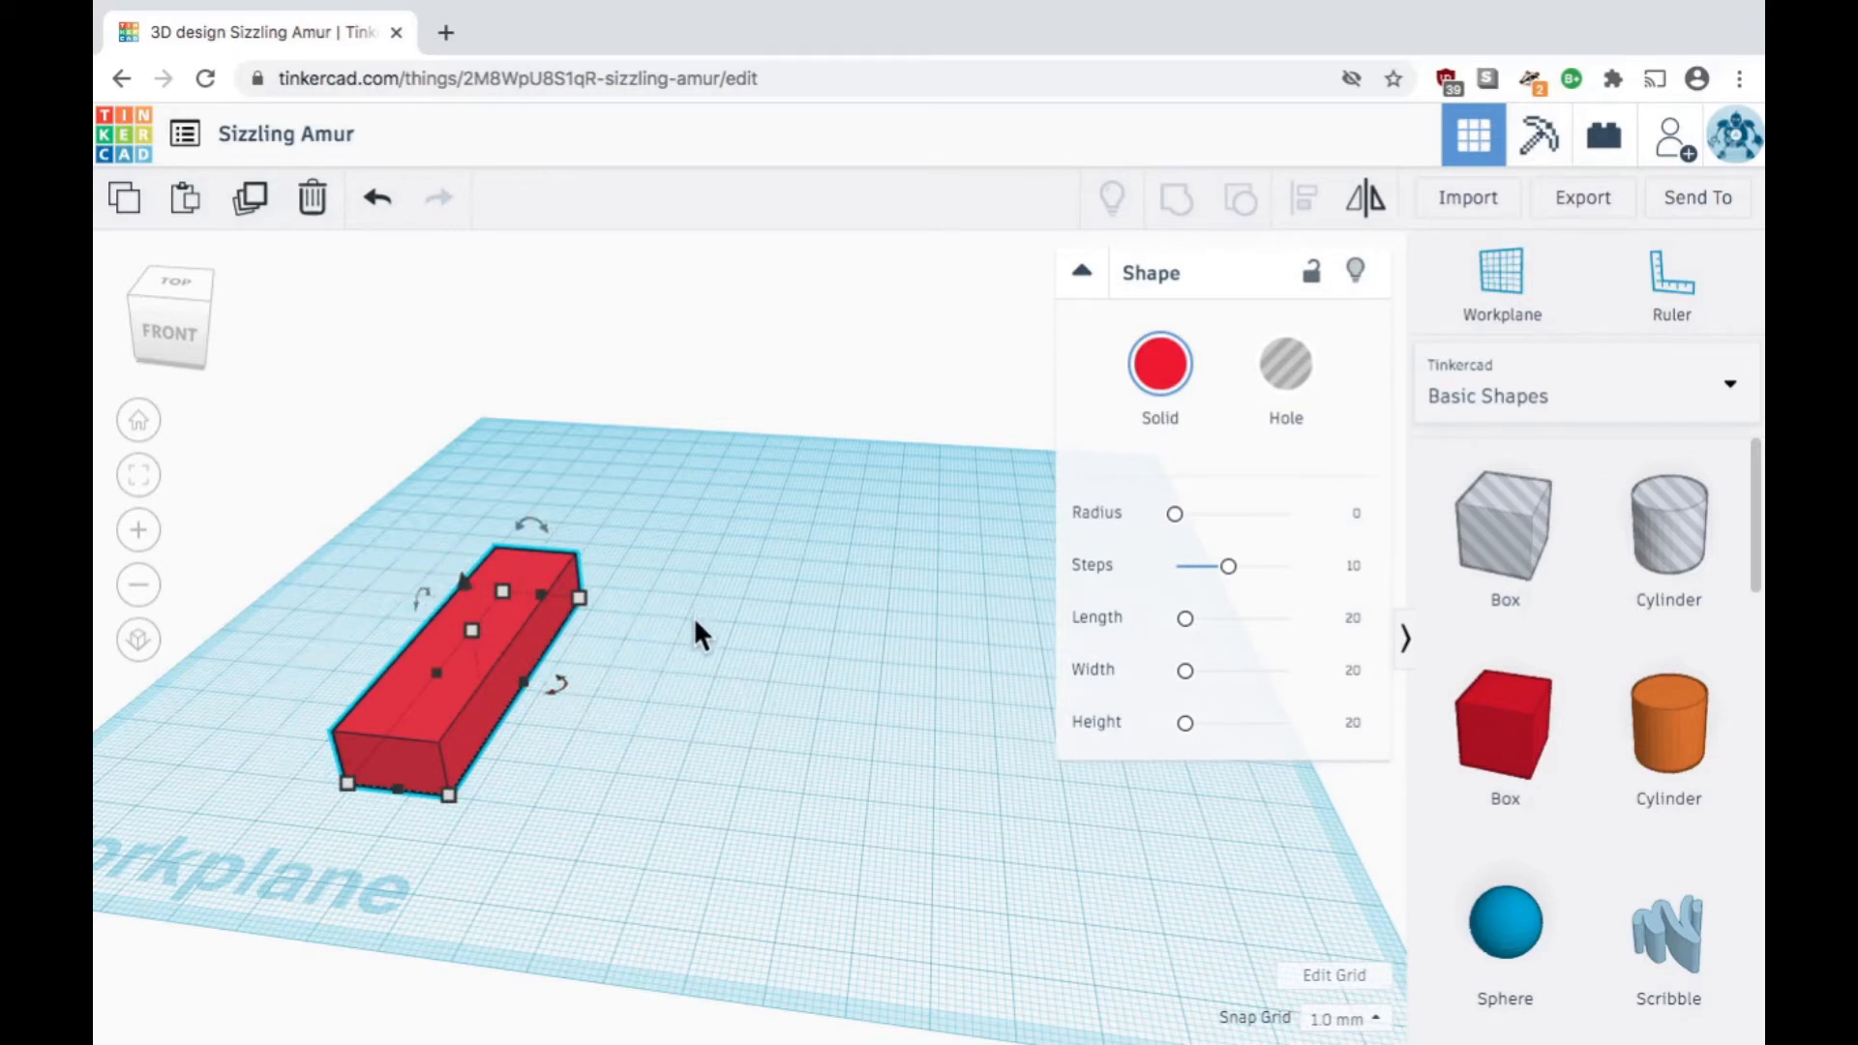
mouse_move(675, 693)
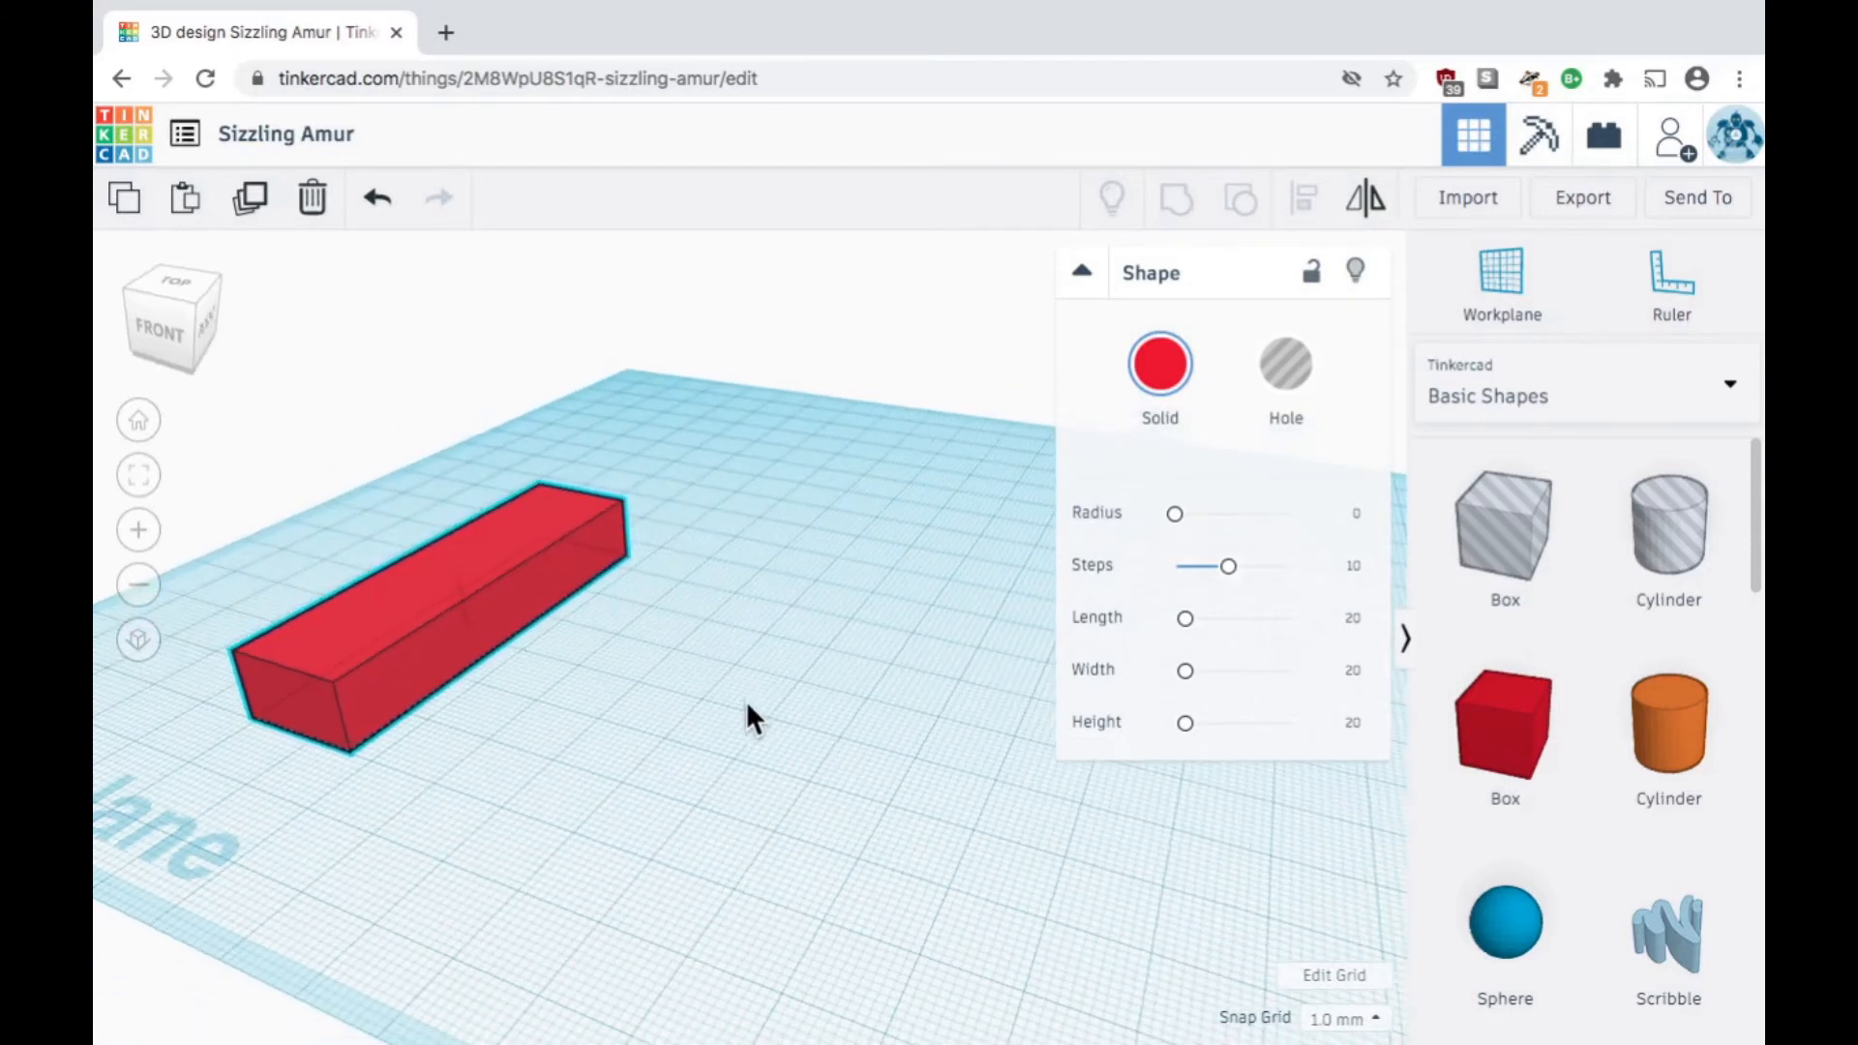
Step: Rotate the long red box in 22.5° snaps until it lies at a diagonal angle
click(426, 592)
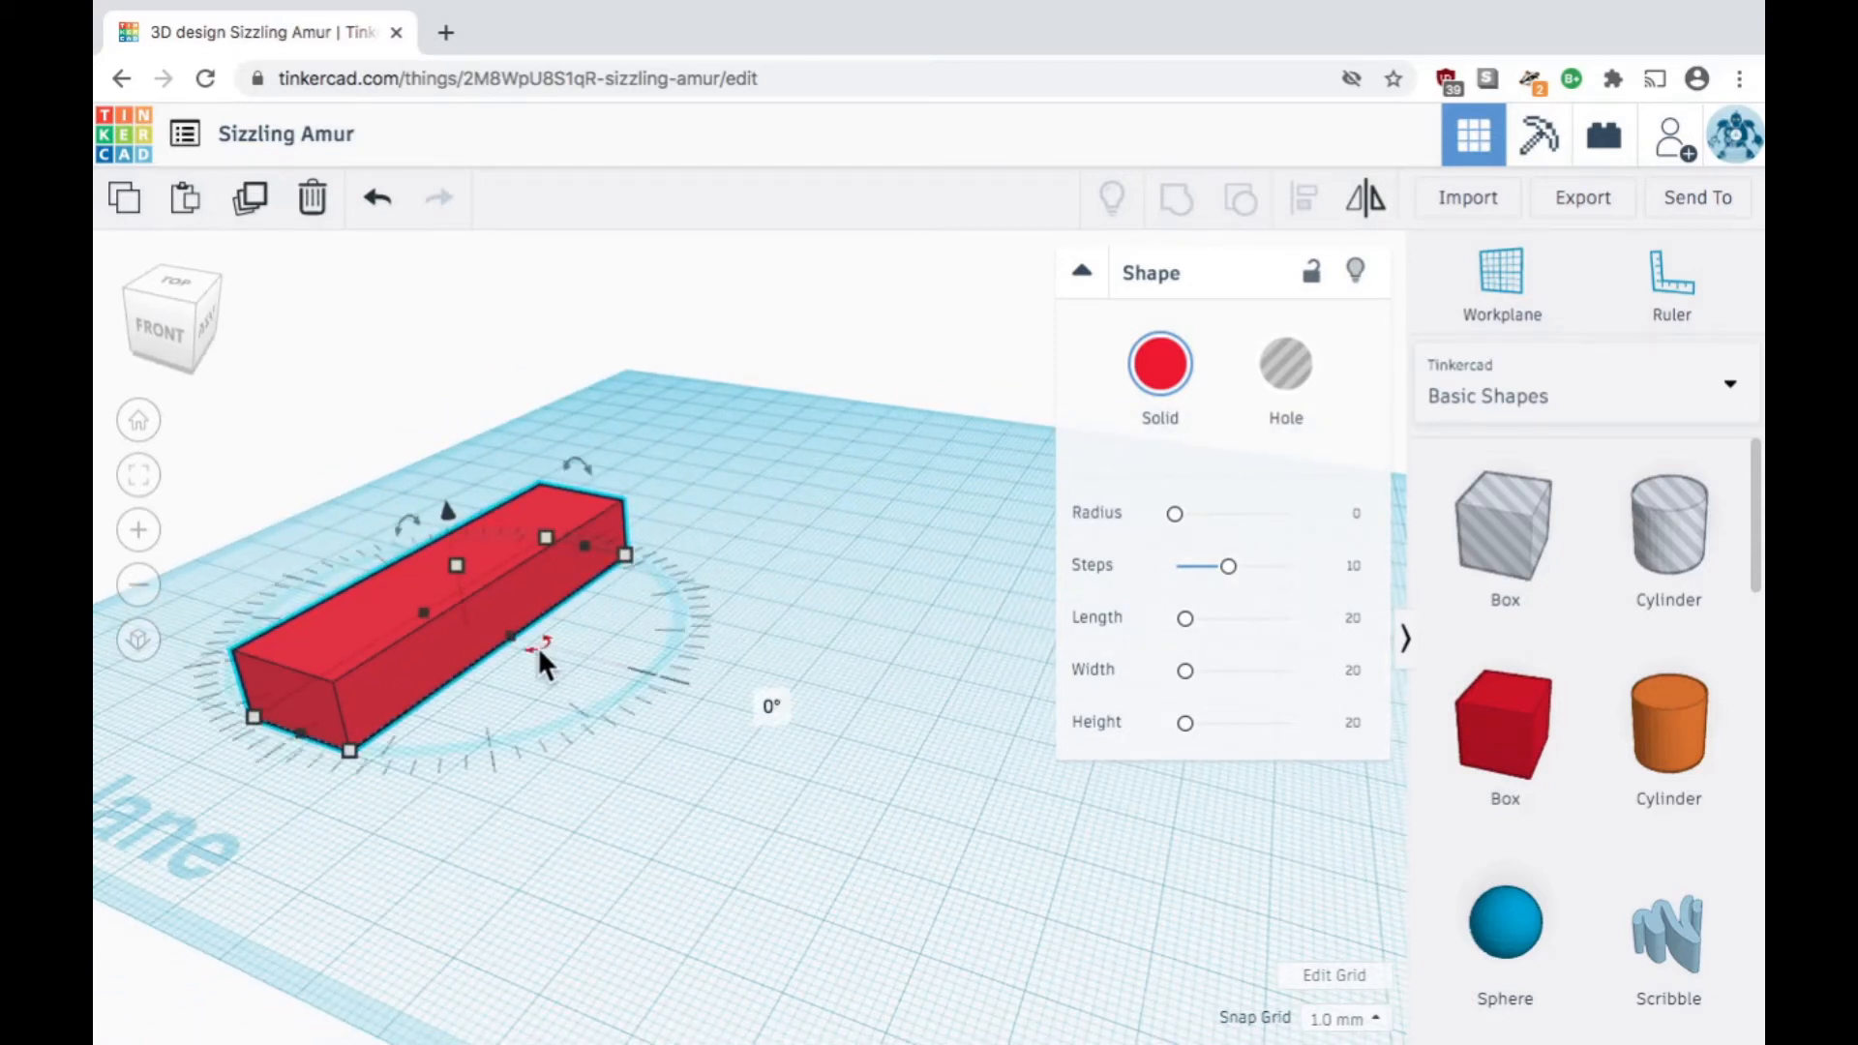
drag(545, 640, 664, 604)
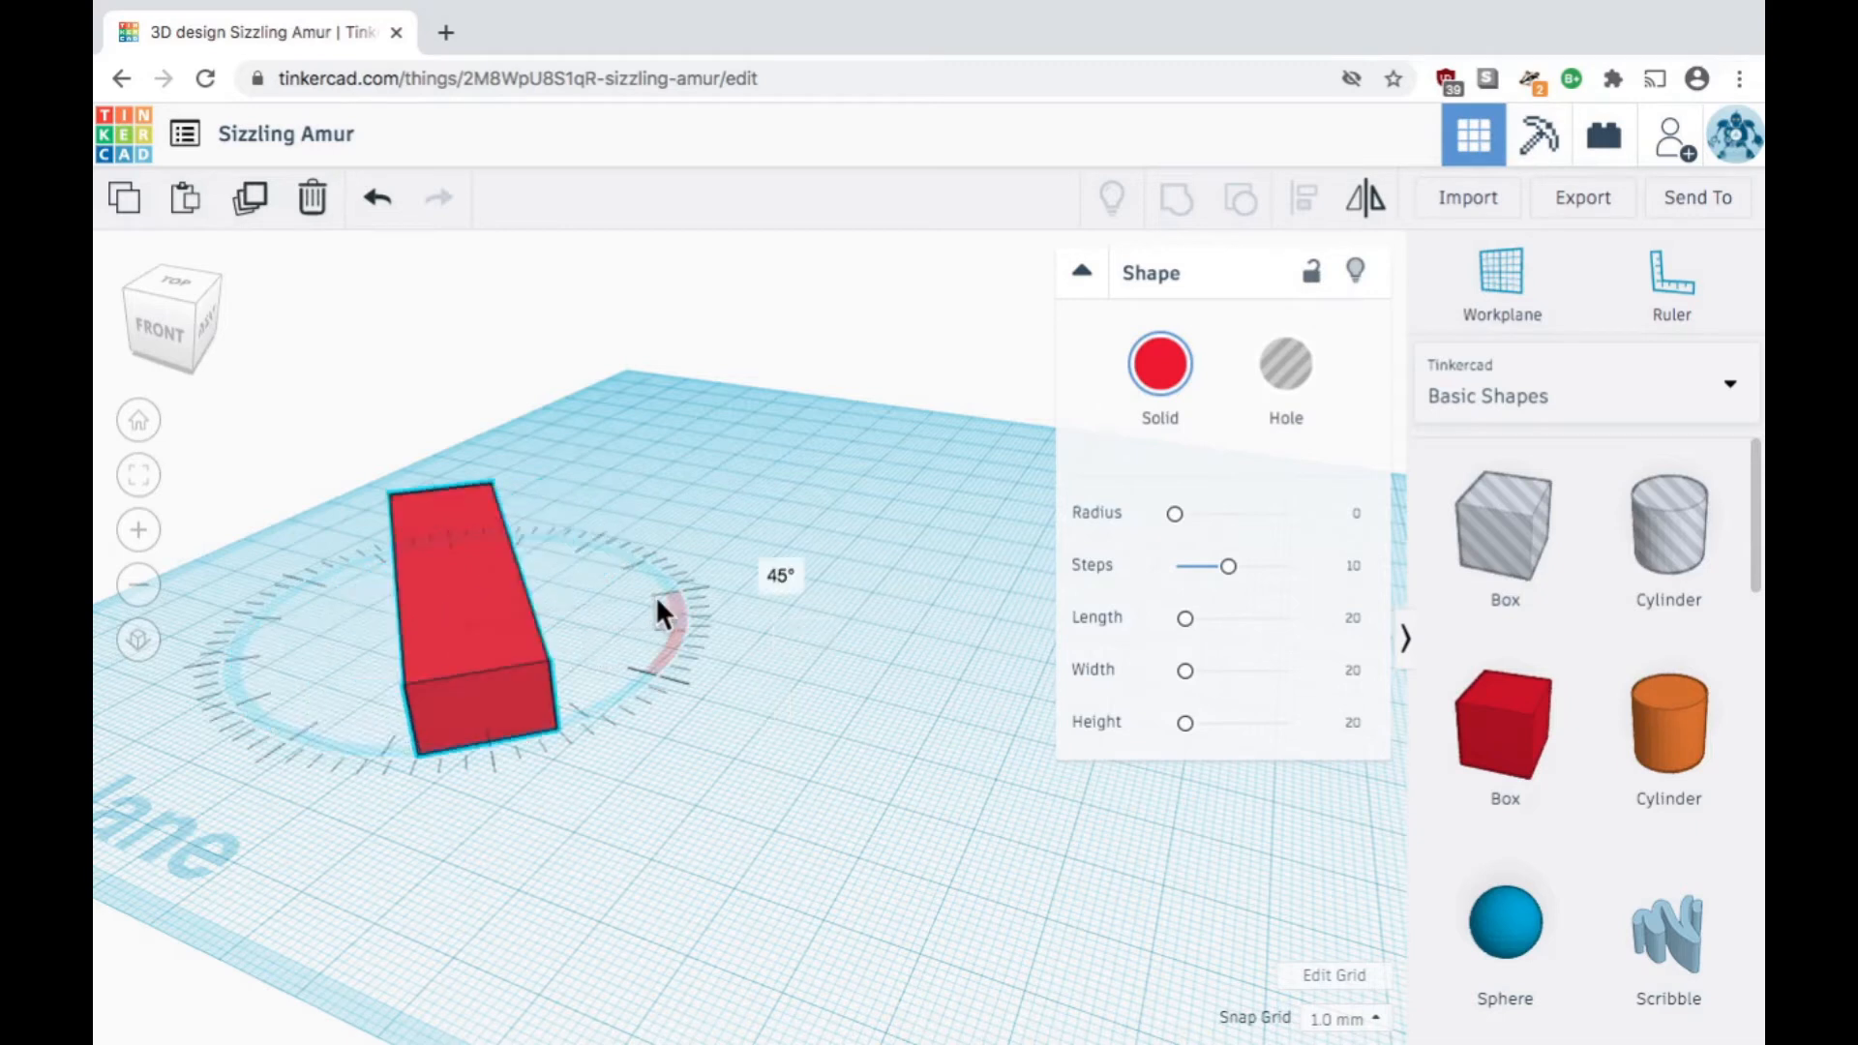
drag(664, 611, 622, 687)
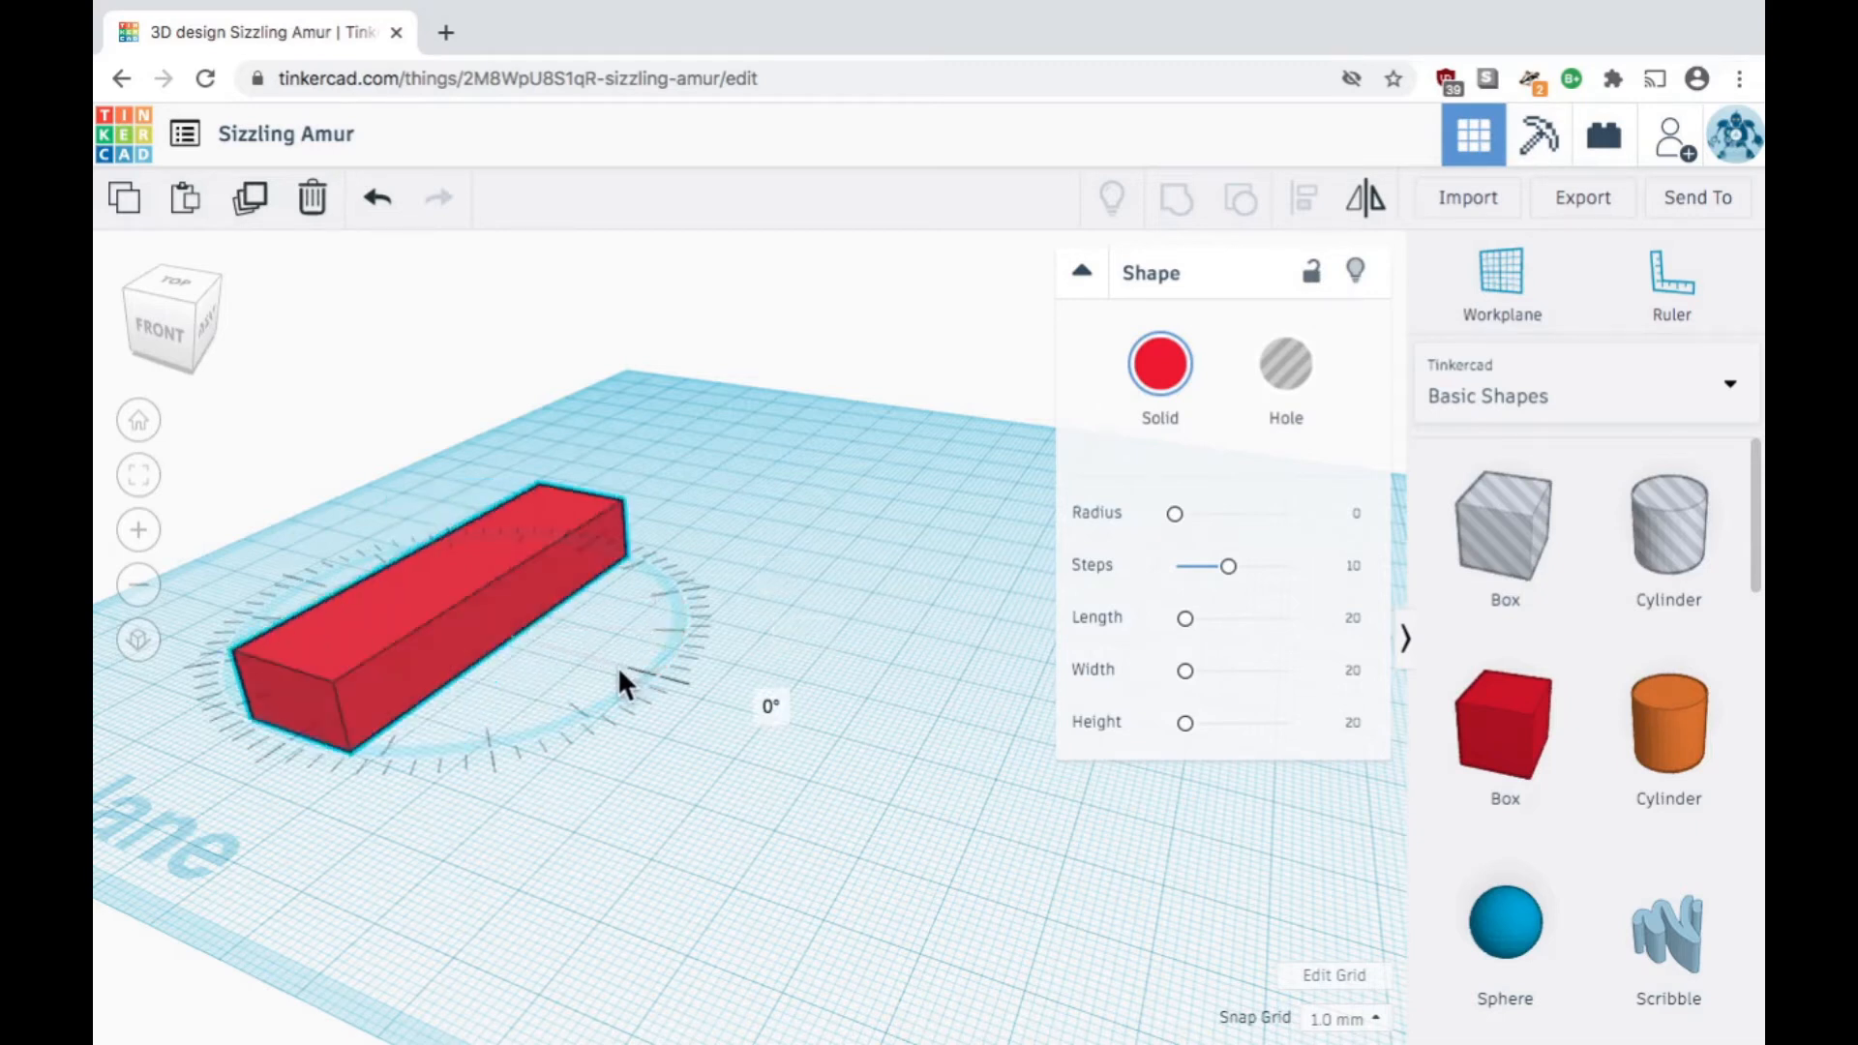
drag(628, 682, 575, 717)
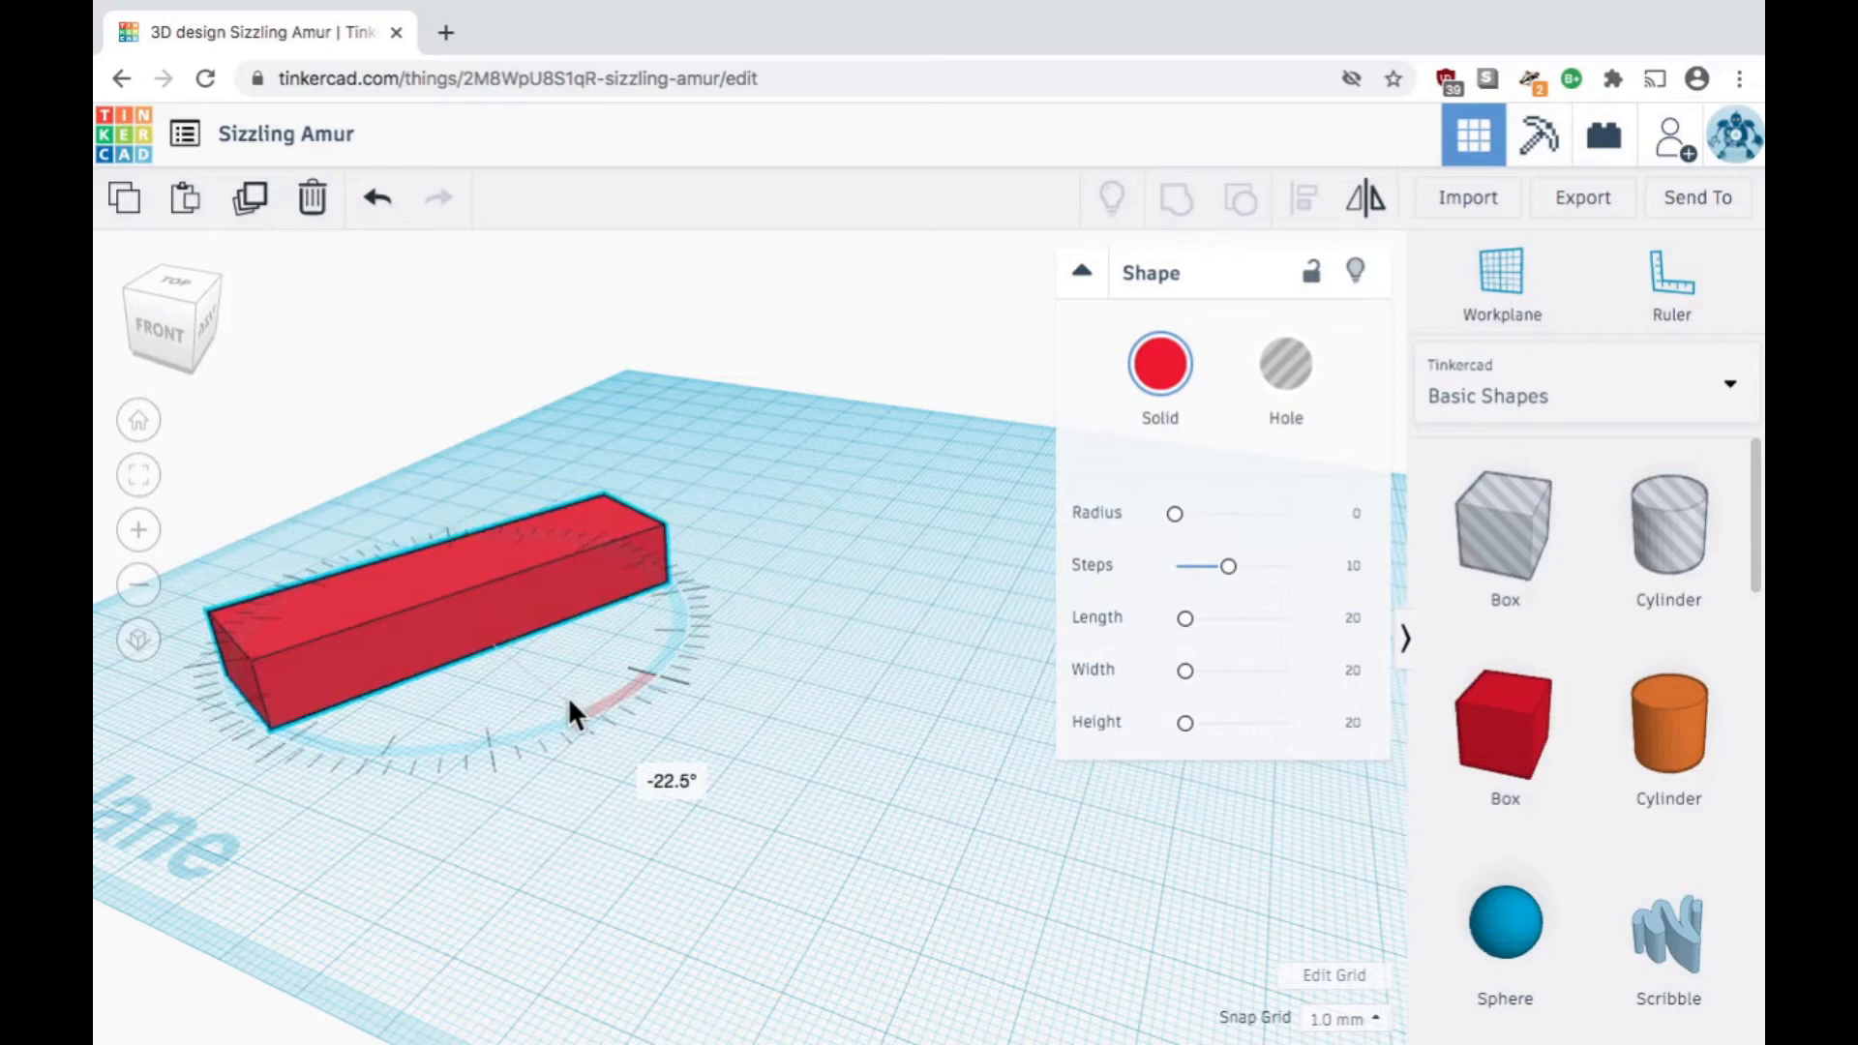
drag(575, 712, 496, 734)
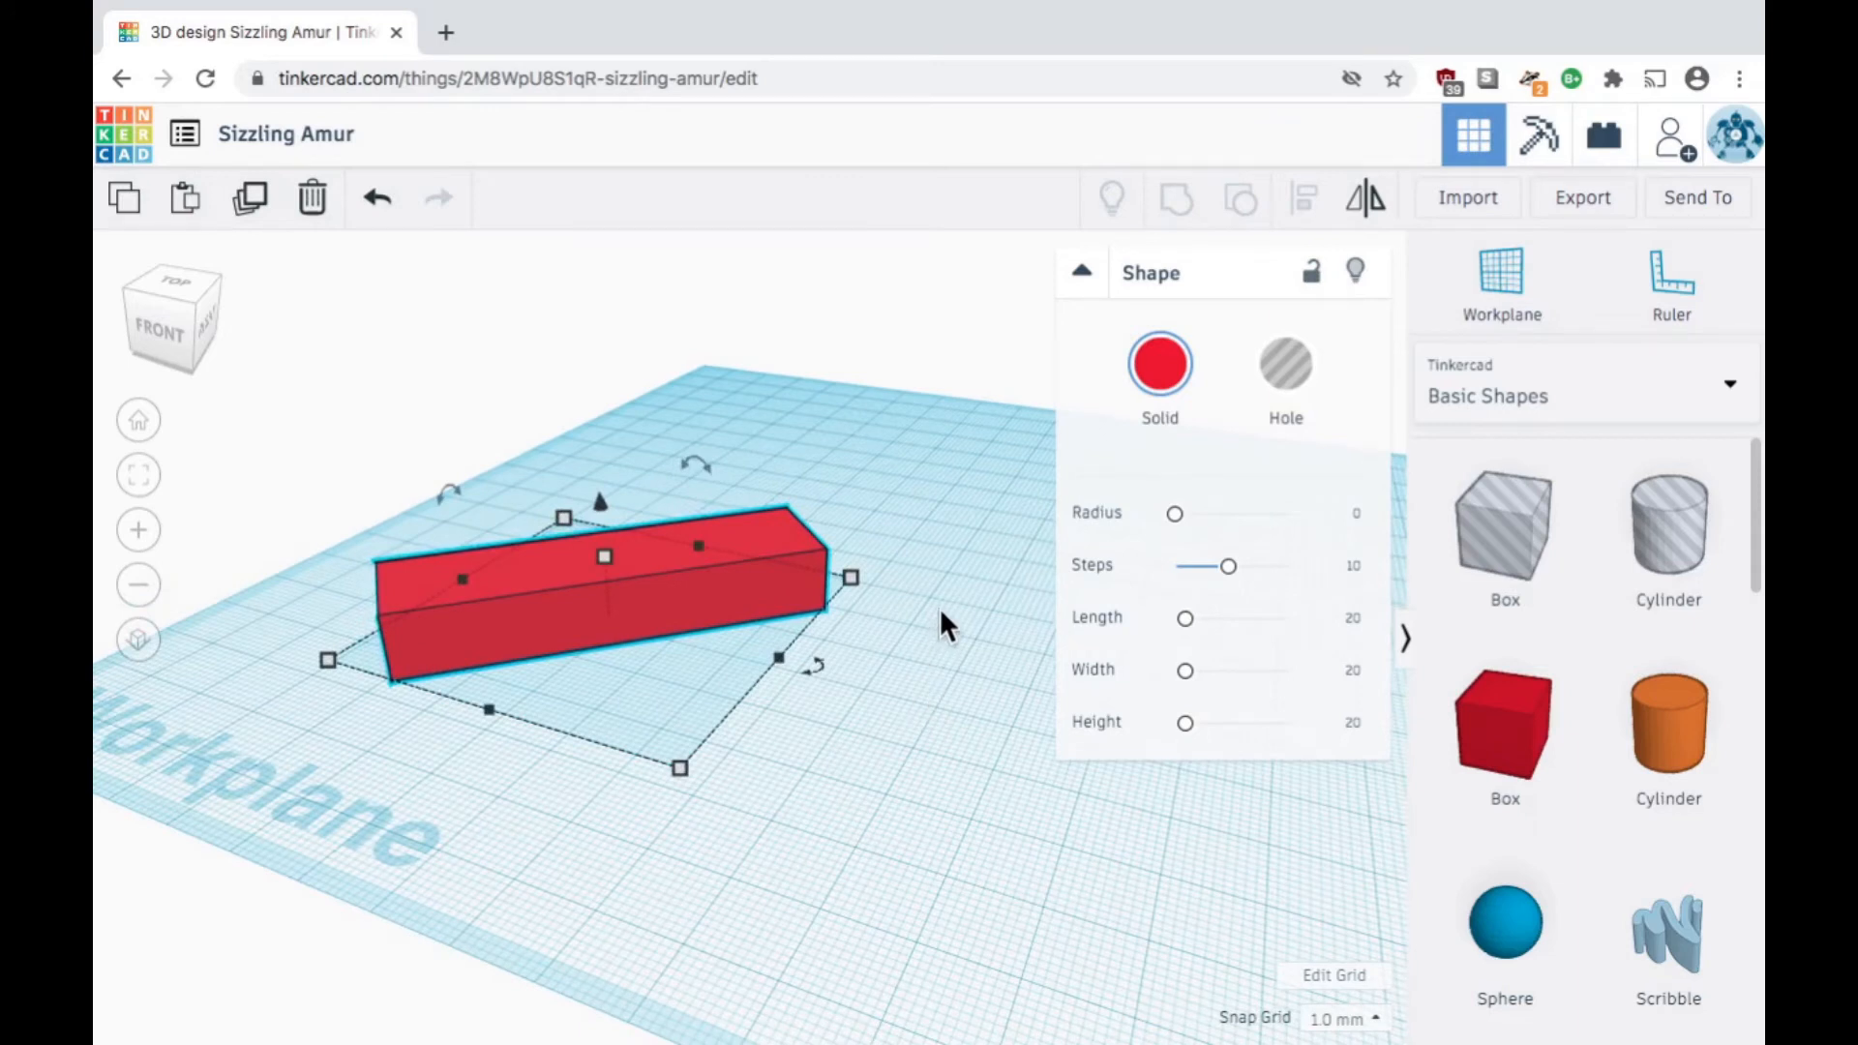
mouse_move(628, 474)
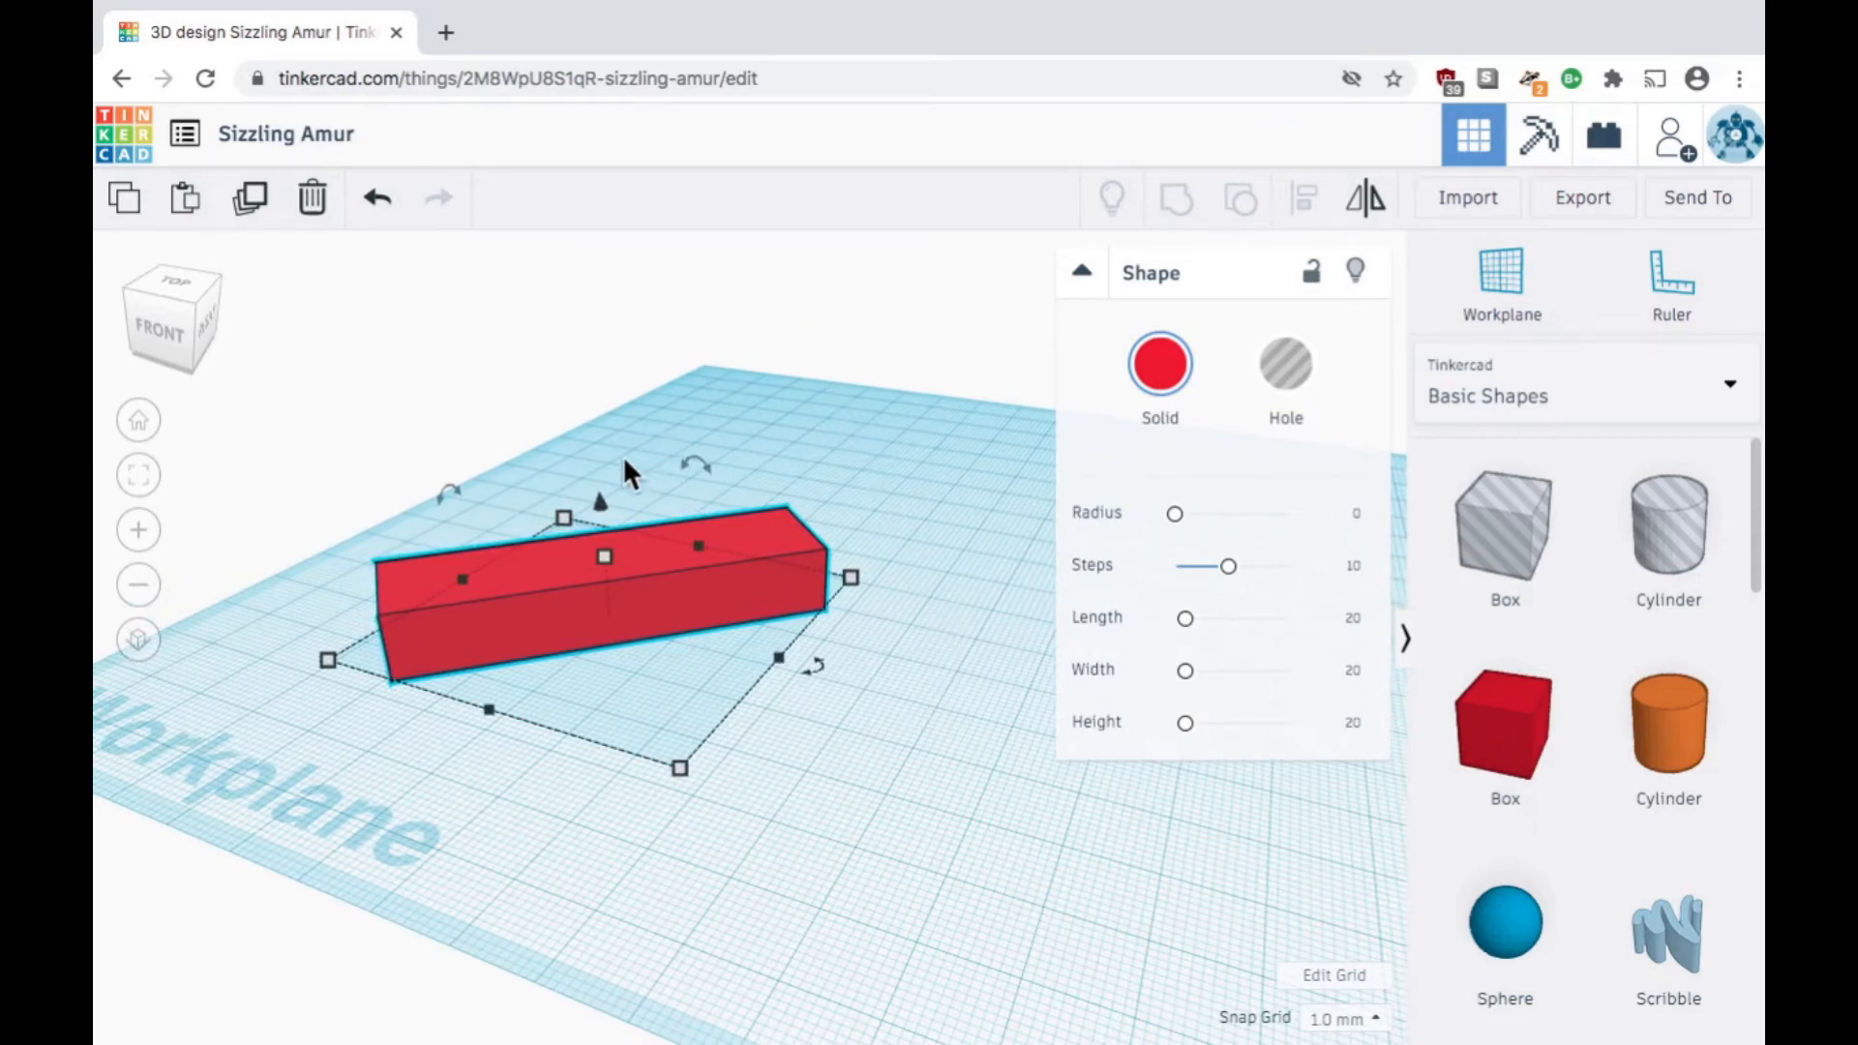
mouse_move(646, 510)
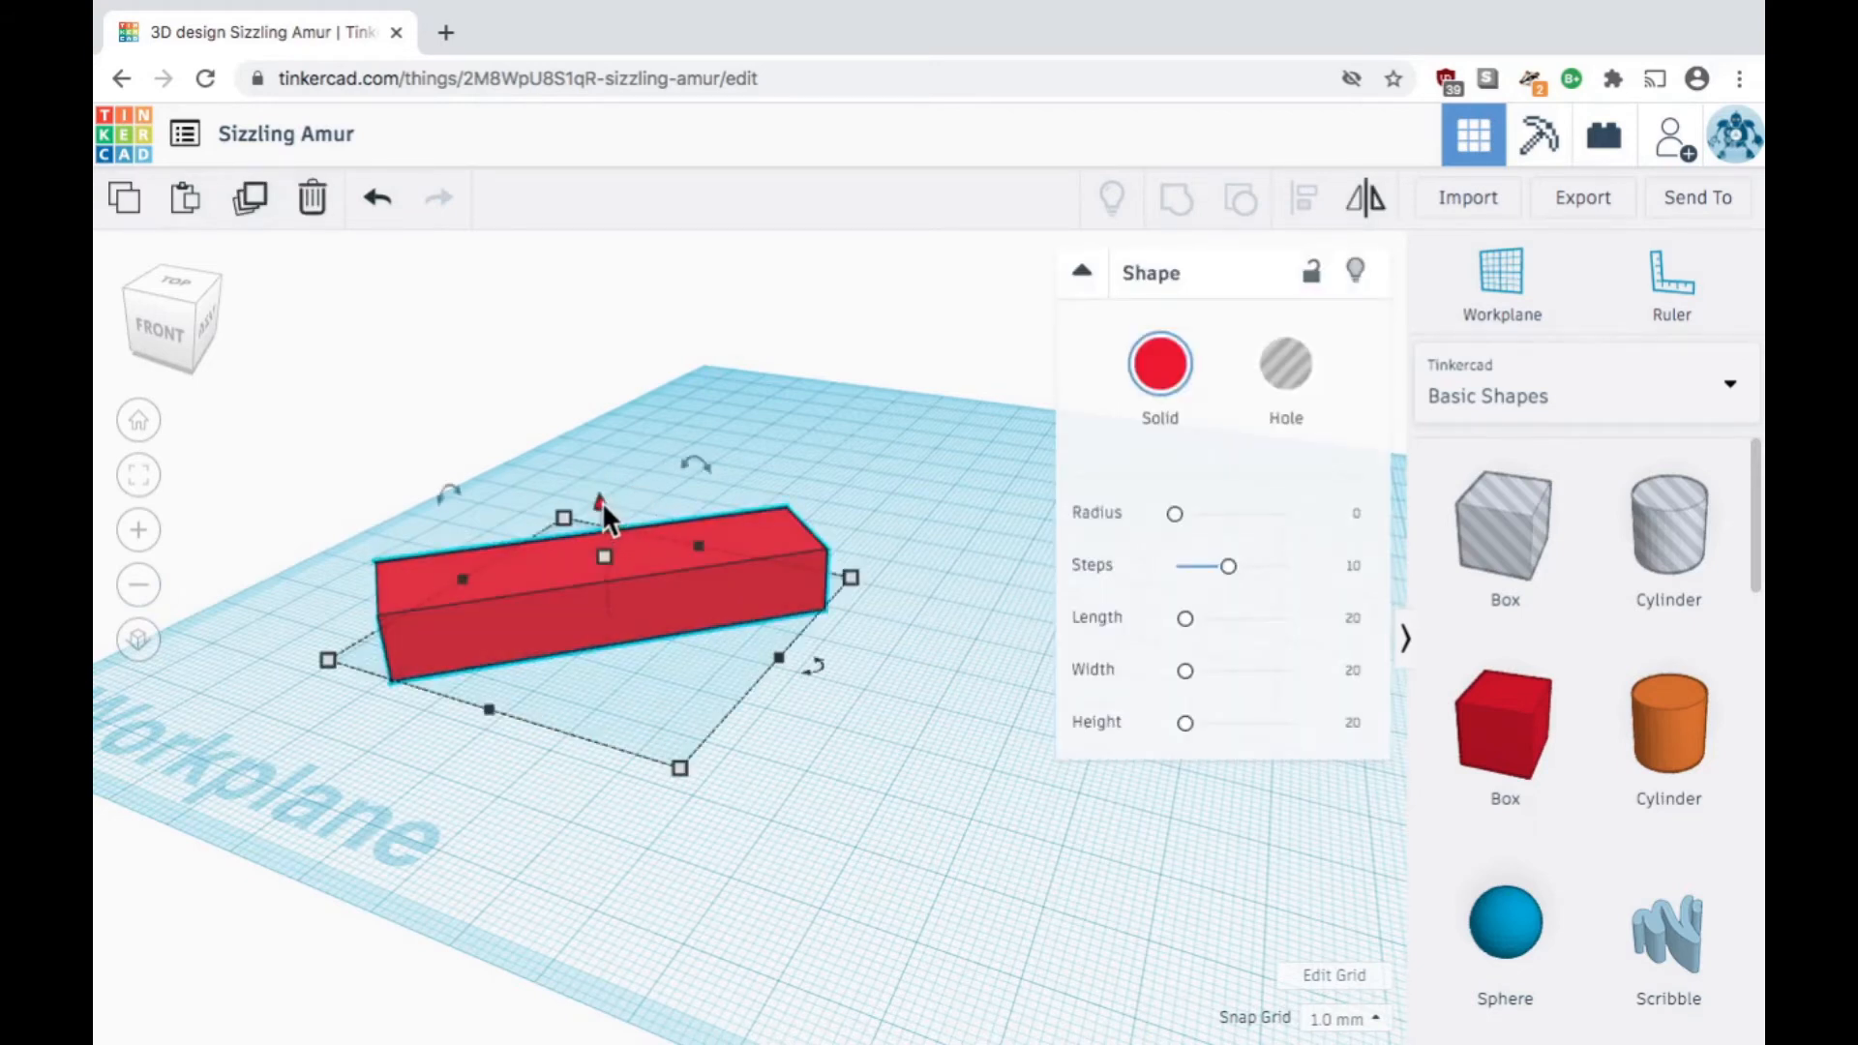
drag(598, 503, 580, 255)
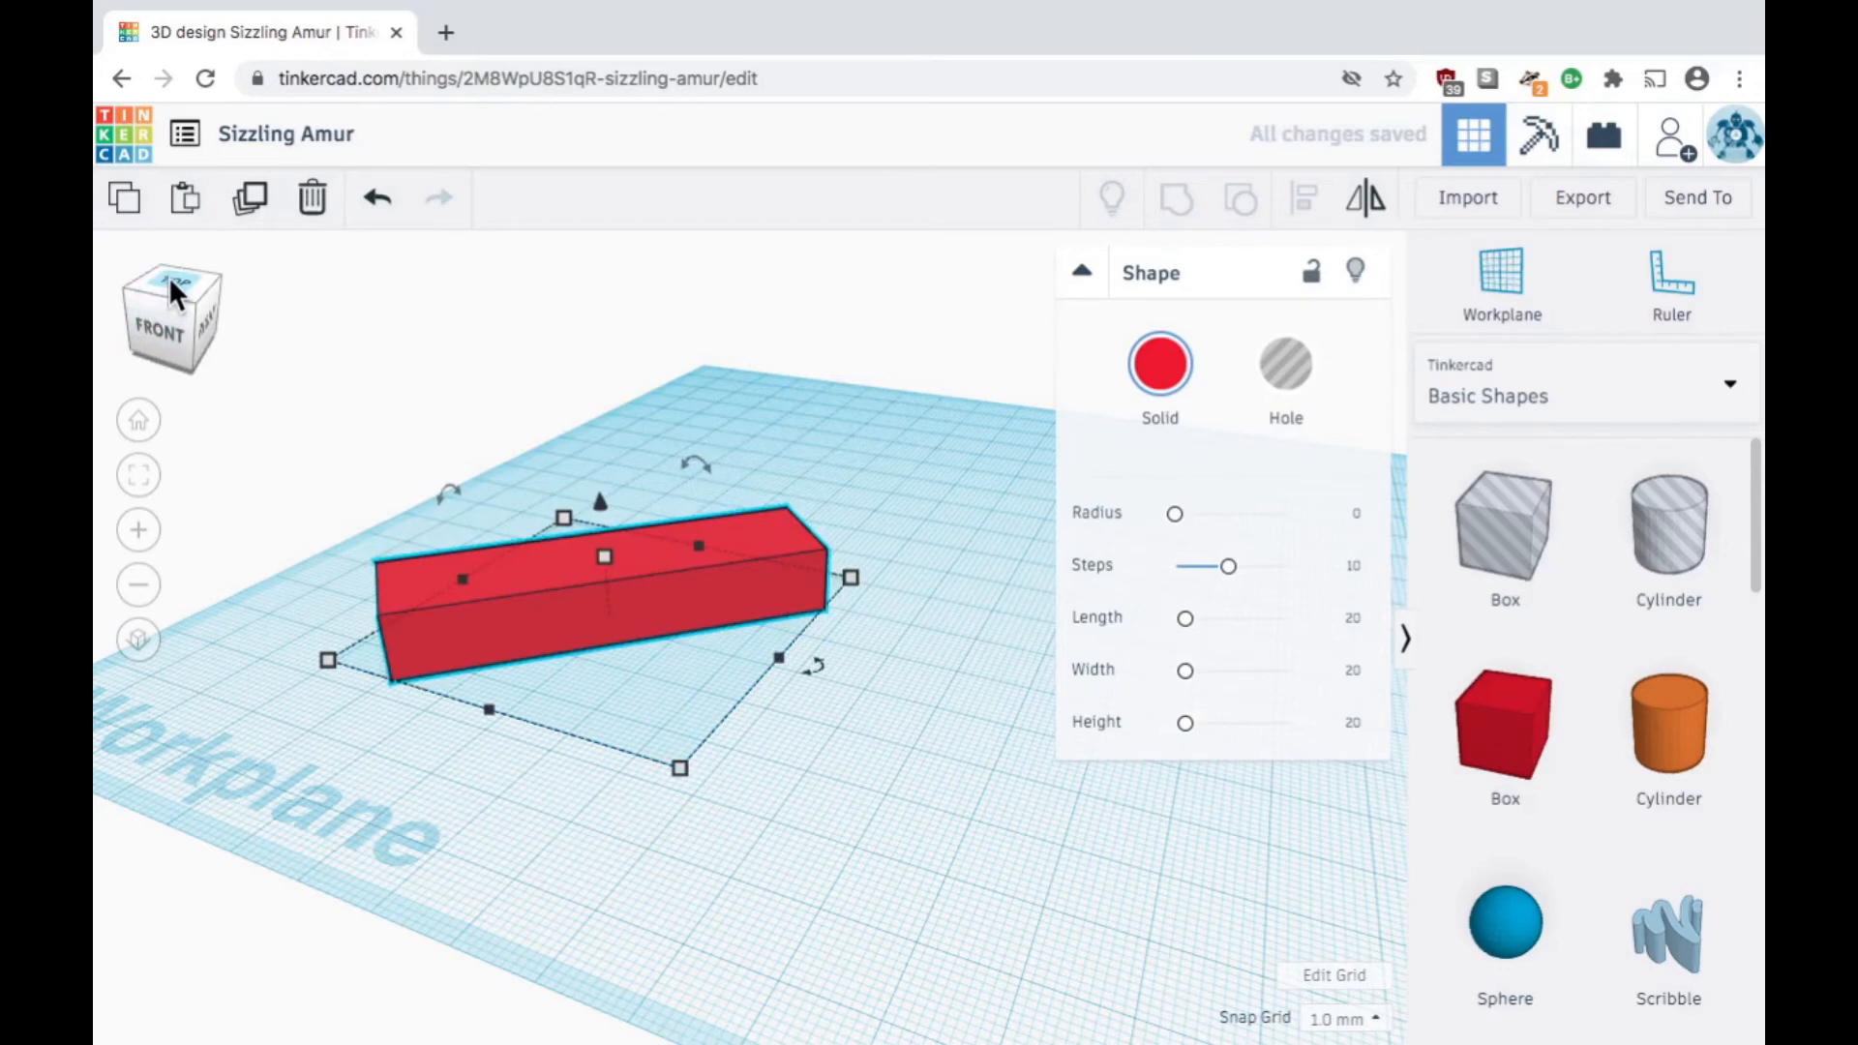
Step: From top view, duplicate the diagonal box and place the copy to its right
click(174, 290)
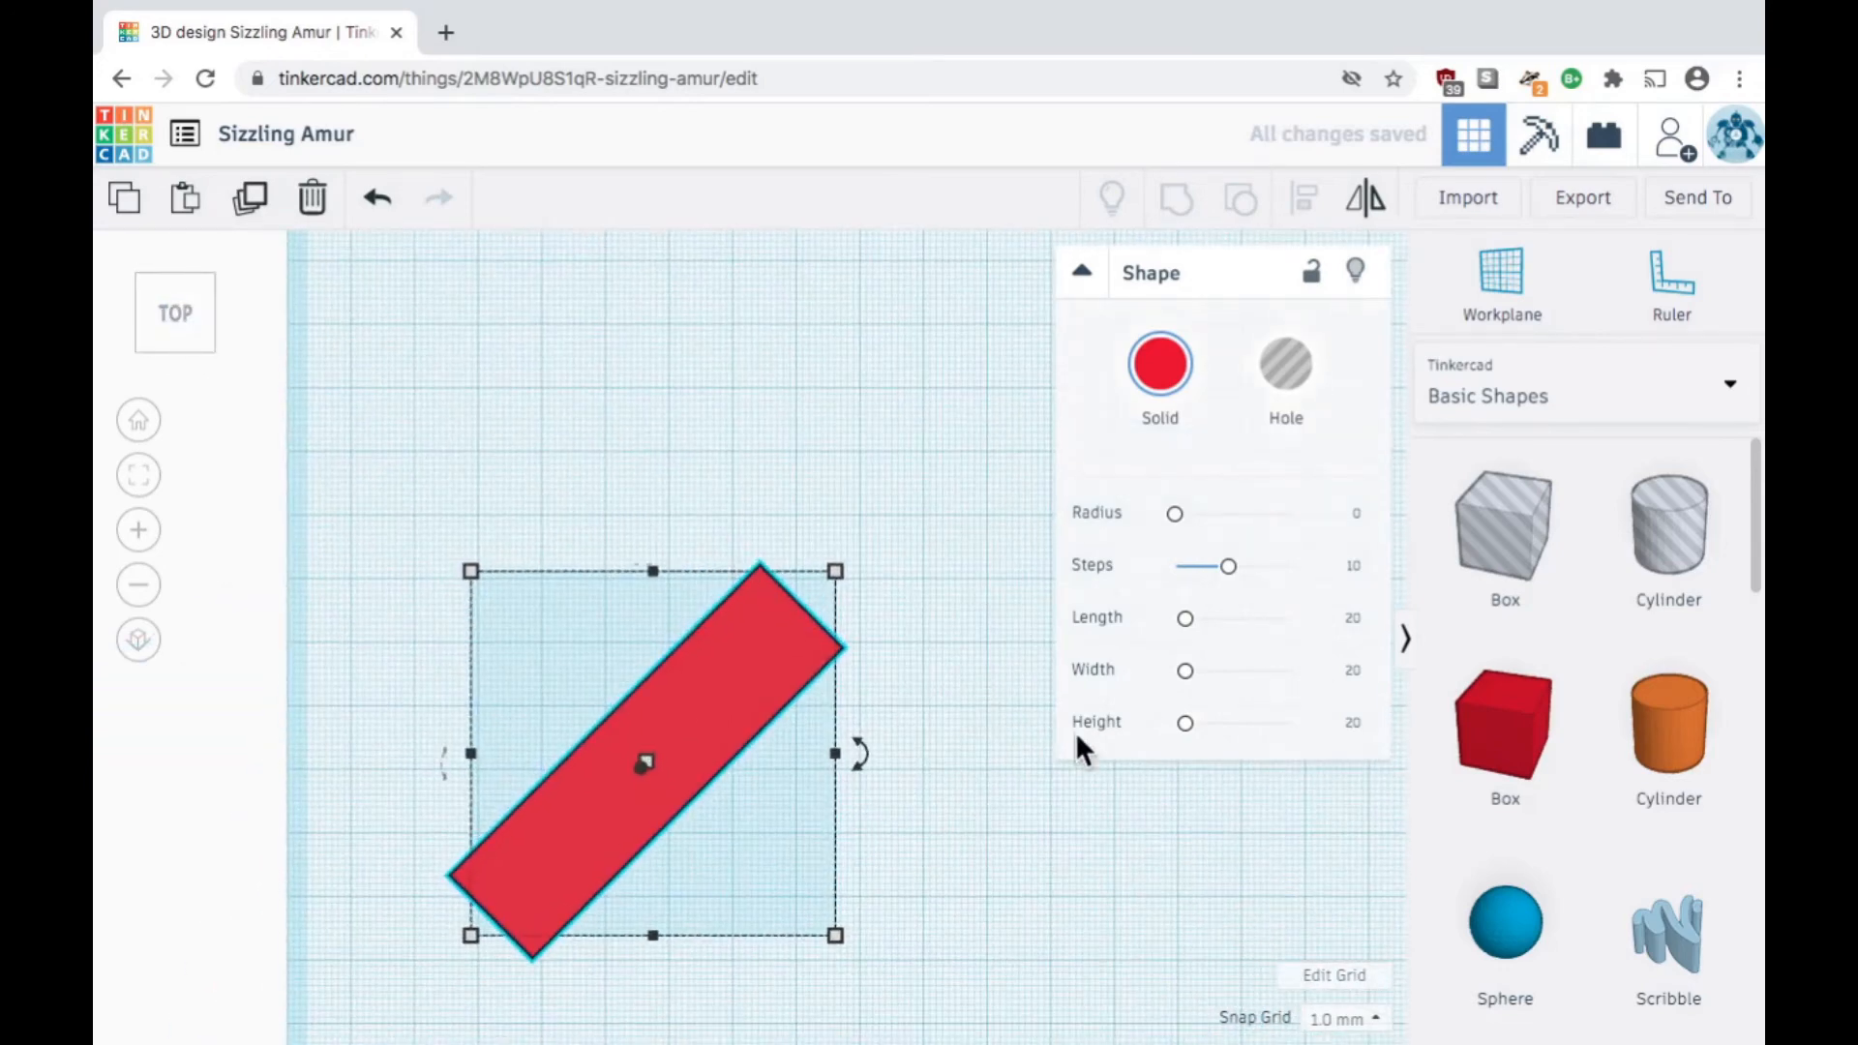
mouse_move(249, 197)
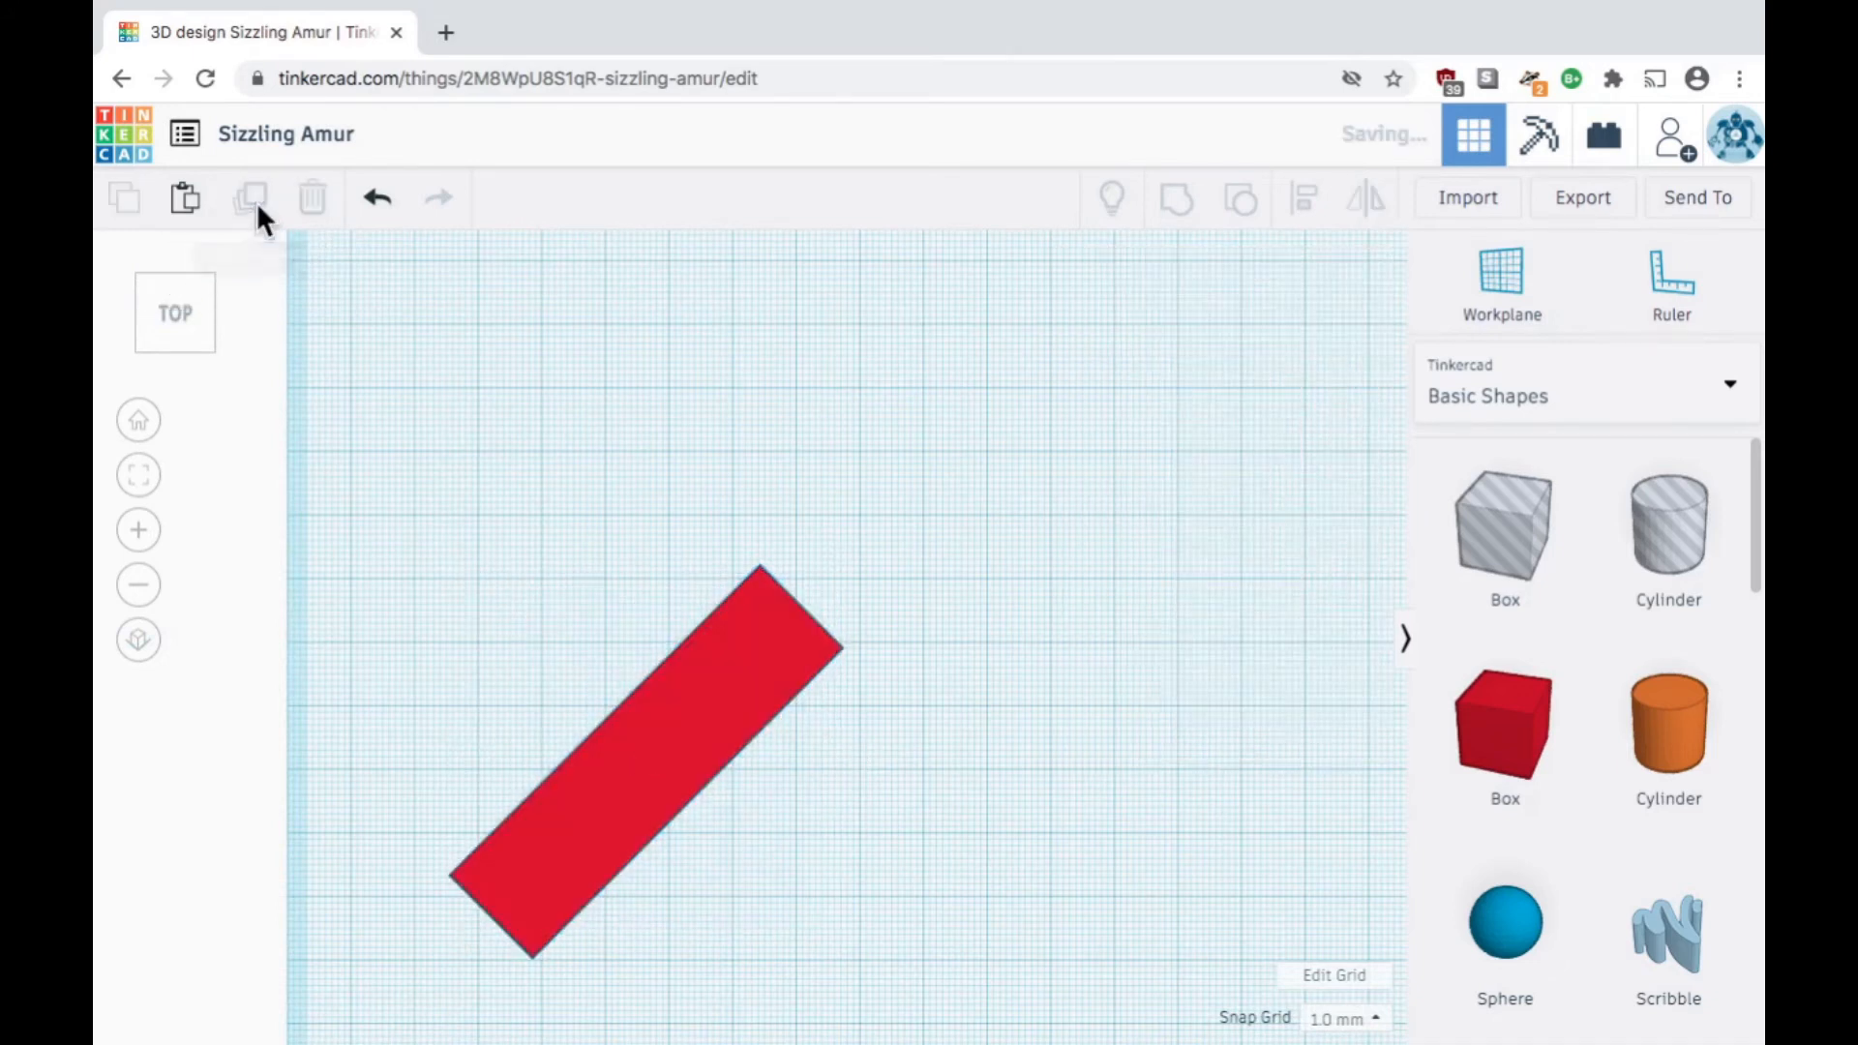
click(651, 759)
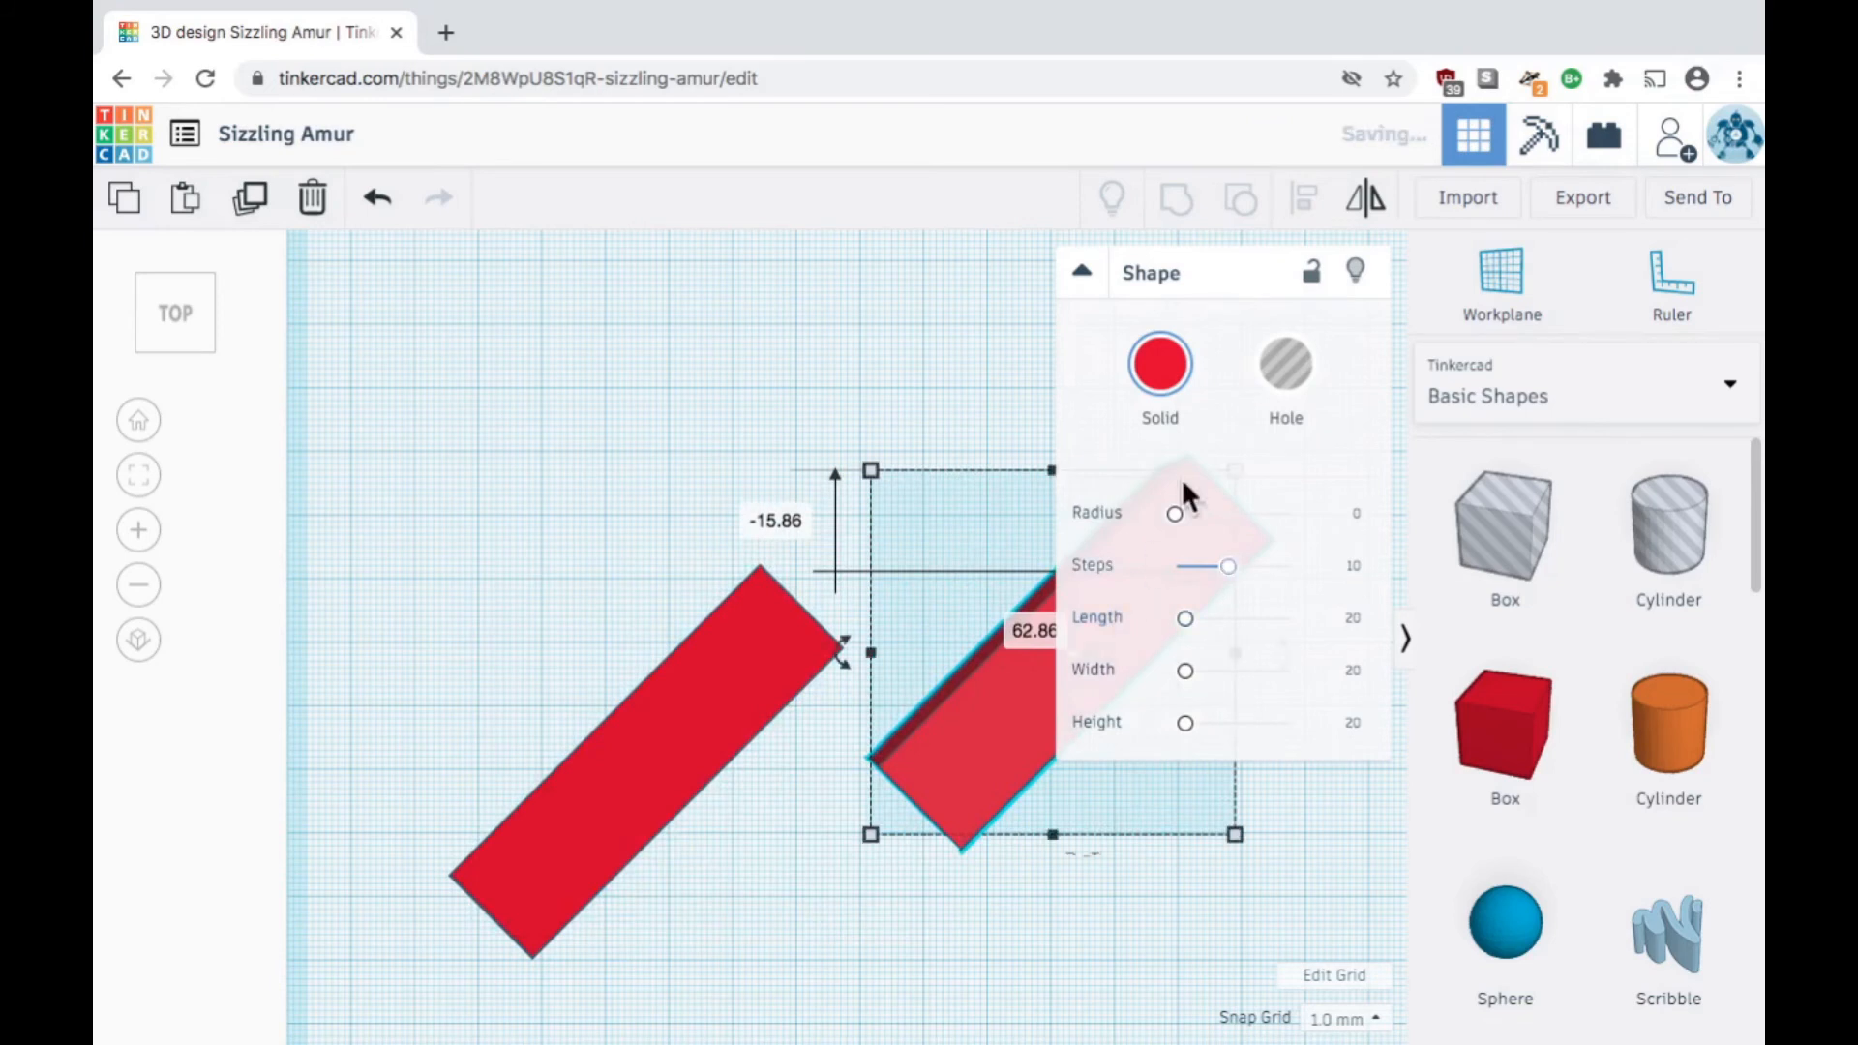
click(1079, 270)
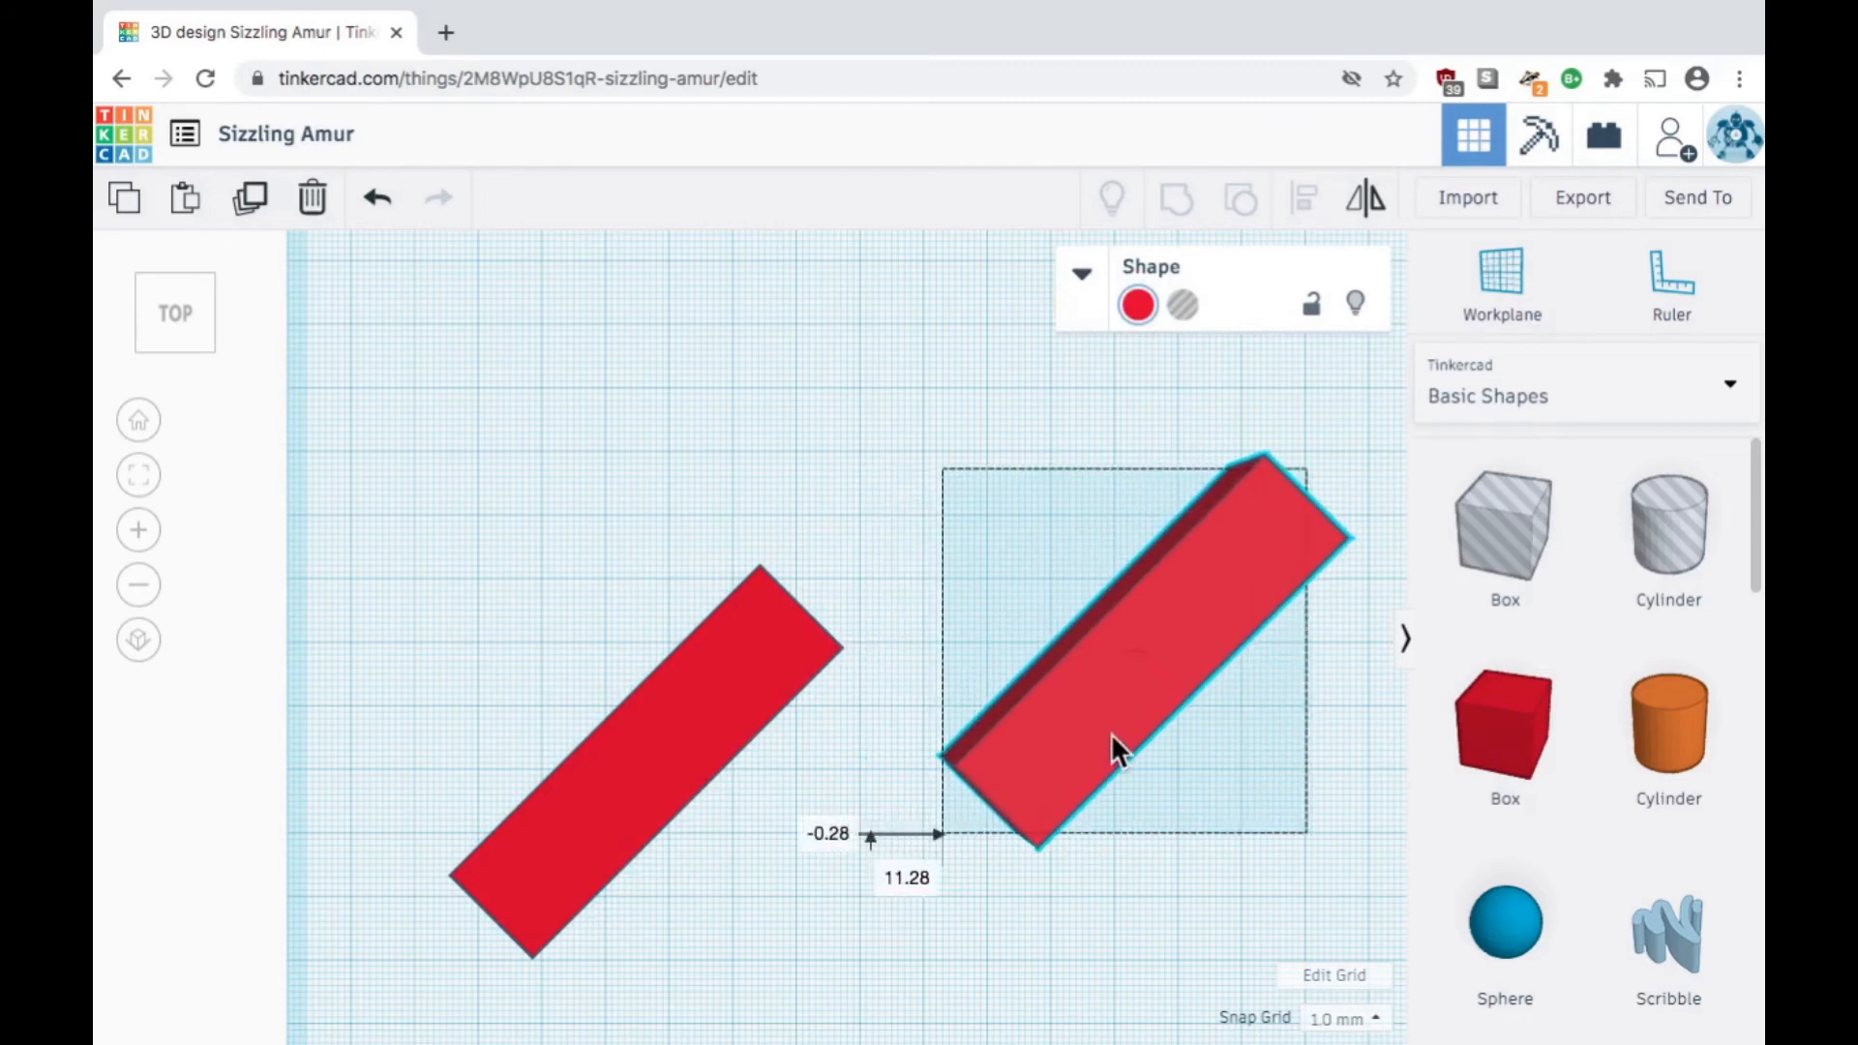
click(1120, 746)
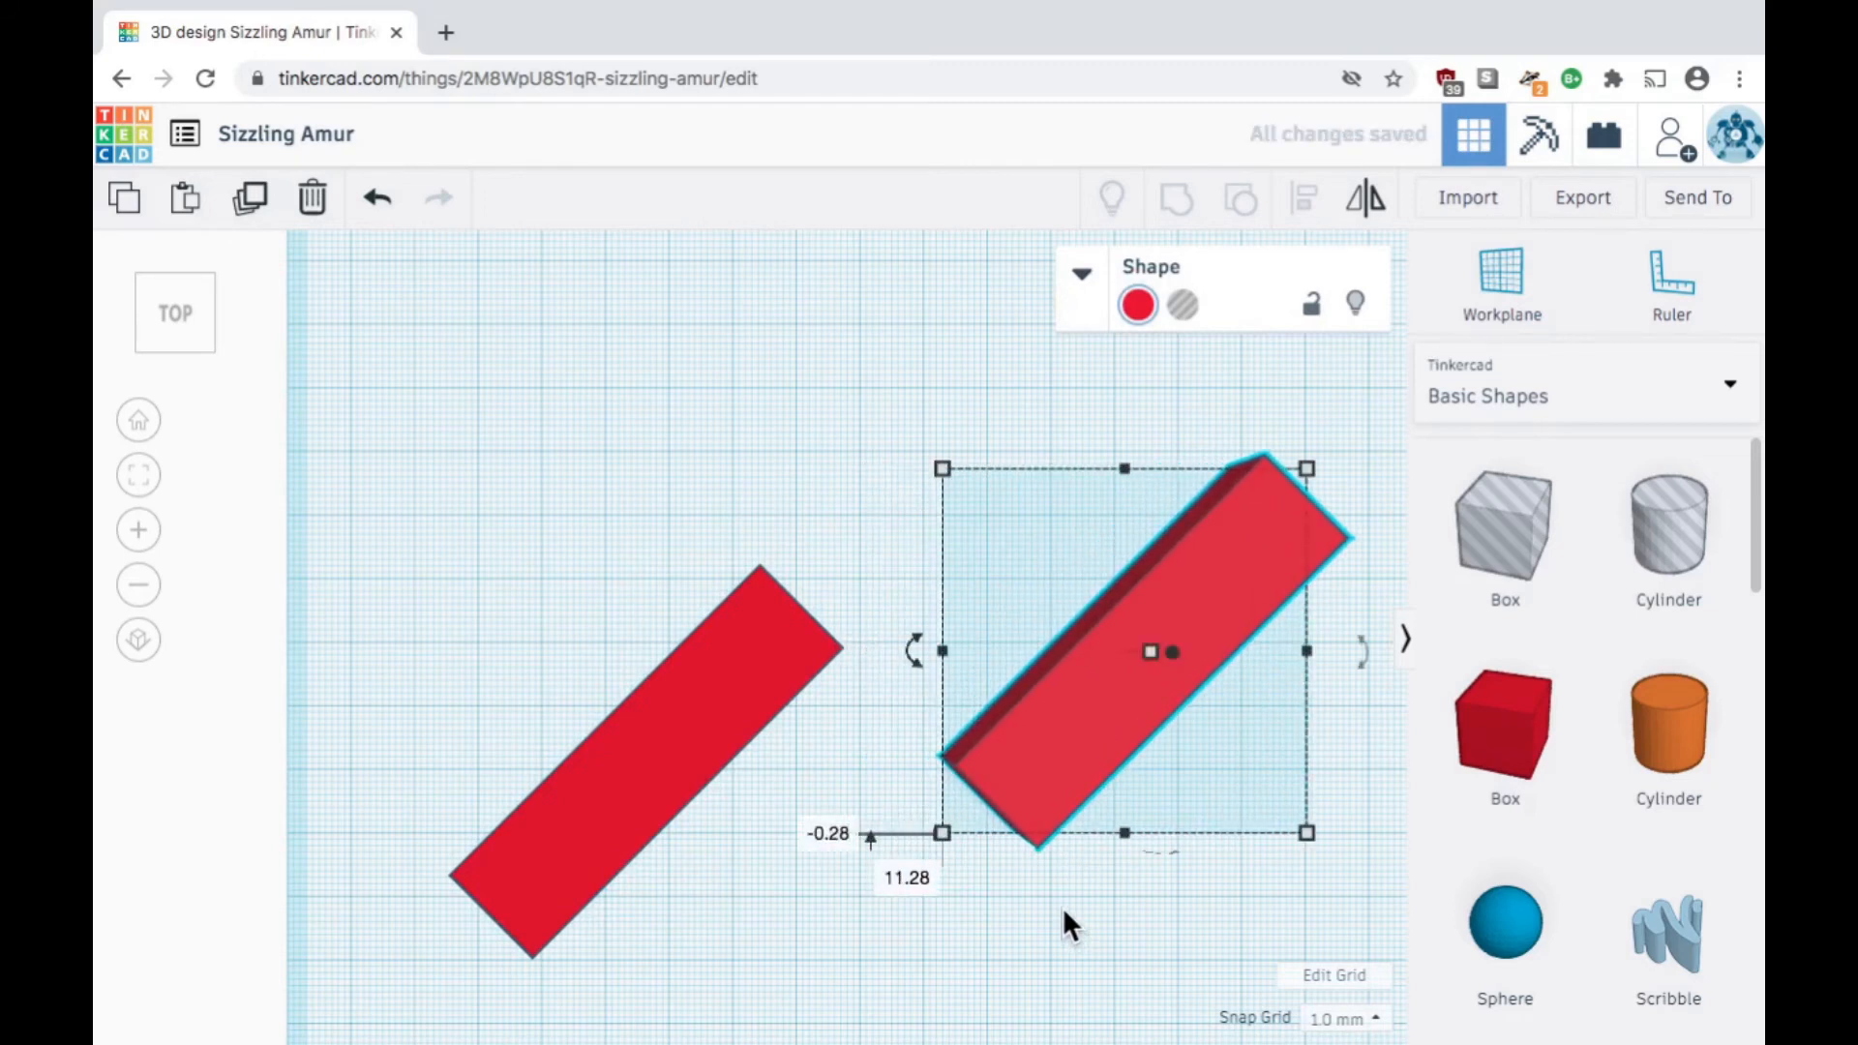
mouse_move(1367, 198)
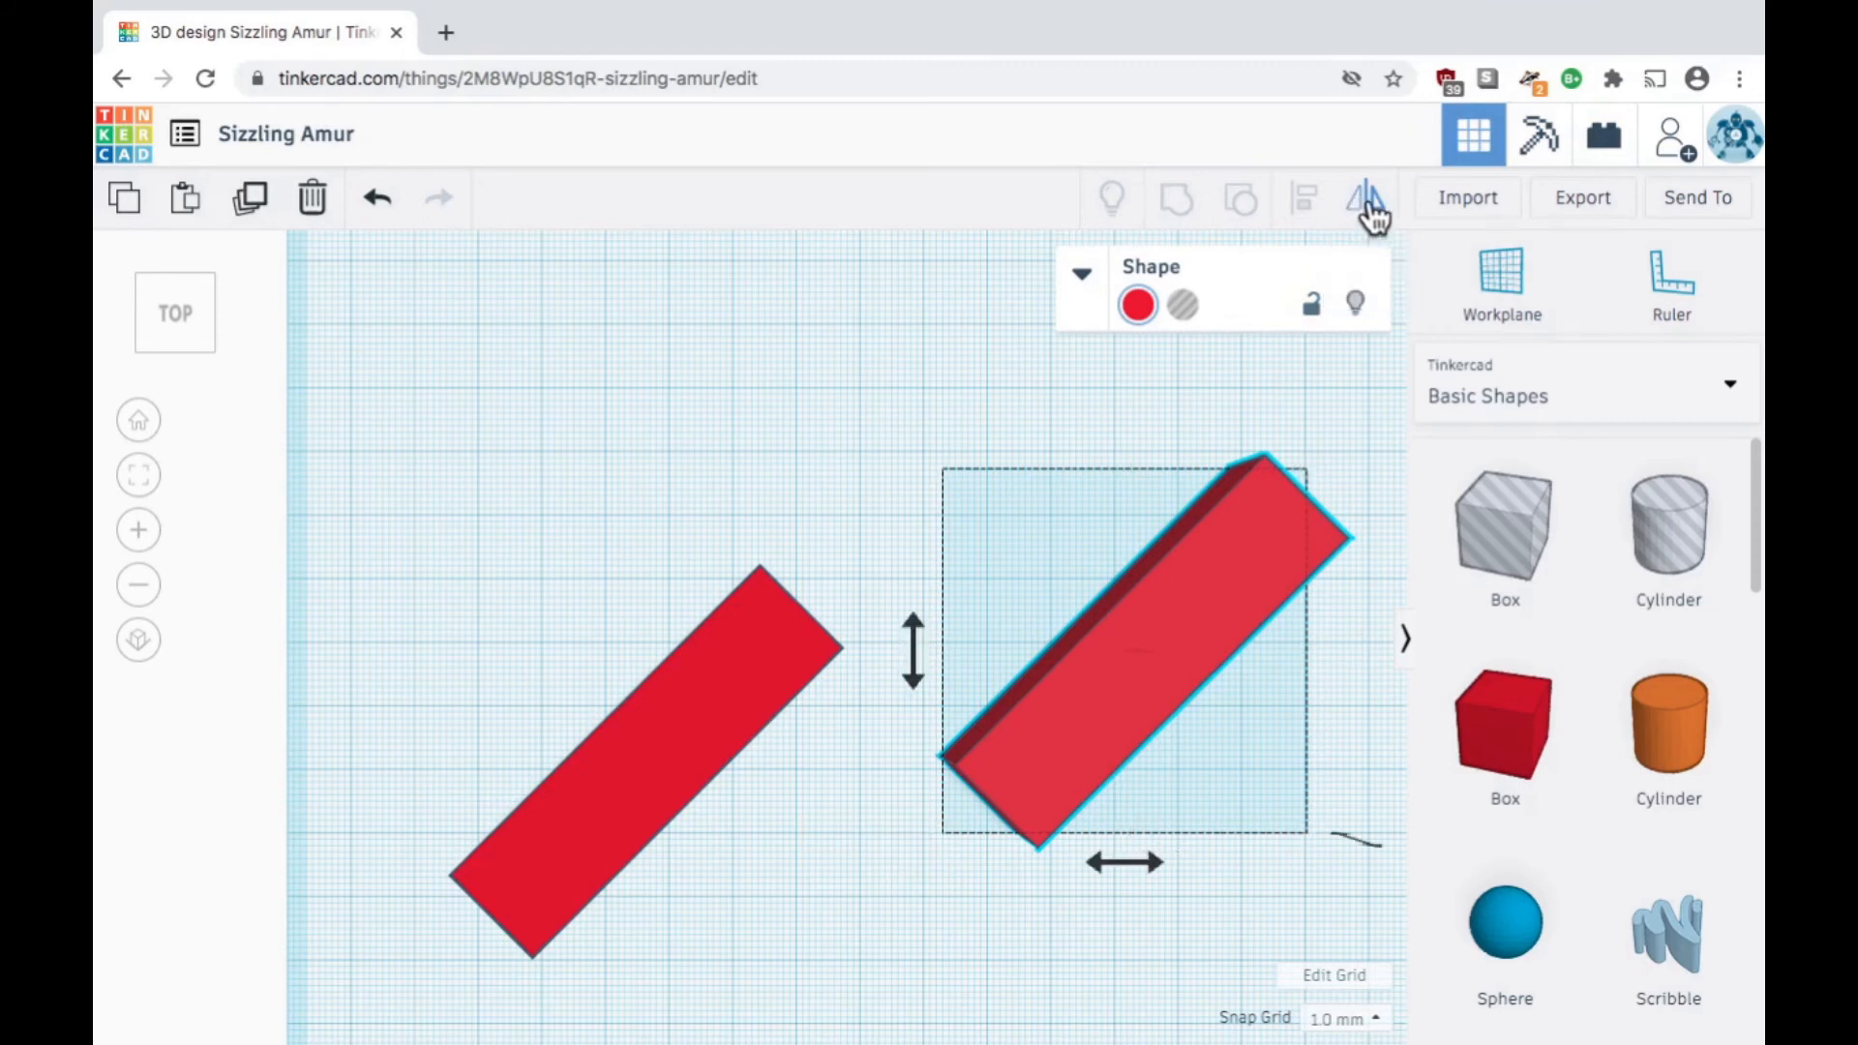
mouse_move(1261, 408)
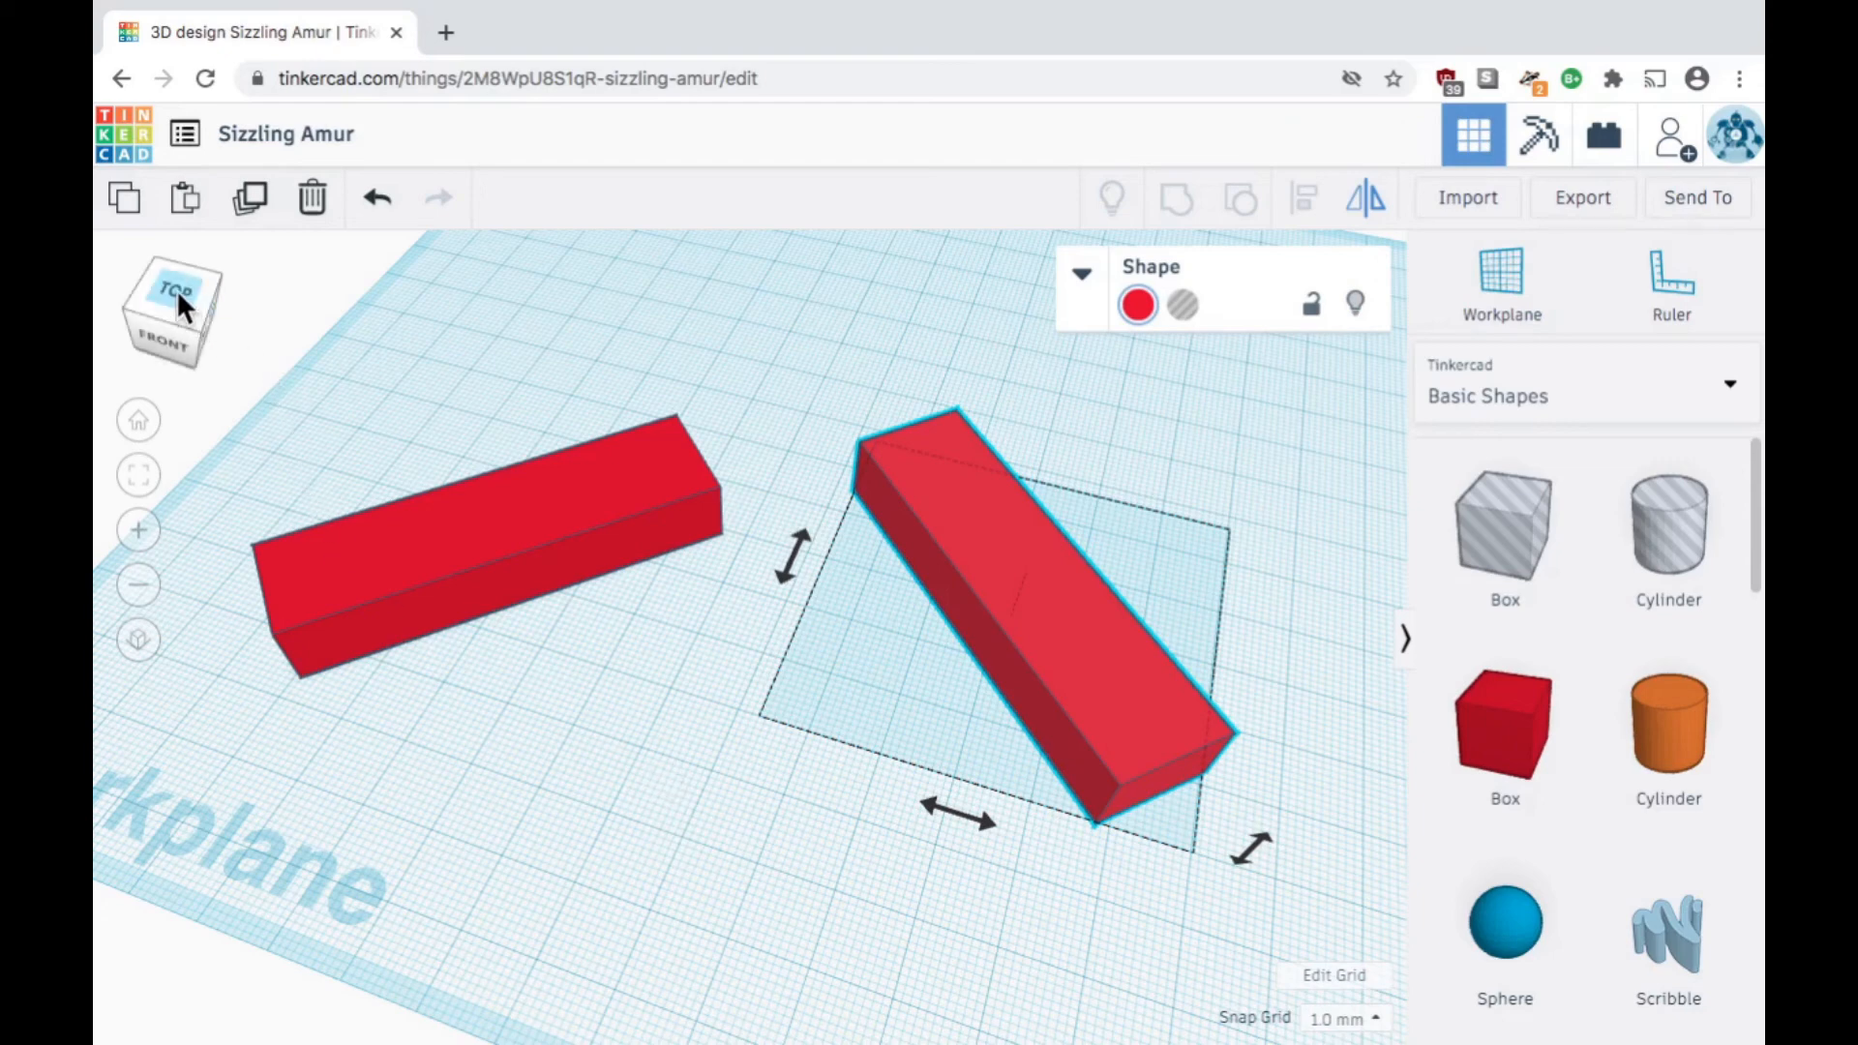
Step: Select both bars from top view and bottom-align them with the Align tool
click(165, 311)
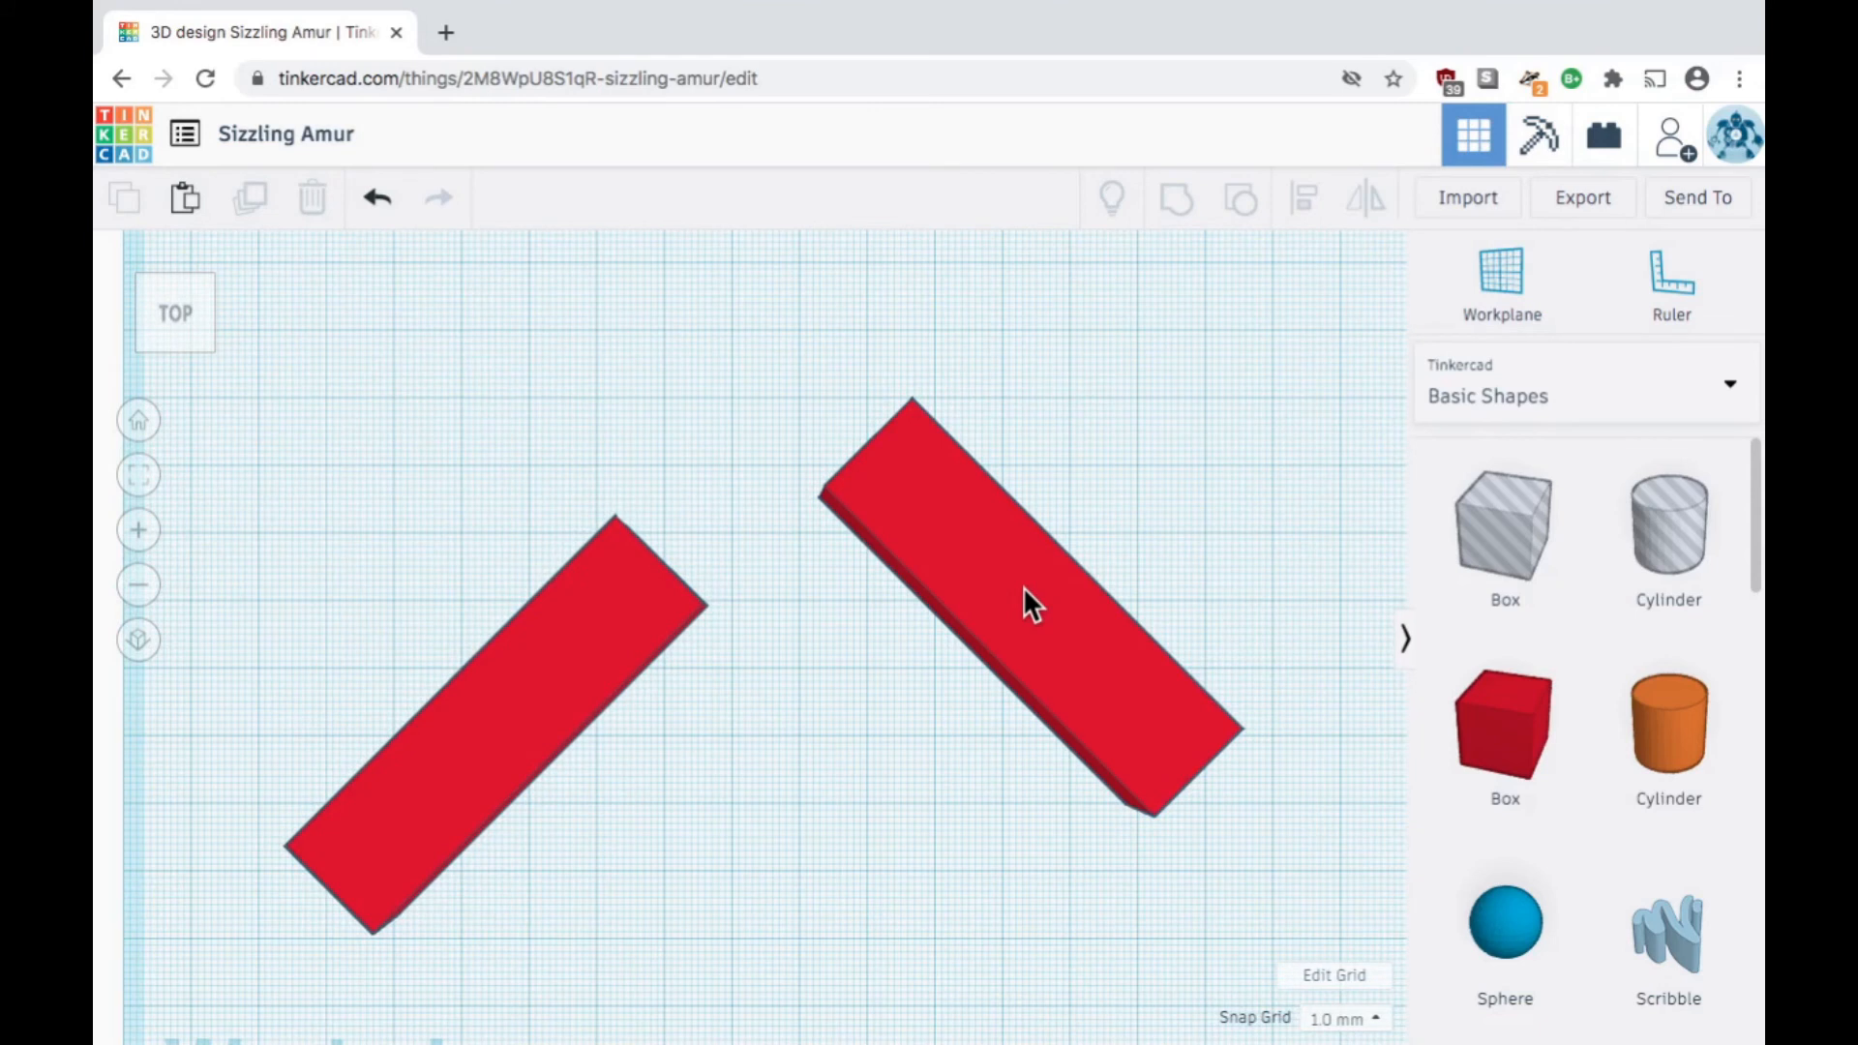
click(1030, 604)
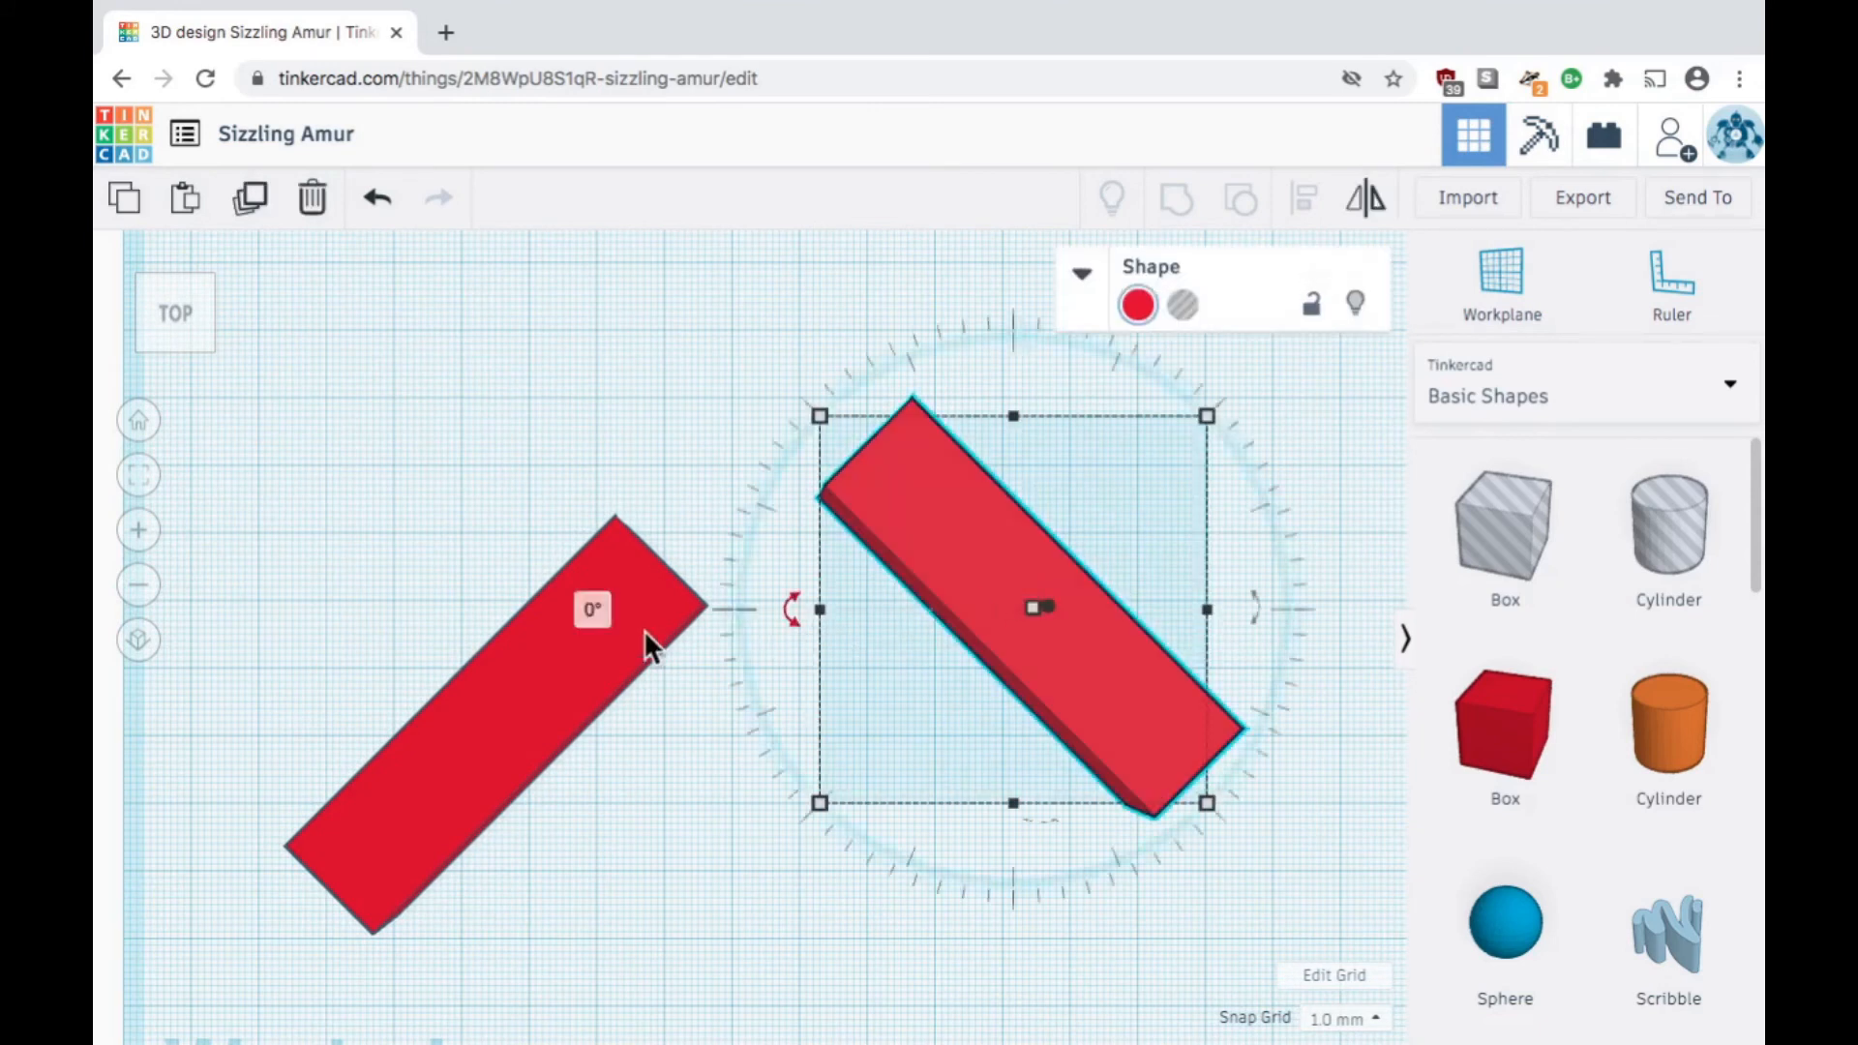
click(474, 712)
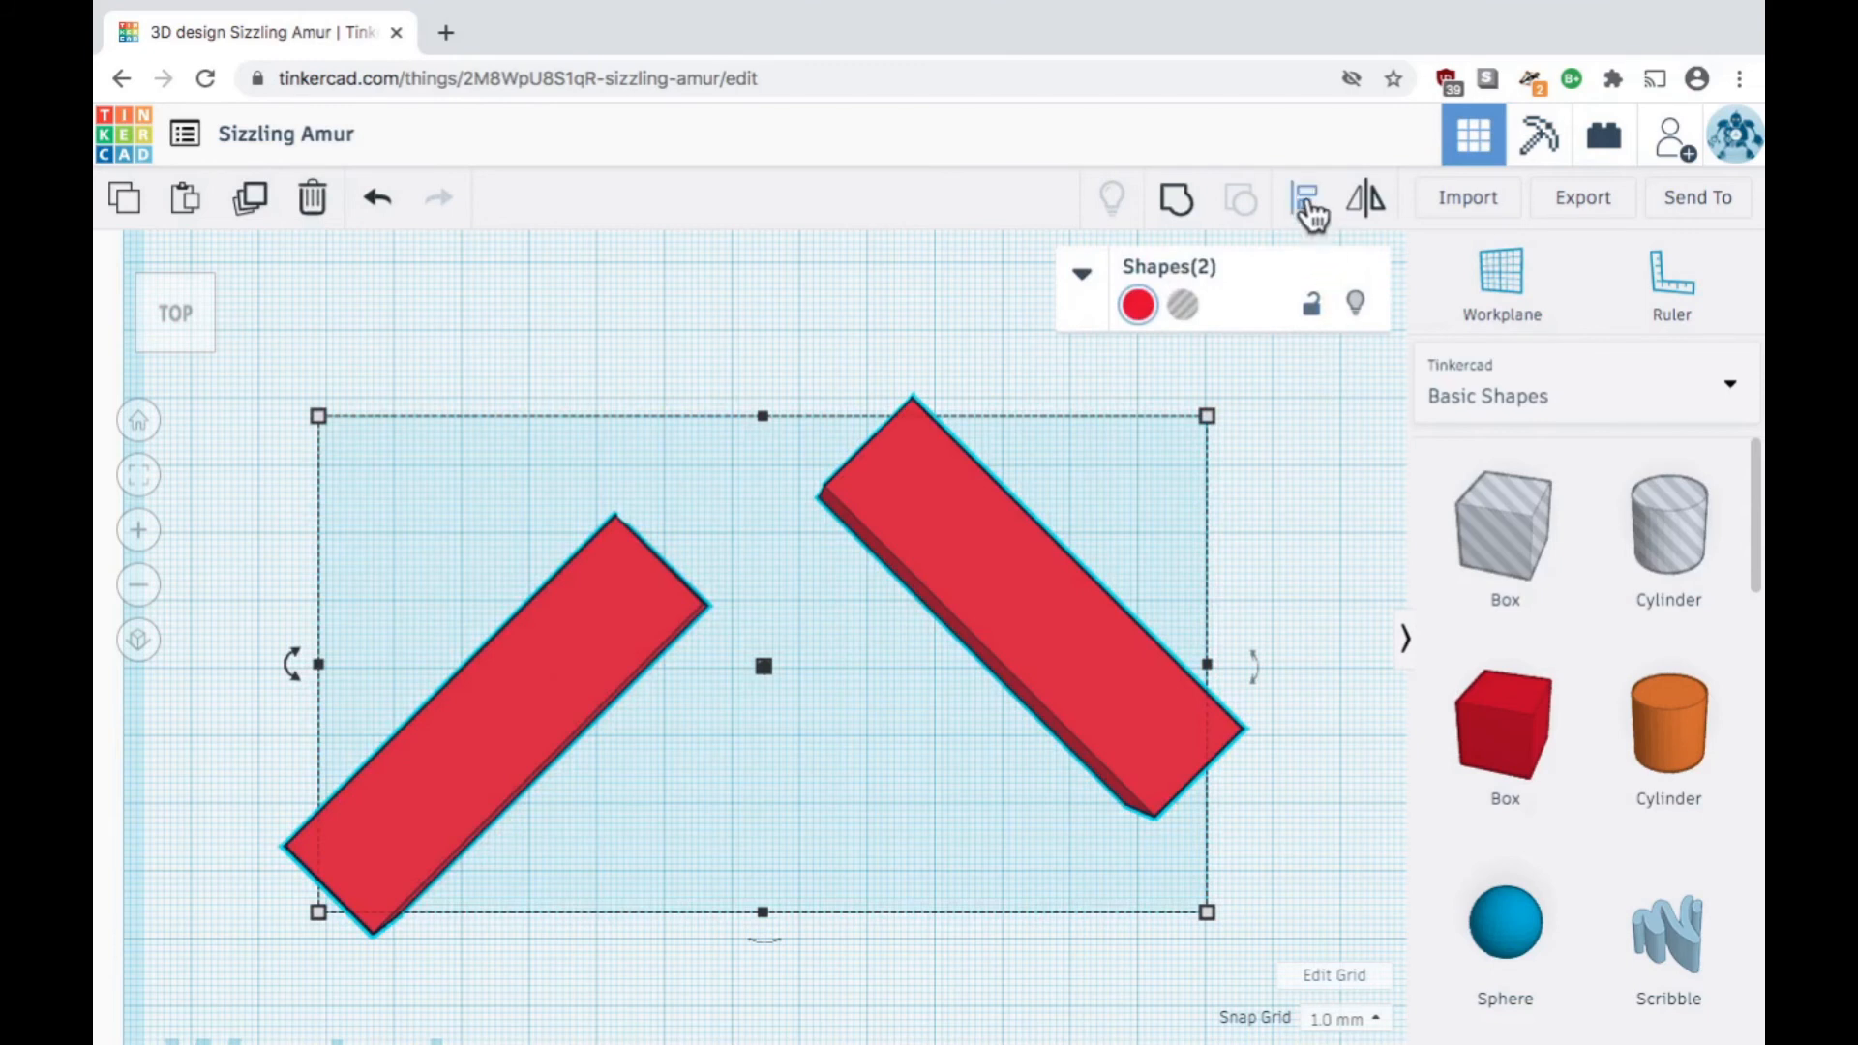
mouse_move(1308, 198)
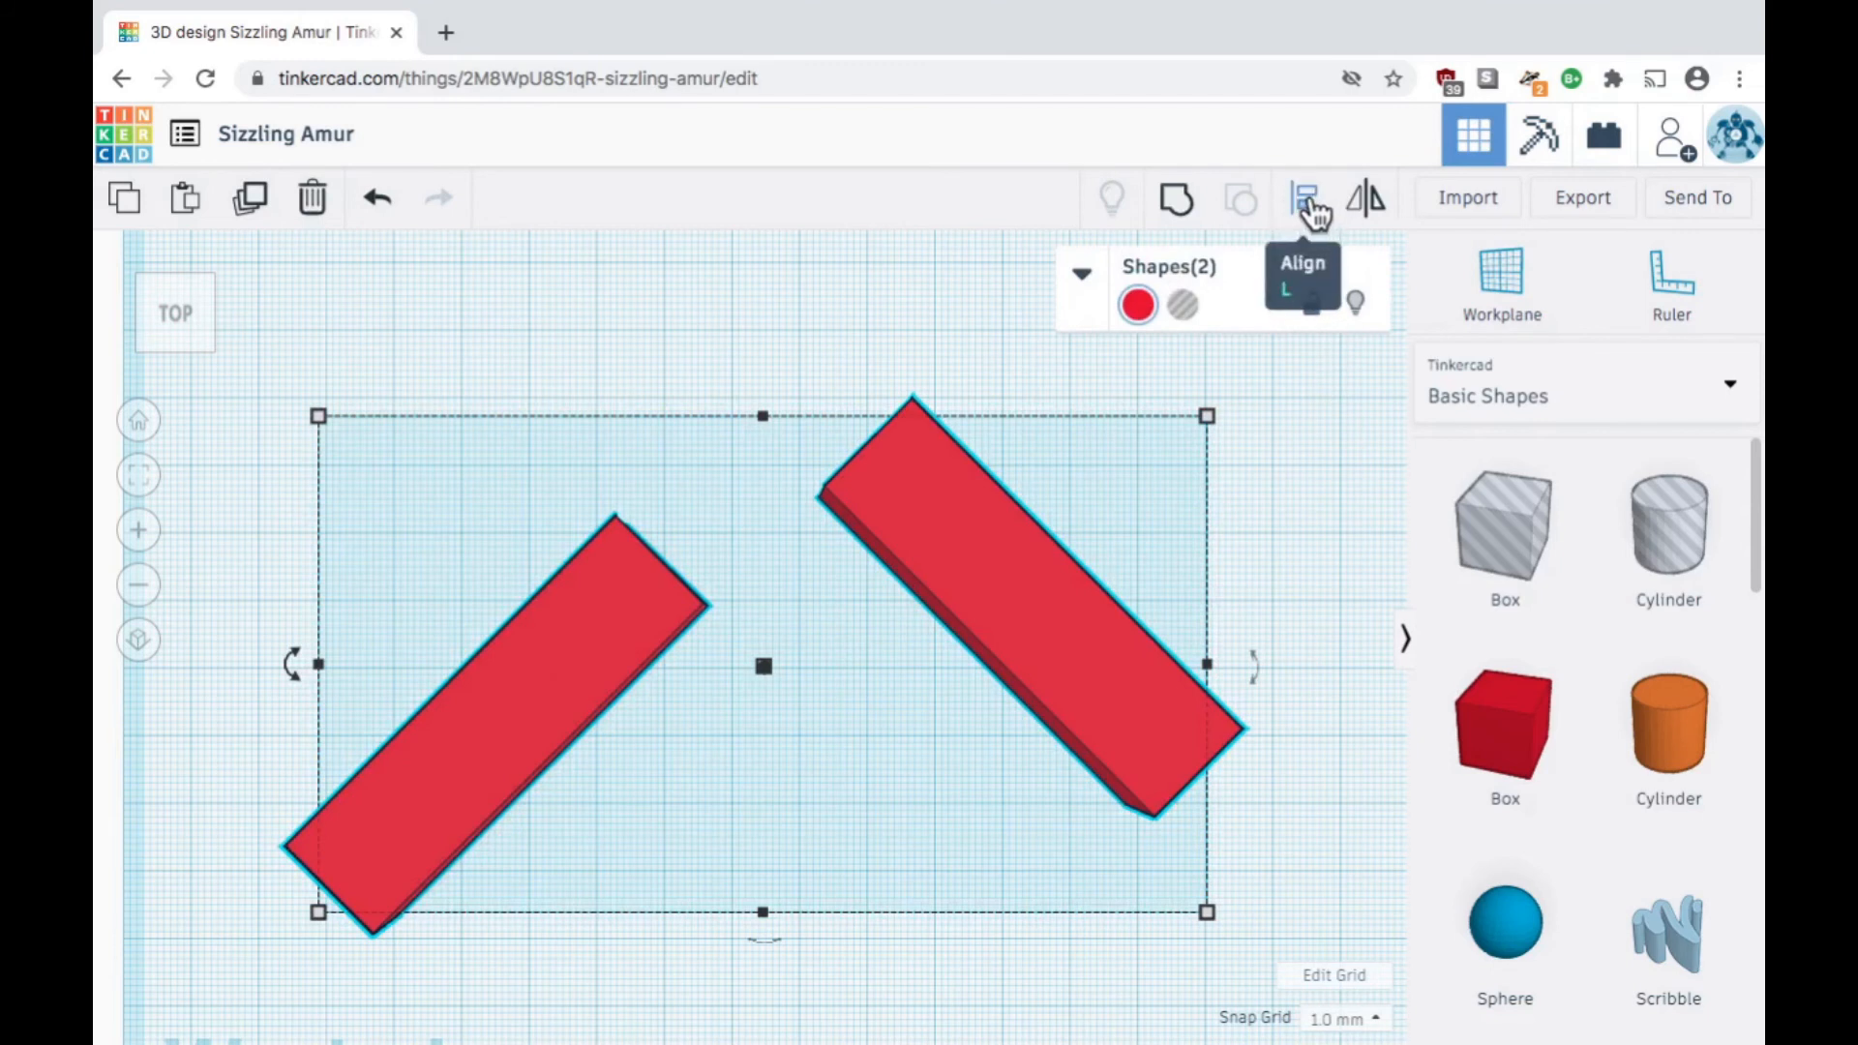
click(1303, 197)
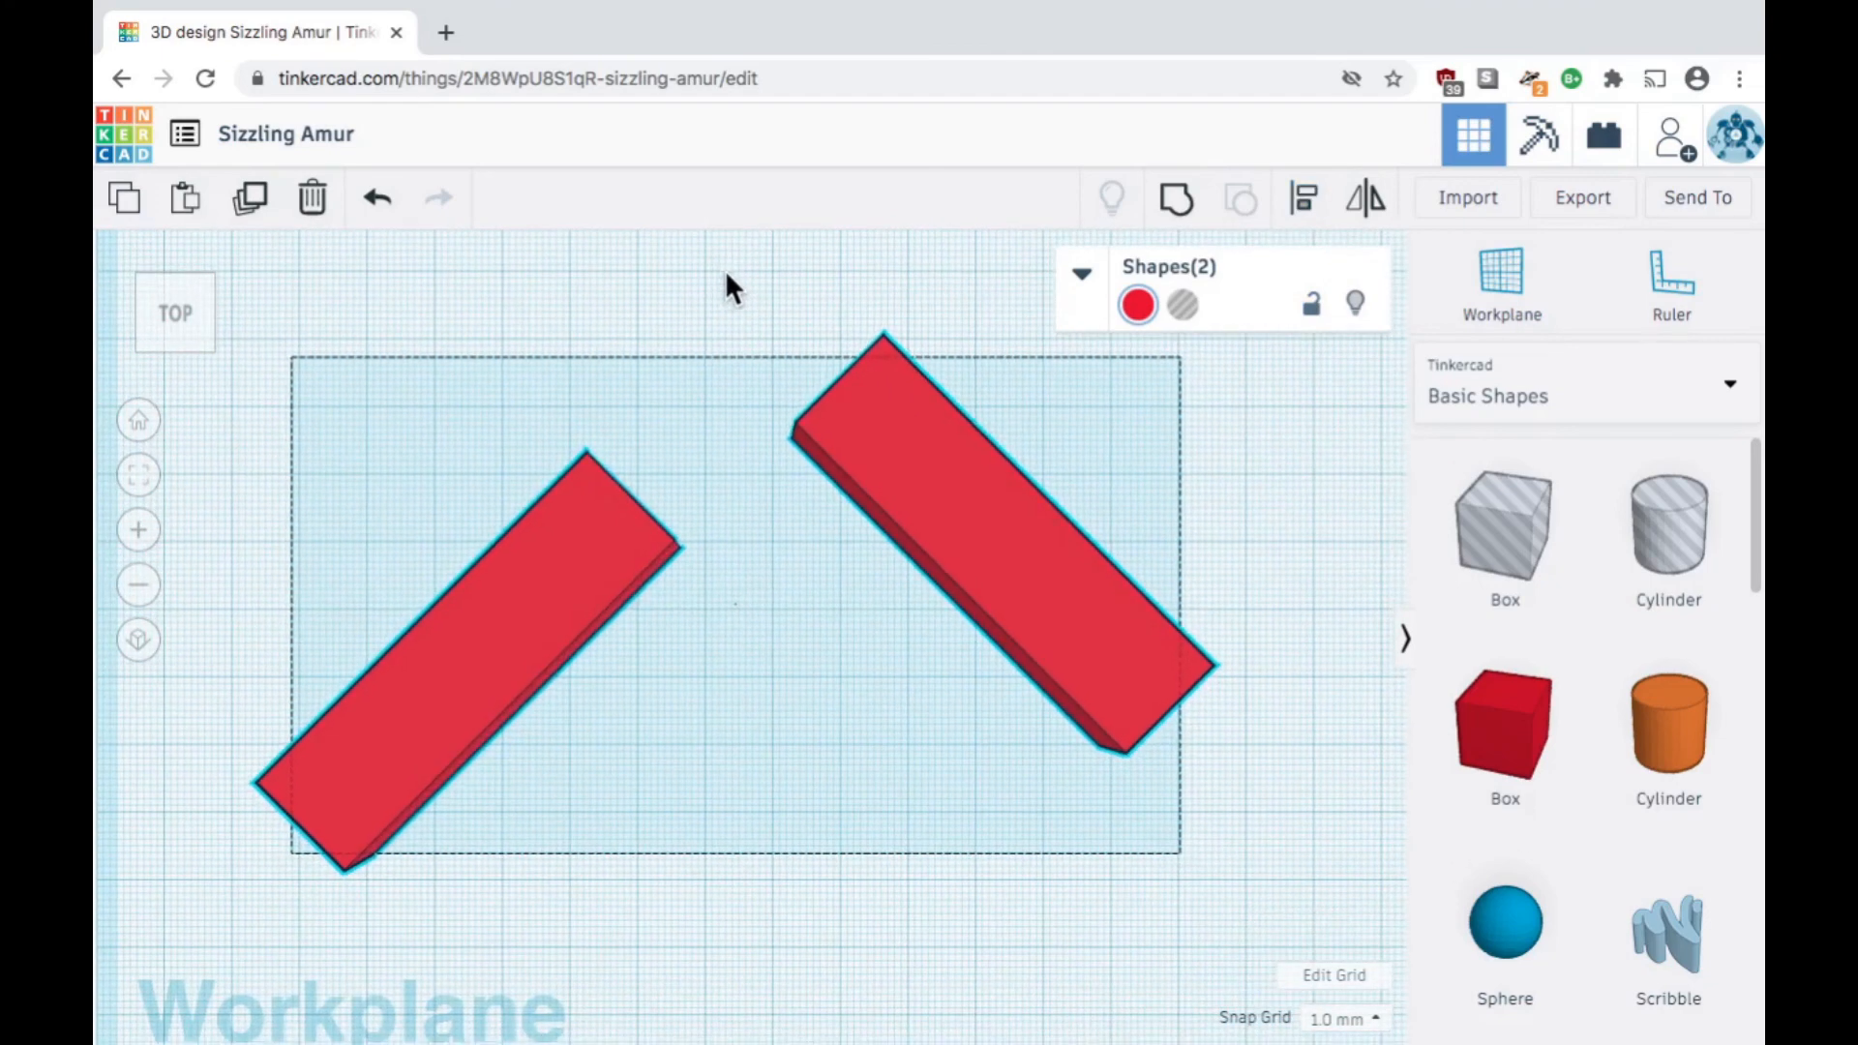
drag(728, 285, 1245, 770)
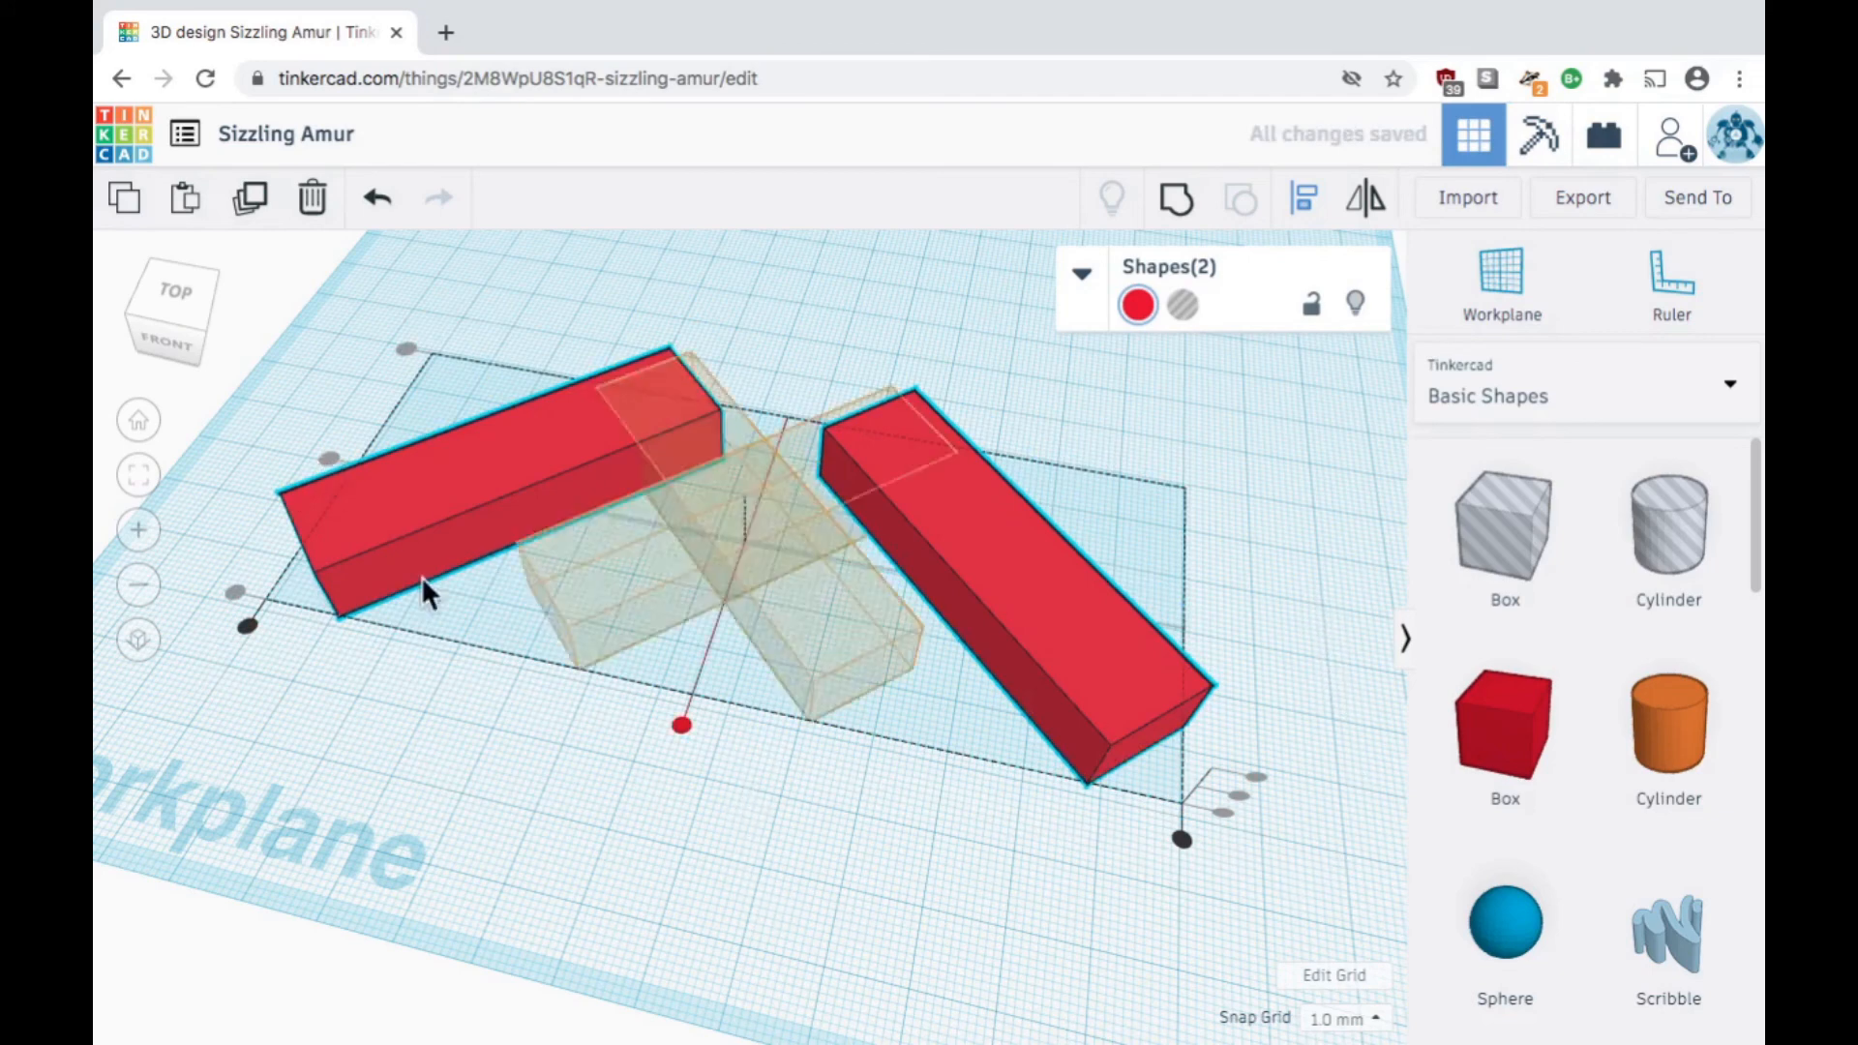
click(174, 290)
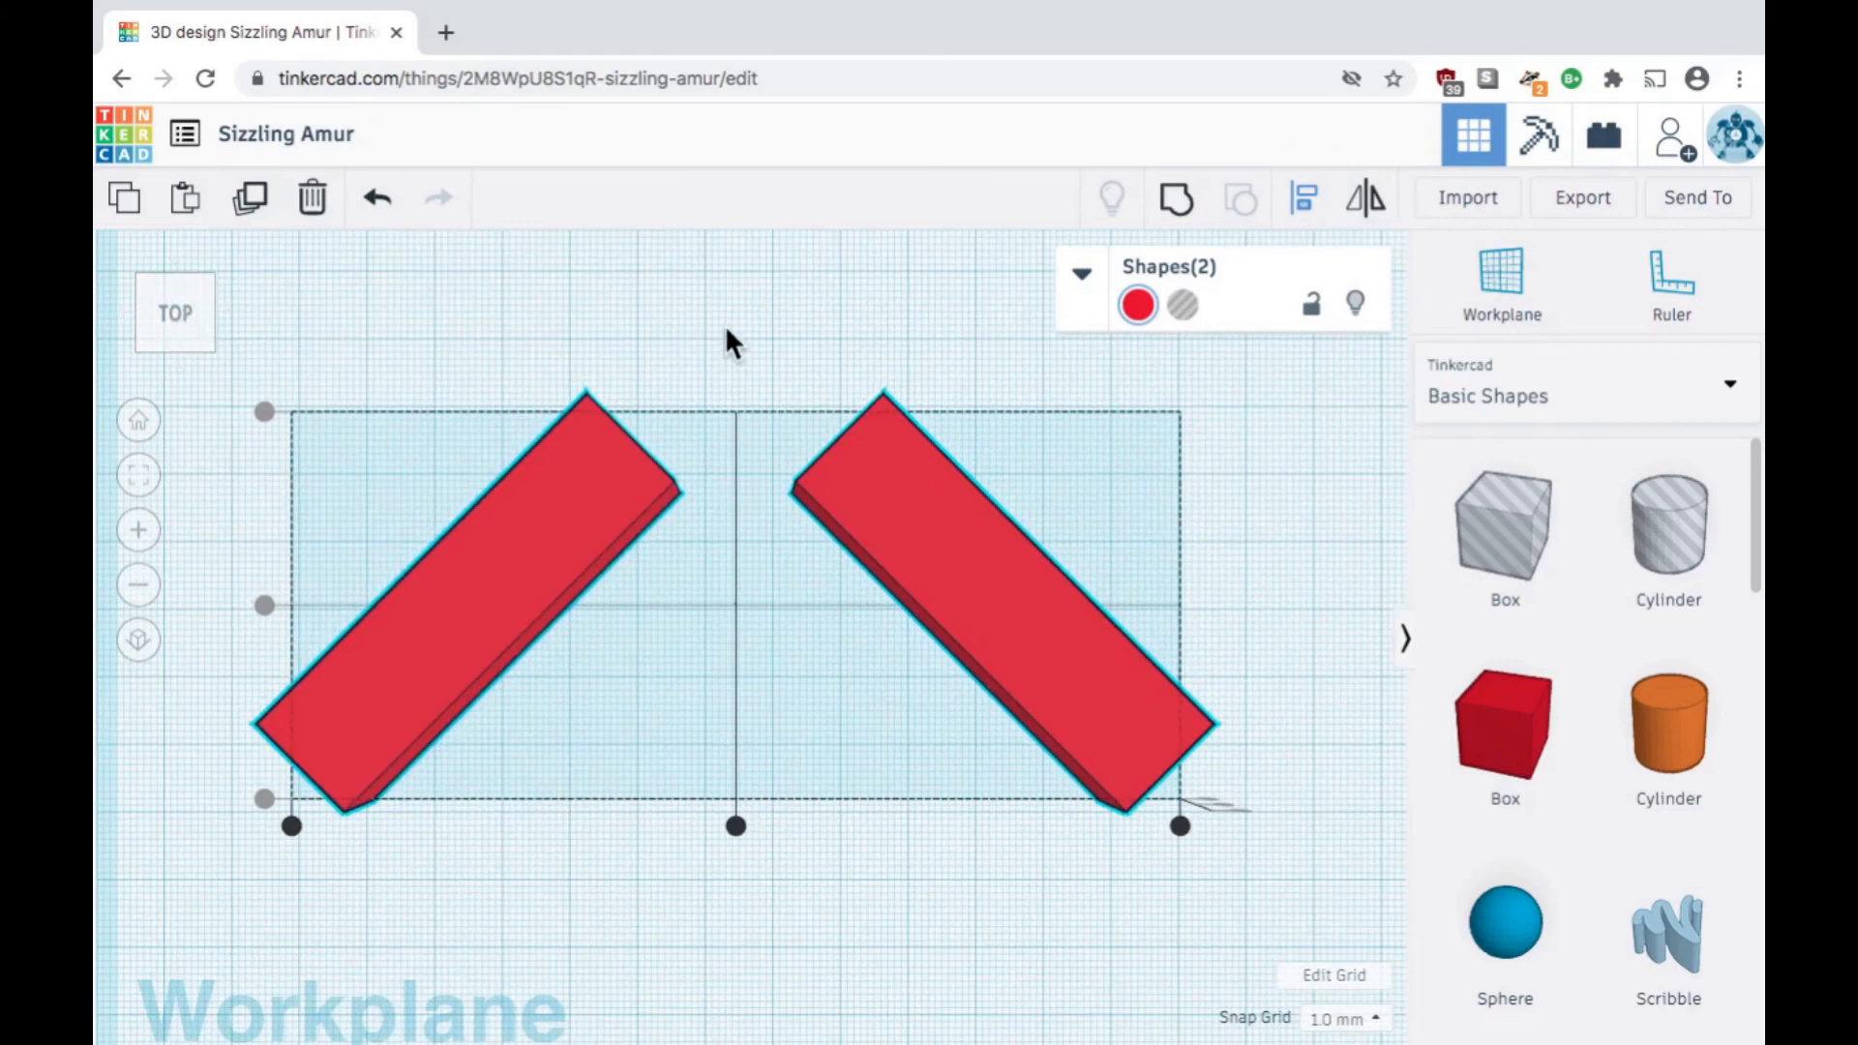
click(746, 343)
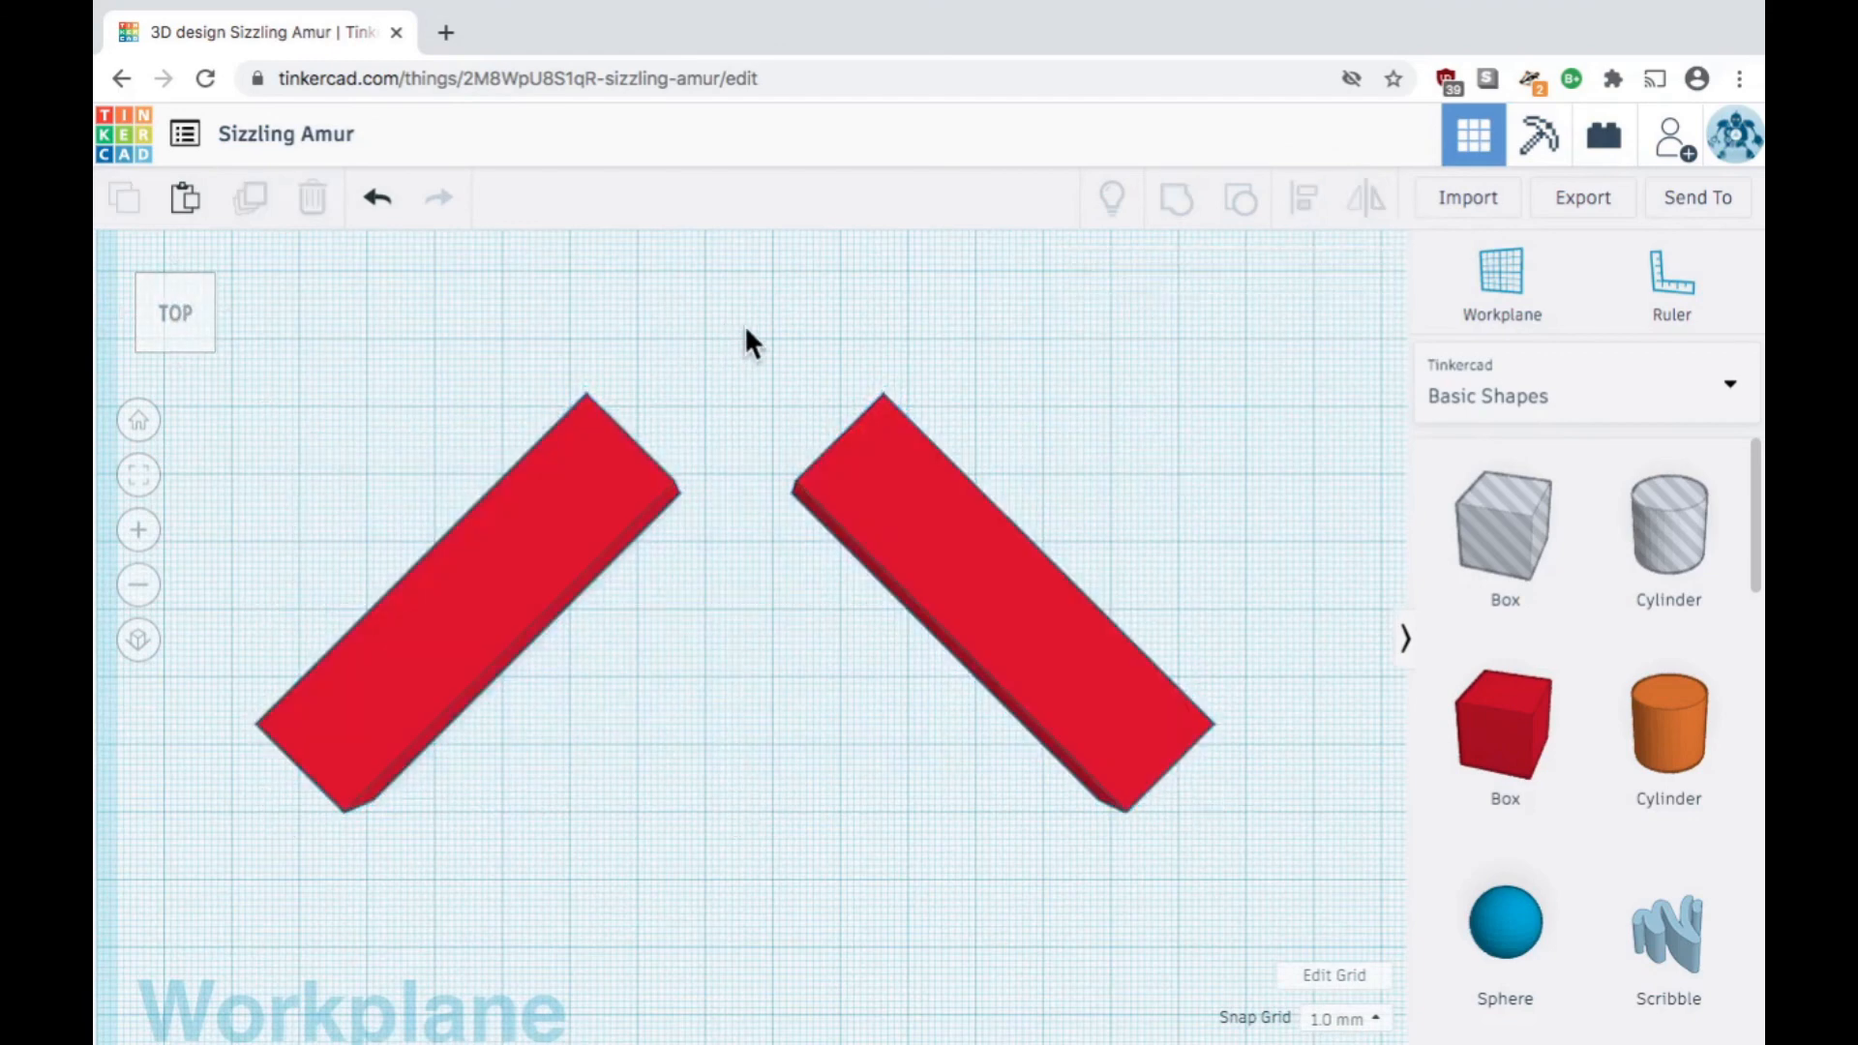